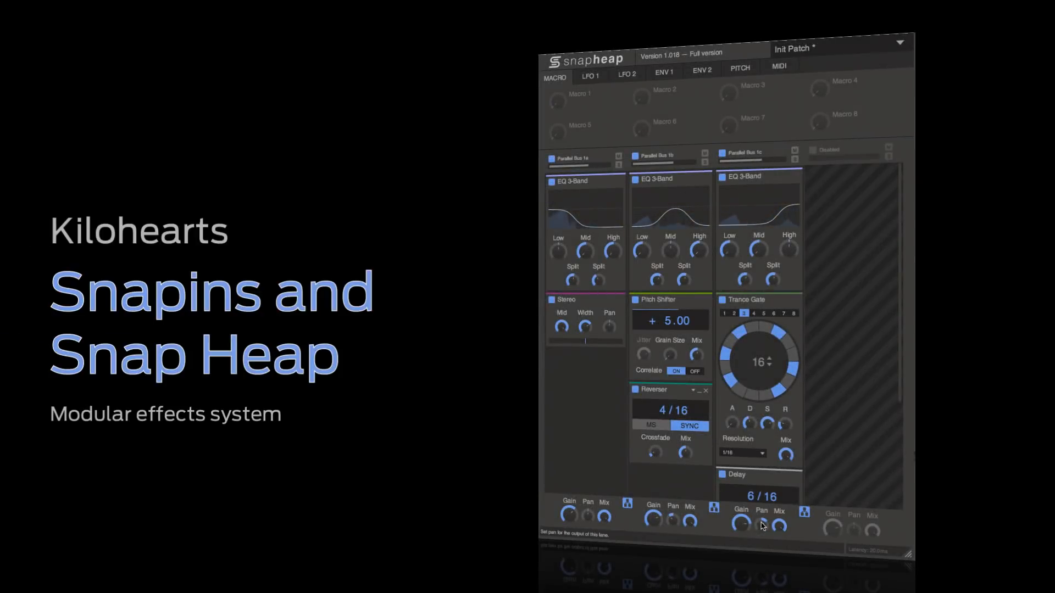
mouse_move(681, 534)
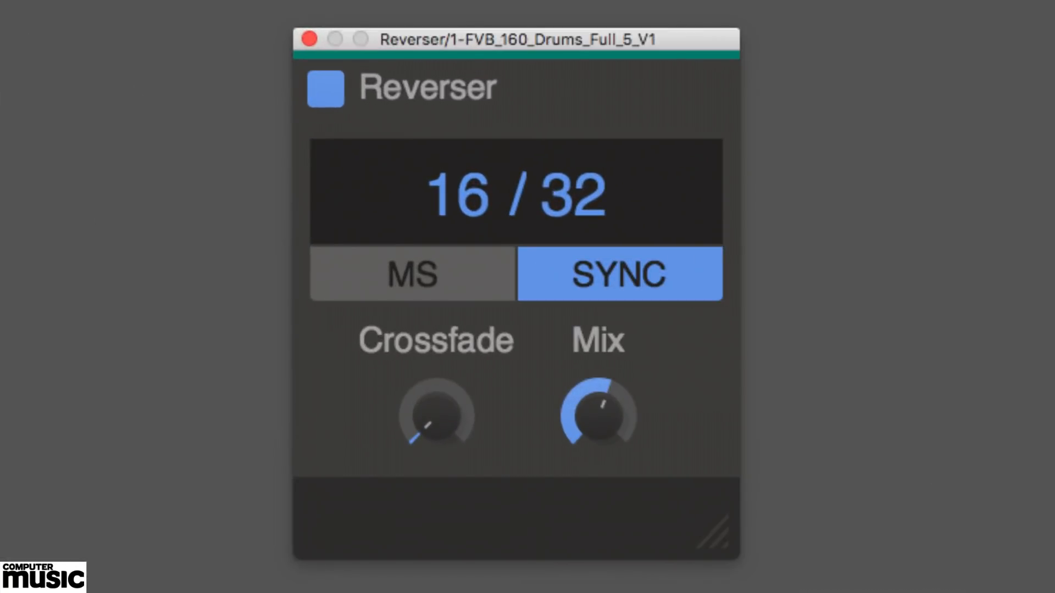
mouse_move(326, 88)
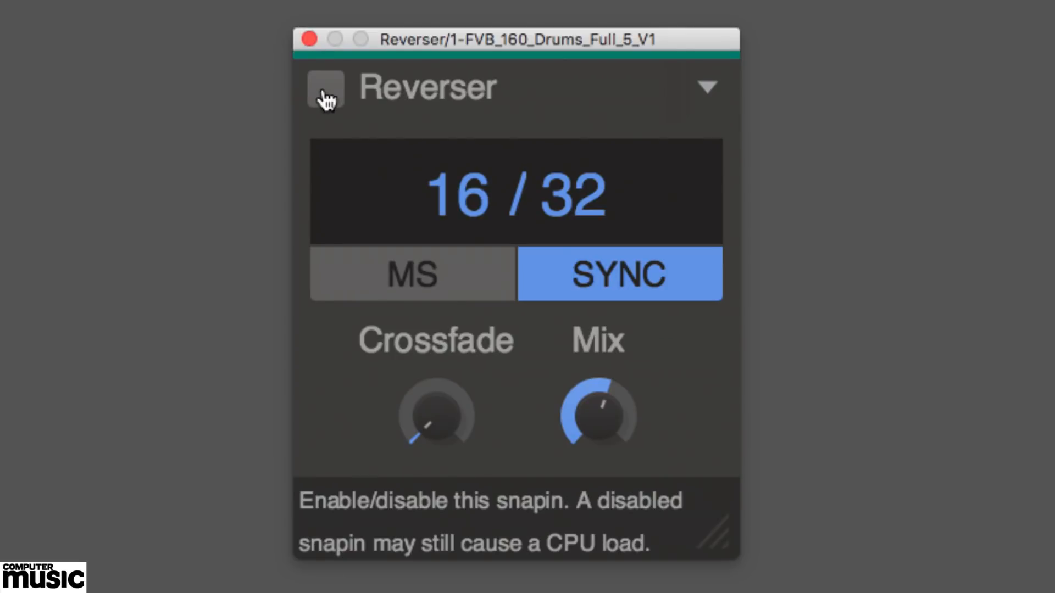
Switch the Reverser on and set its reverse length to 4.55 s in free time
left_click(324, 89)
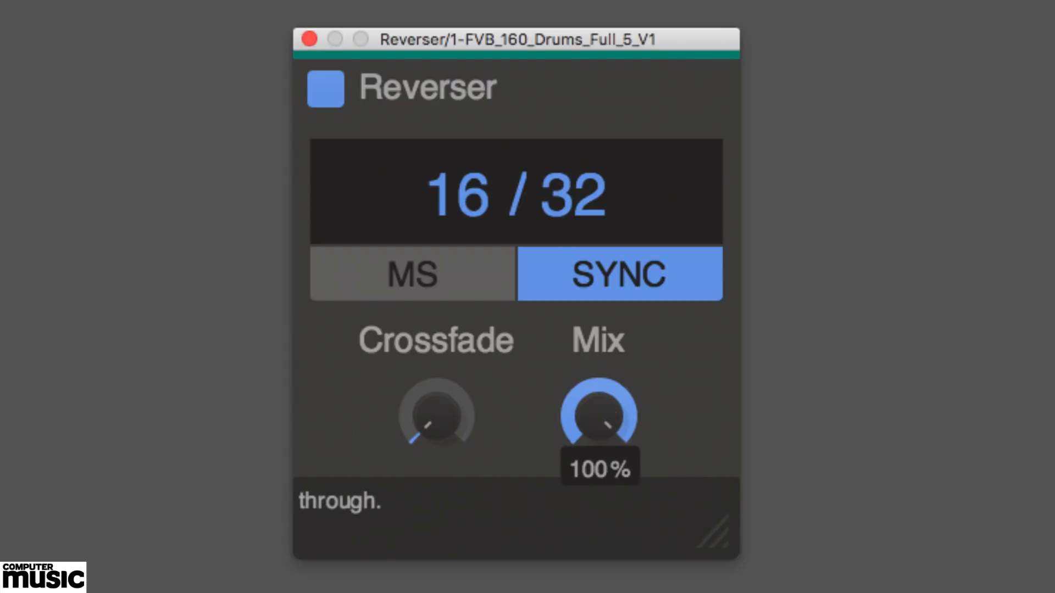
mouse_move(690, 444)
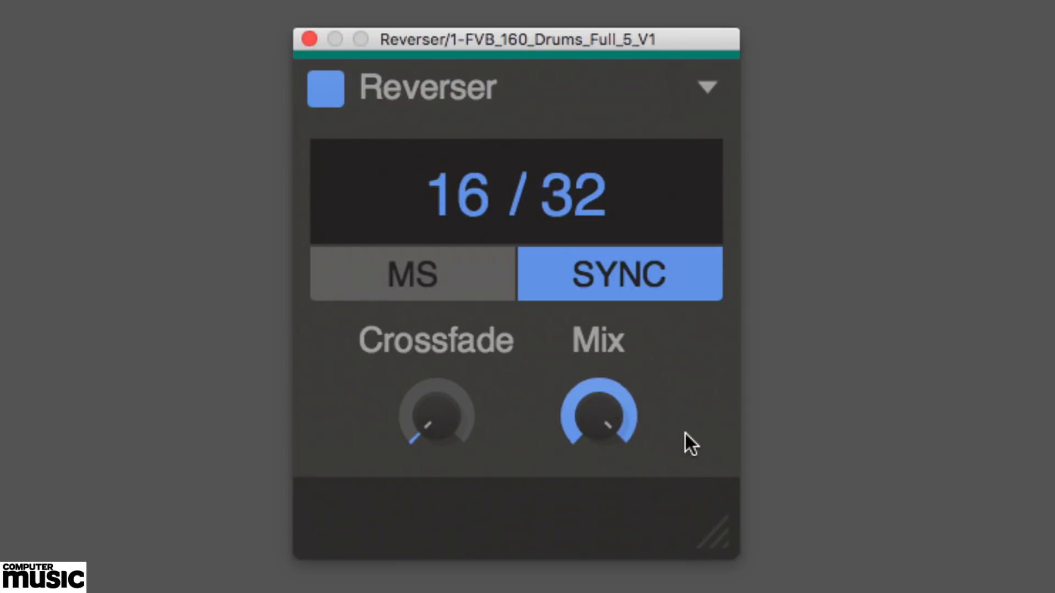
mouse_move(599, 414)
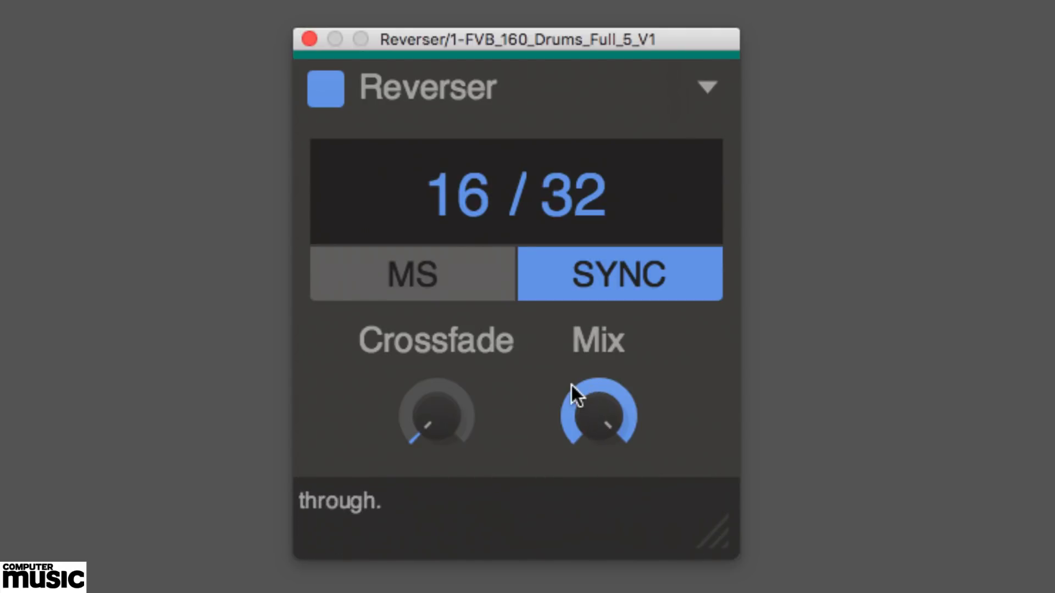
mouse_move(457, 195)
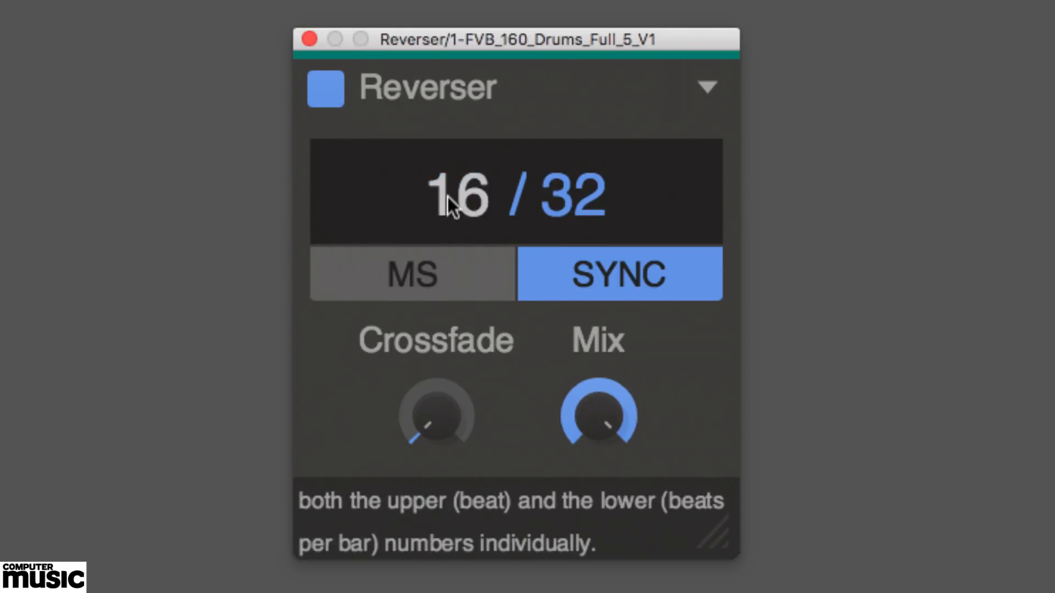
left_click(411, 274)
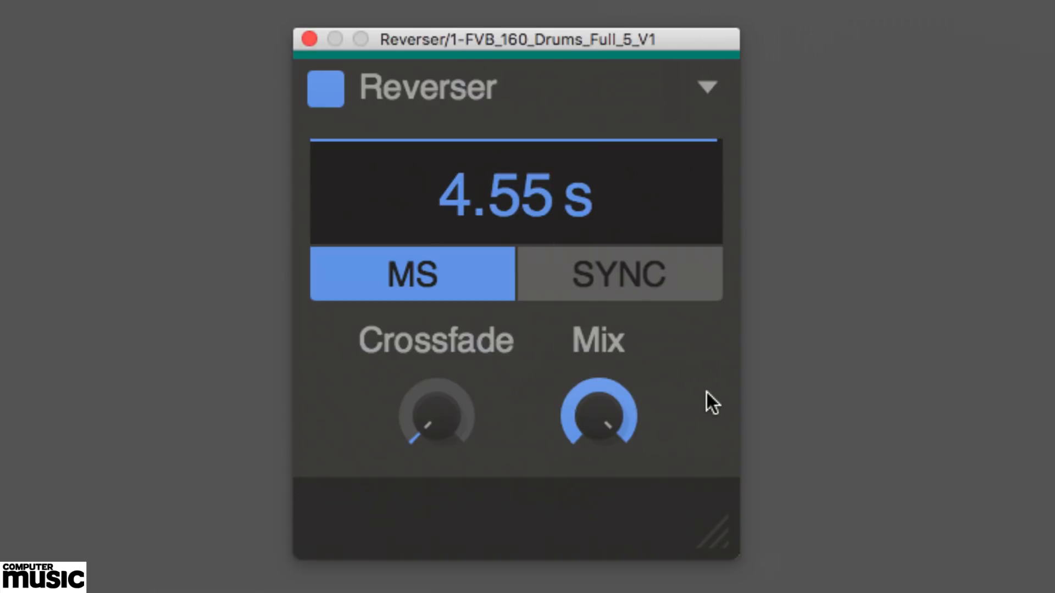
mouse_move(612, 296)
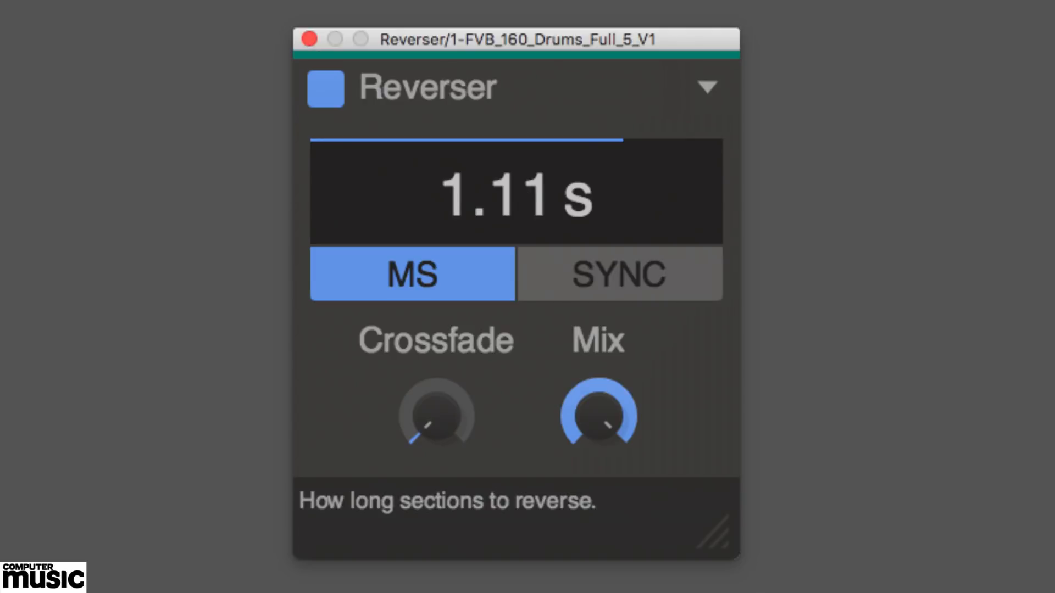
Make the reverse length tempo-synced at 4/16, then return to free-time milliseconds
left_click(619, 274)
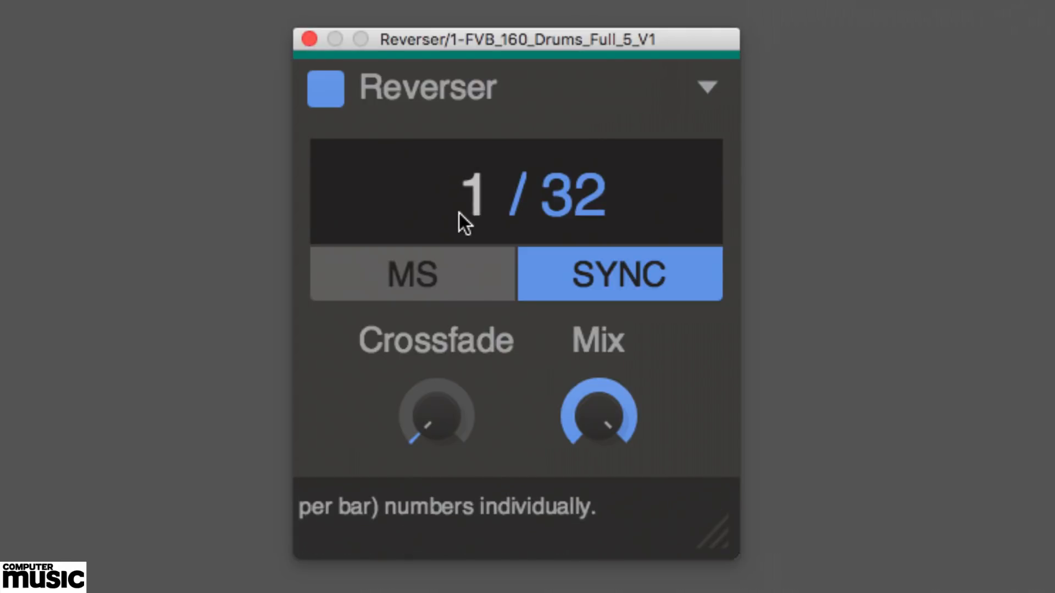
mouse_move(501, 207)
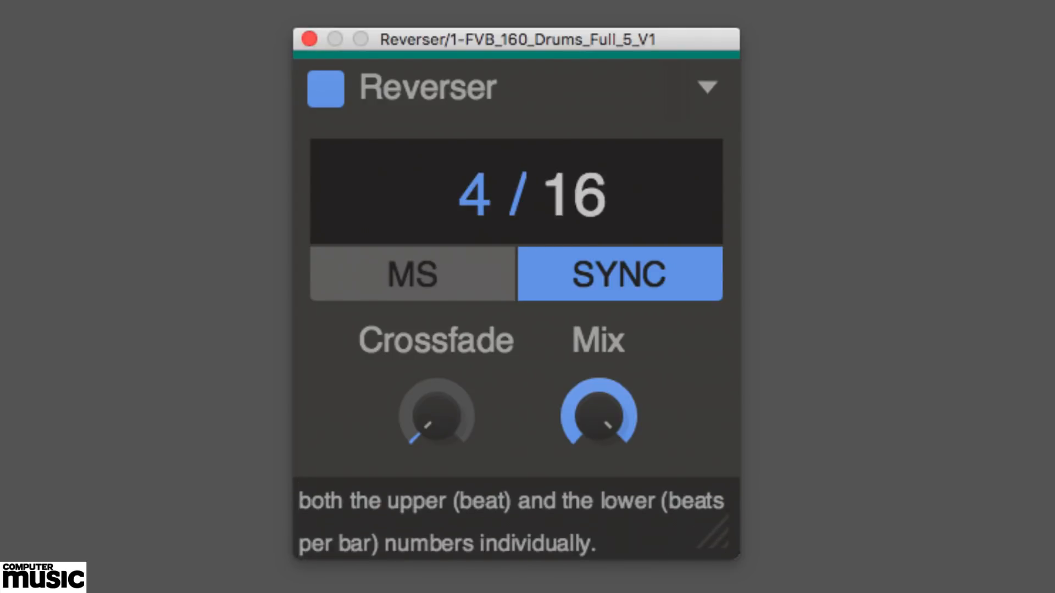
mouse_move(466, 284)
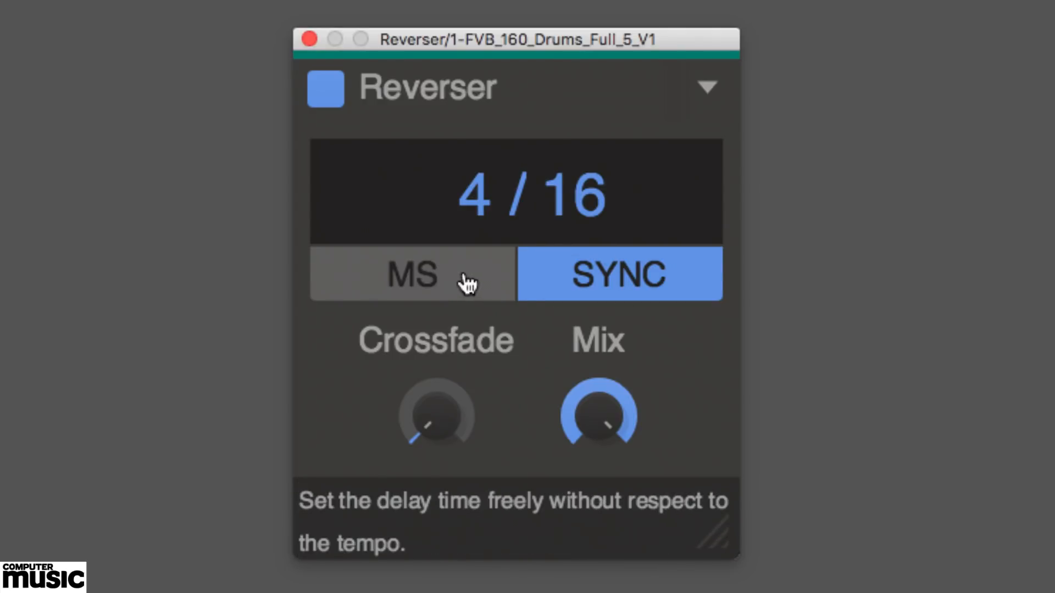
left_click(411, 274)
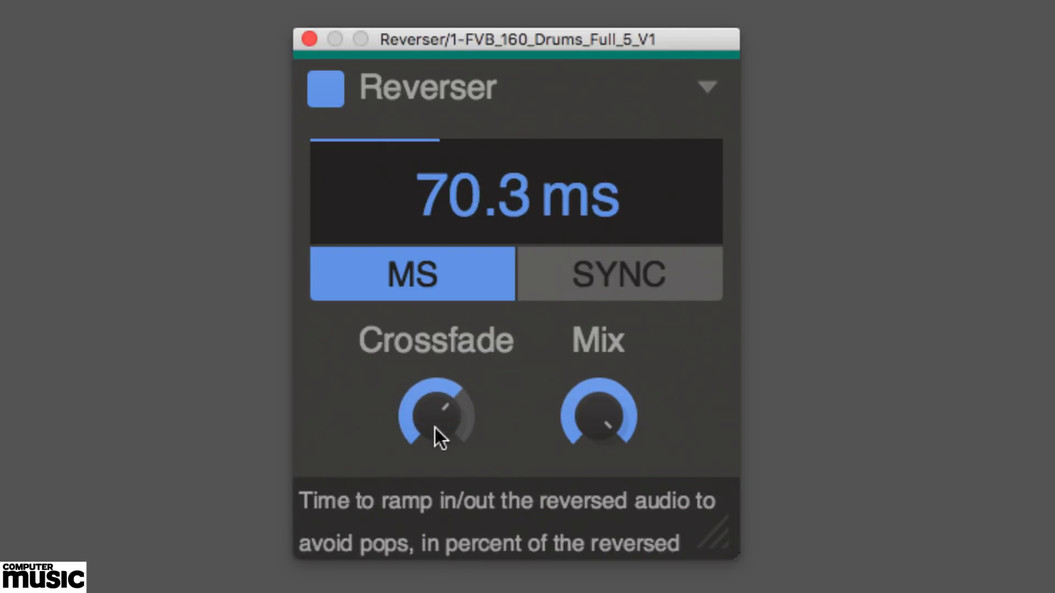
Raise the crossfade between the 70.3 ms reversed sections to smooth transitions
left_click(619, 274)
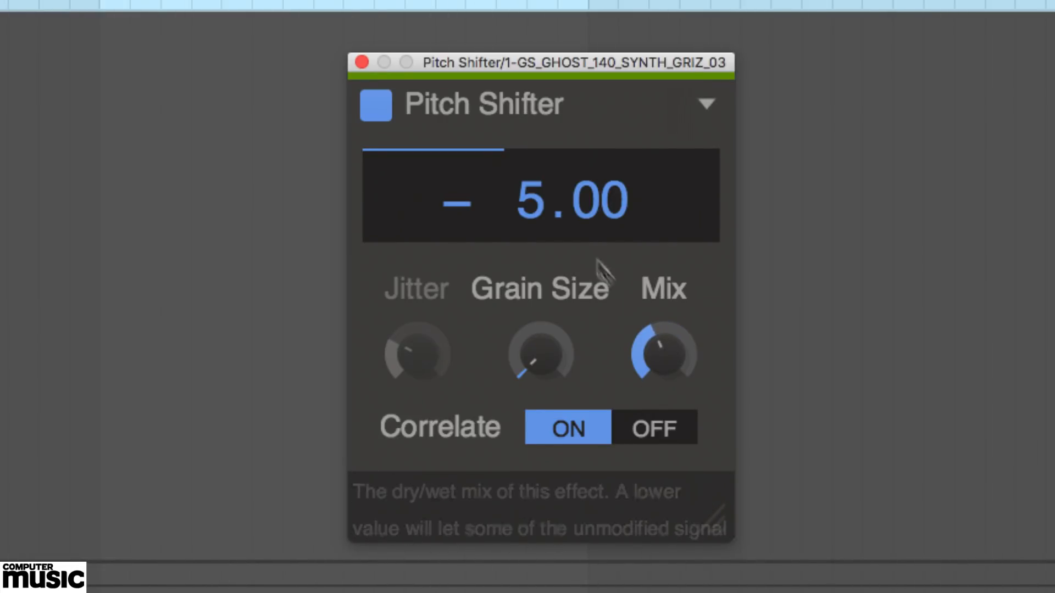
mouse_move(609, 282)
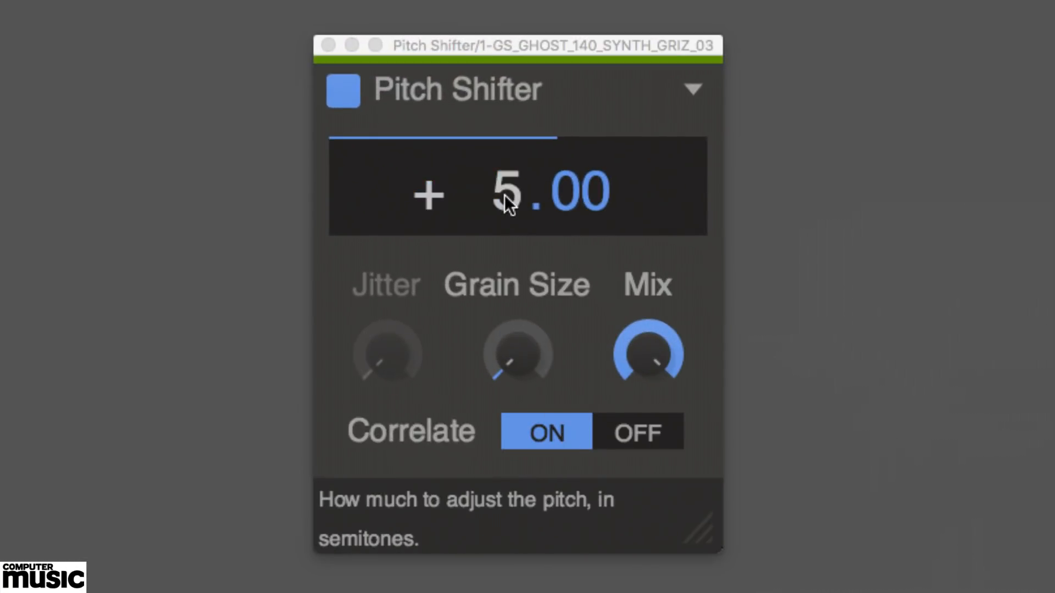
mouse_move(649, 353)
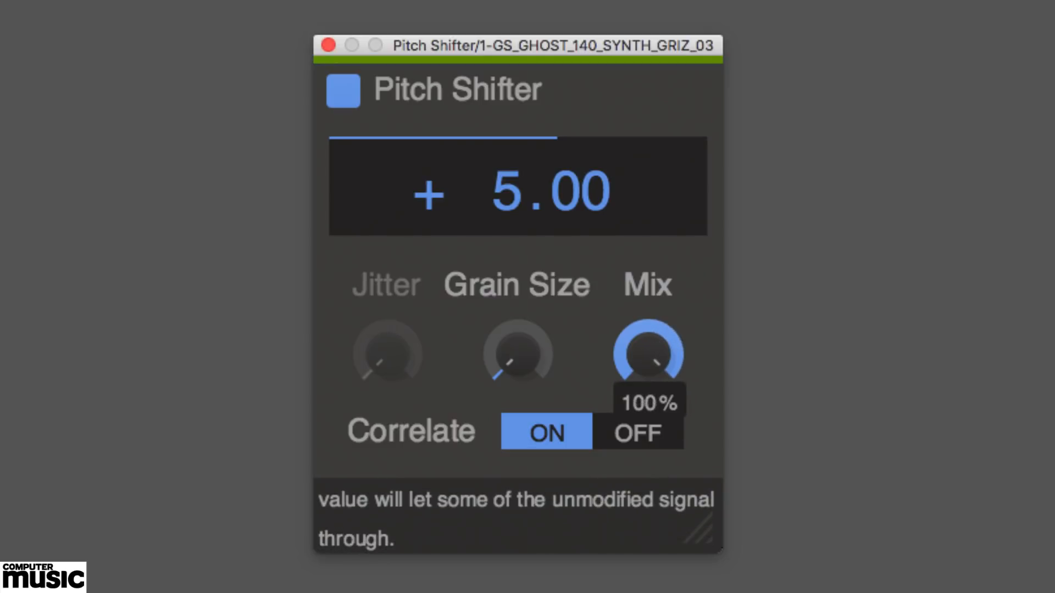
mouse_move(624, 447)
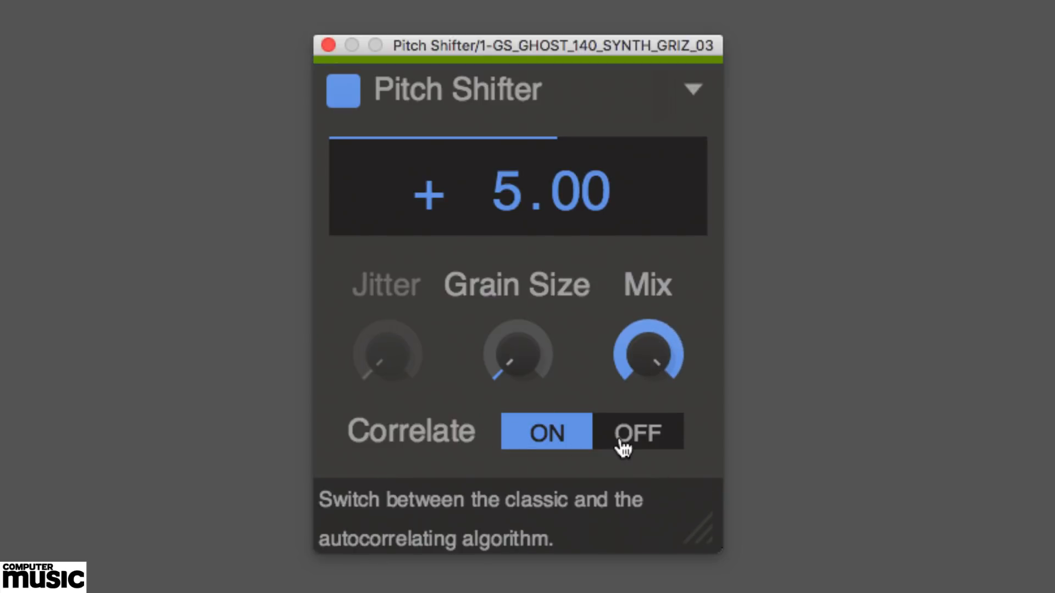
Try the classic algorithm with jitter, bypass and re-enable the effect, then restore Correlate
left_click(637, 431)
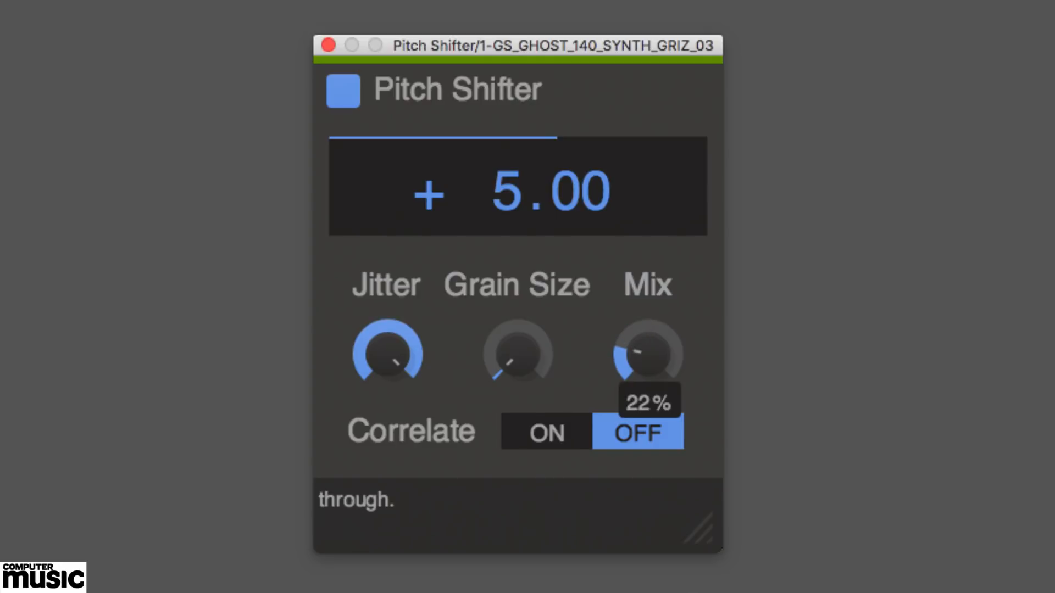
mouse_move(345, 95)
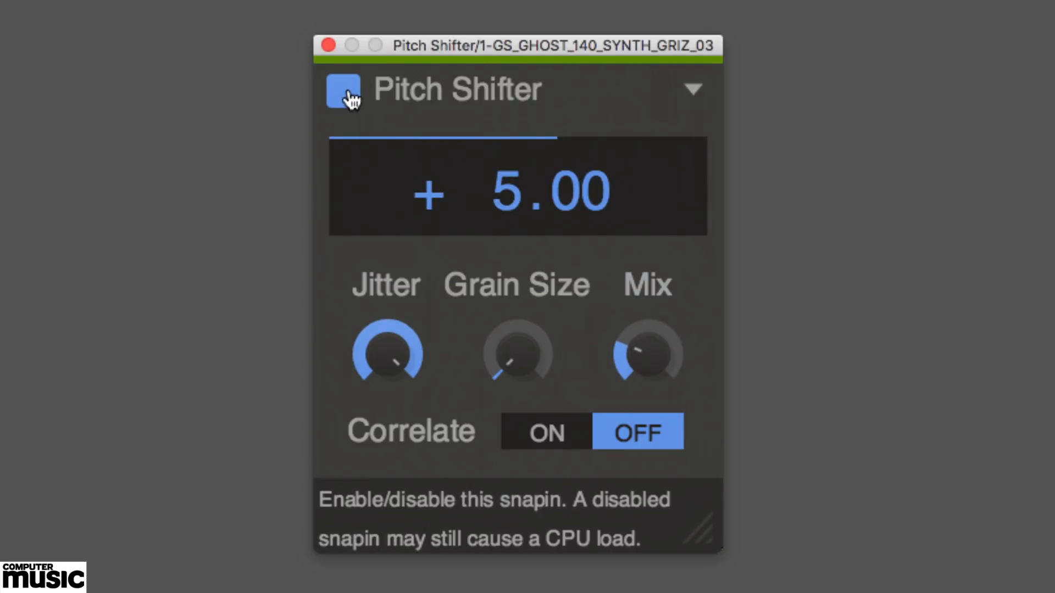
left_click(342, 91)
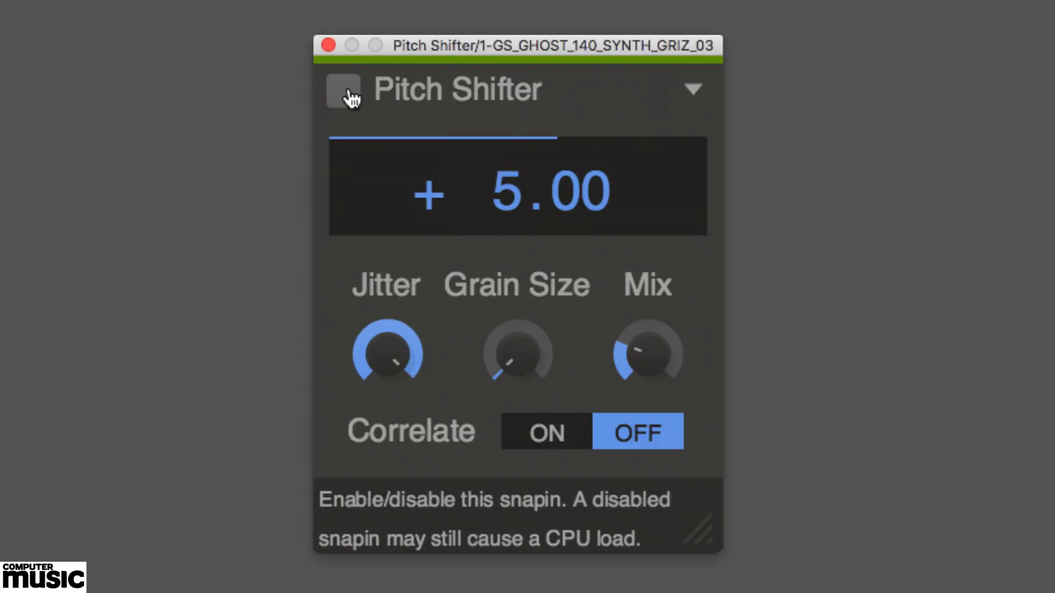
left_click(342, 91)
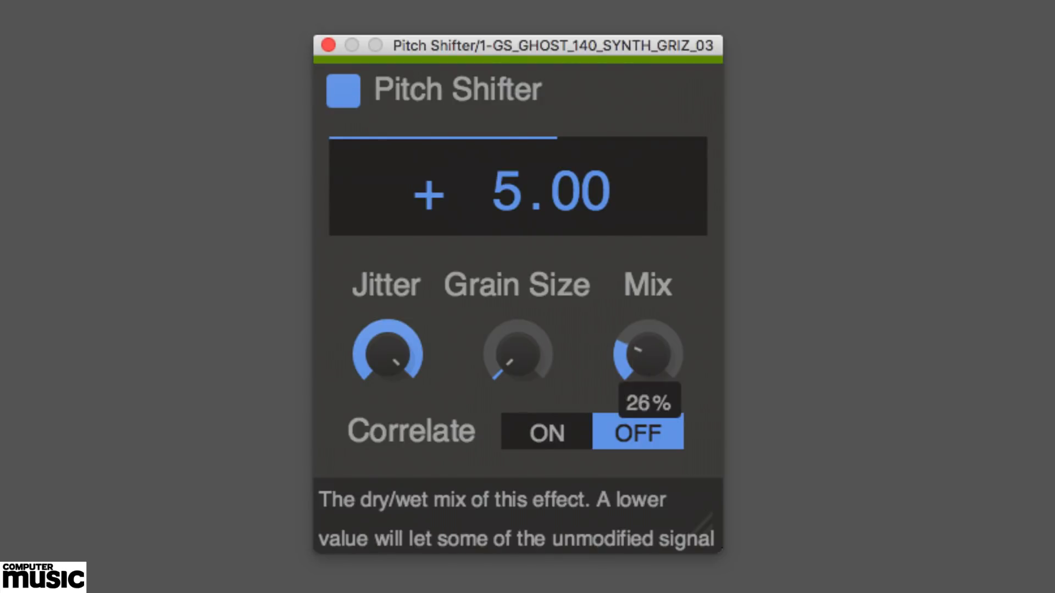
mouse_move(387, 353)
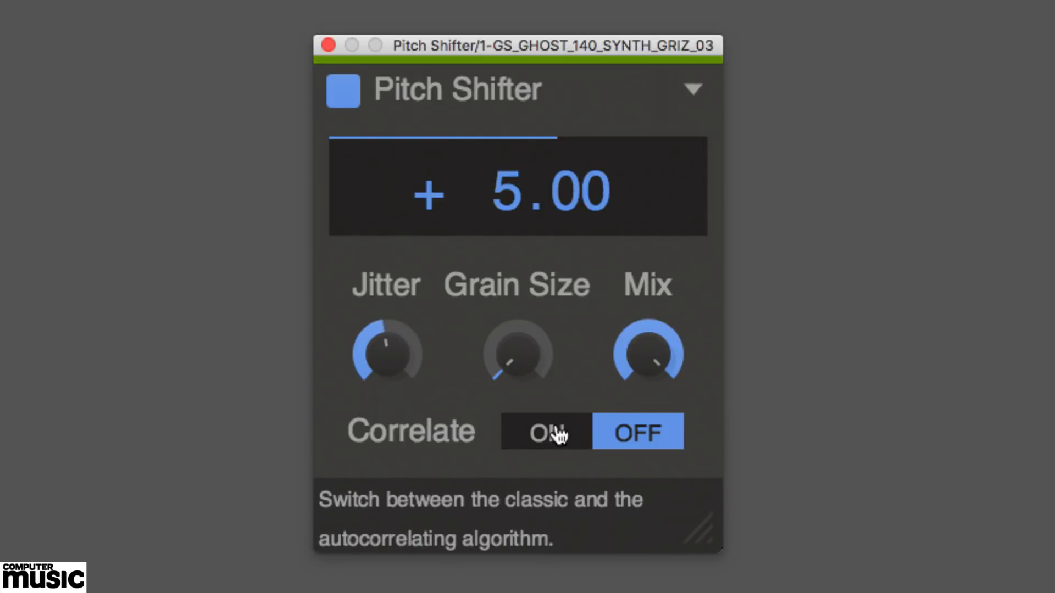
left_click(545, 432)
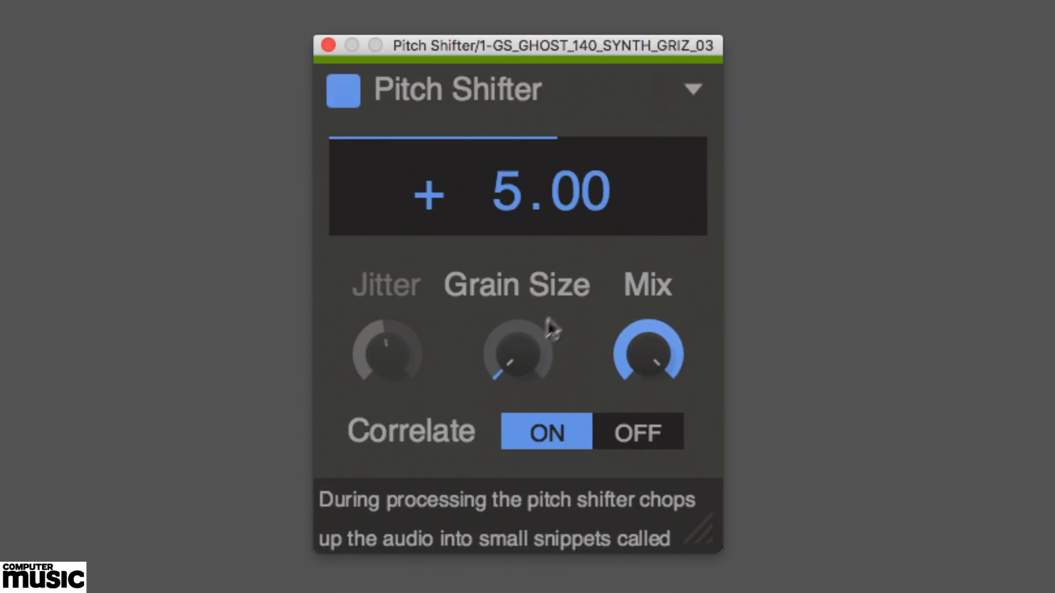
mouse_move(651, 446)
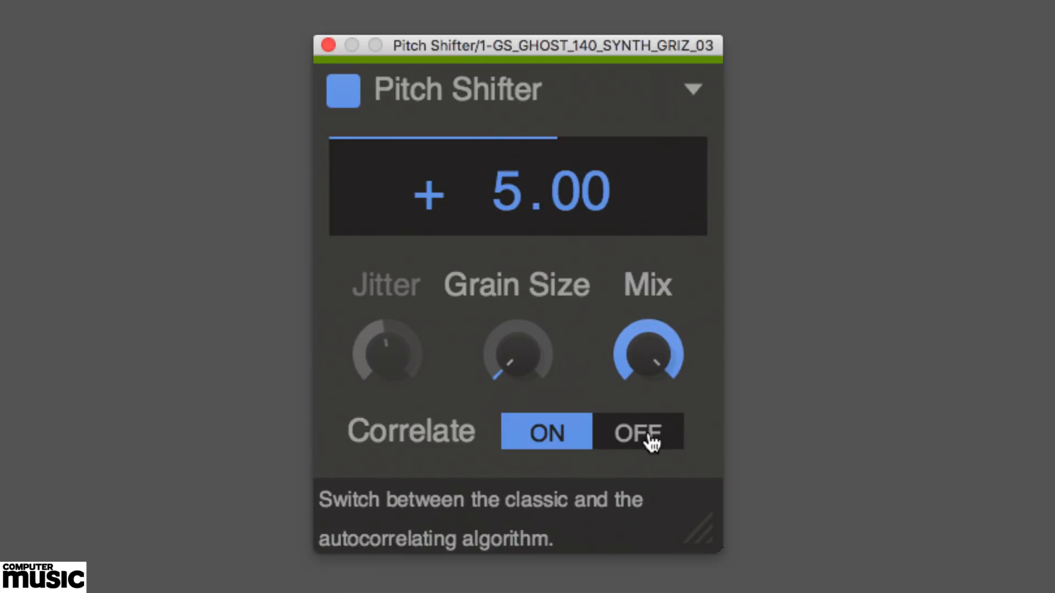
Switch Correlate off to use the classic algorithm with 20% jitter
left_click(637, 431)
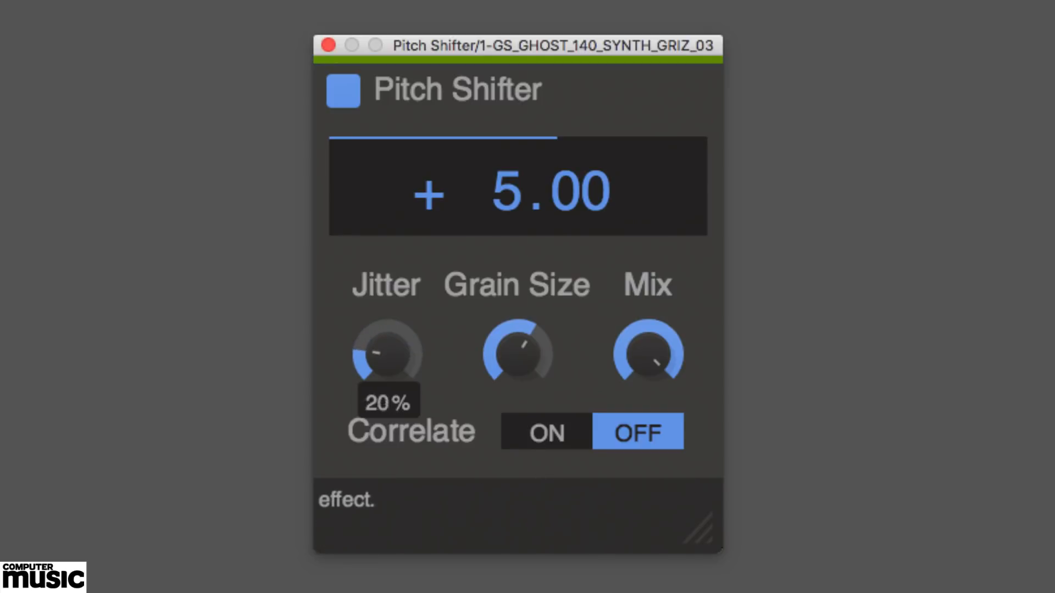
mouse_move(518, 353)
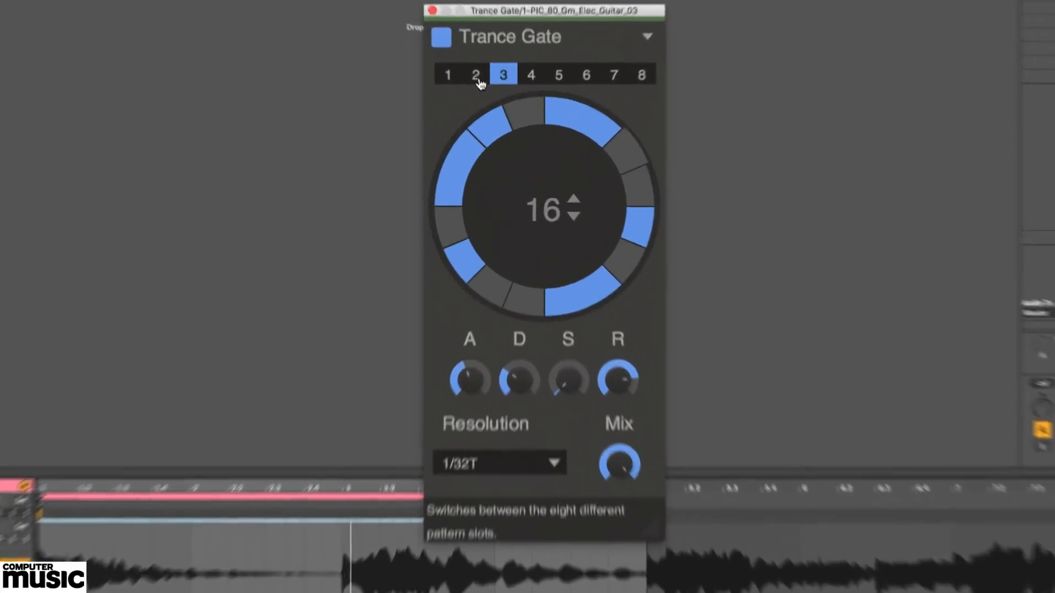
Step through gate pattern slots 2 and 4 to land on pattern 5
left_click(474, 75)
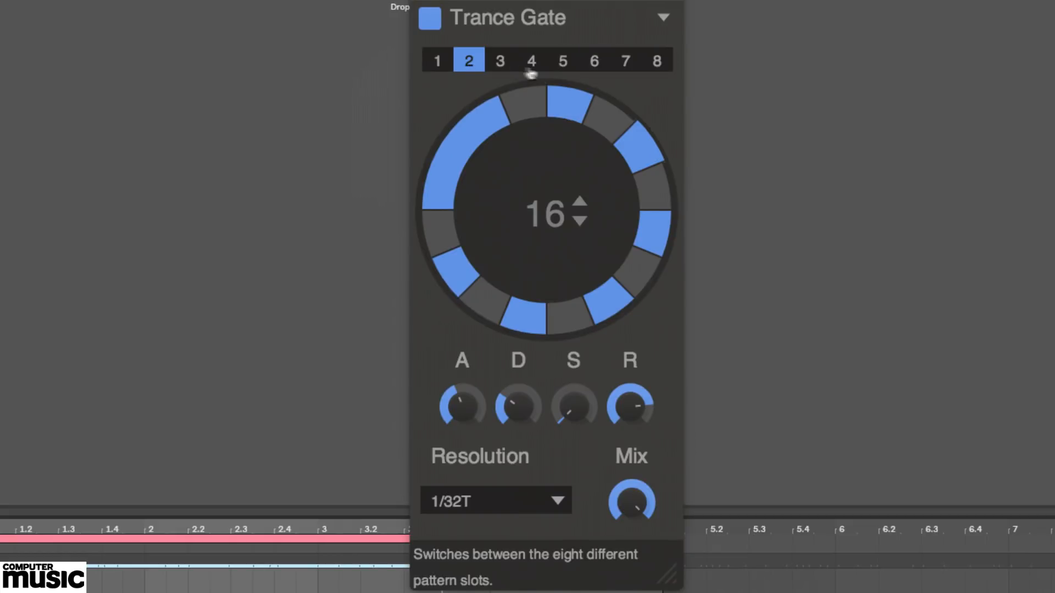
left_click(531, 60)
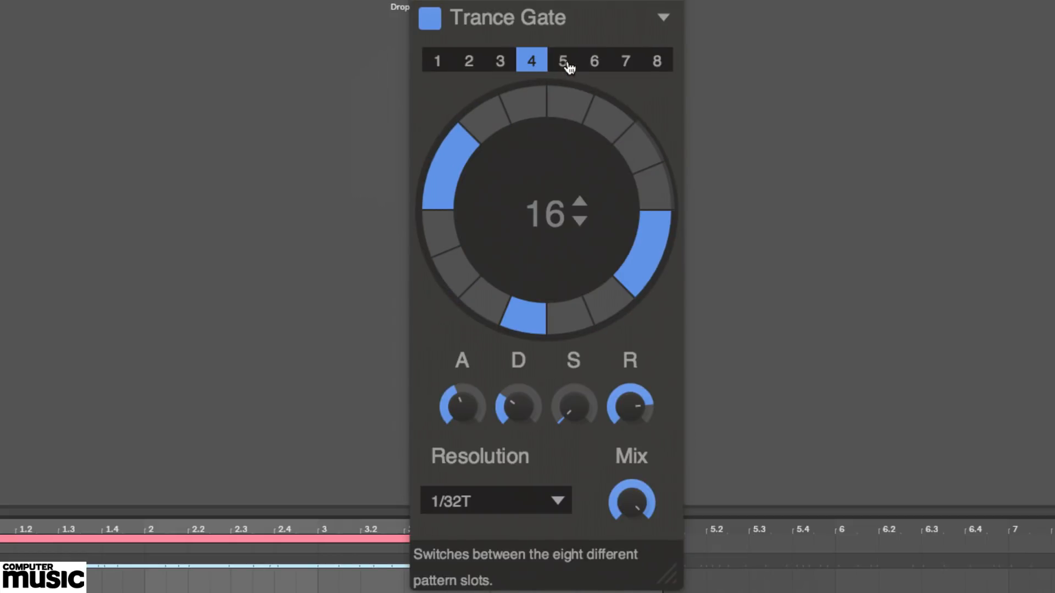
left_click(562, 61)
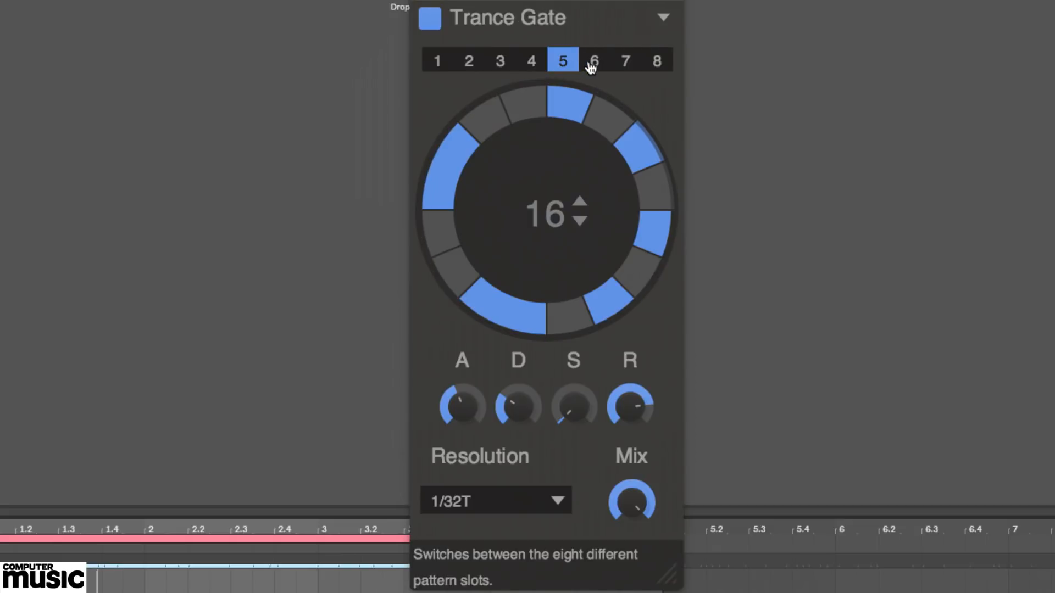
mouse_move(478, 61)
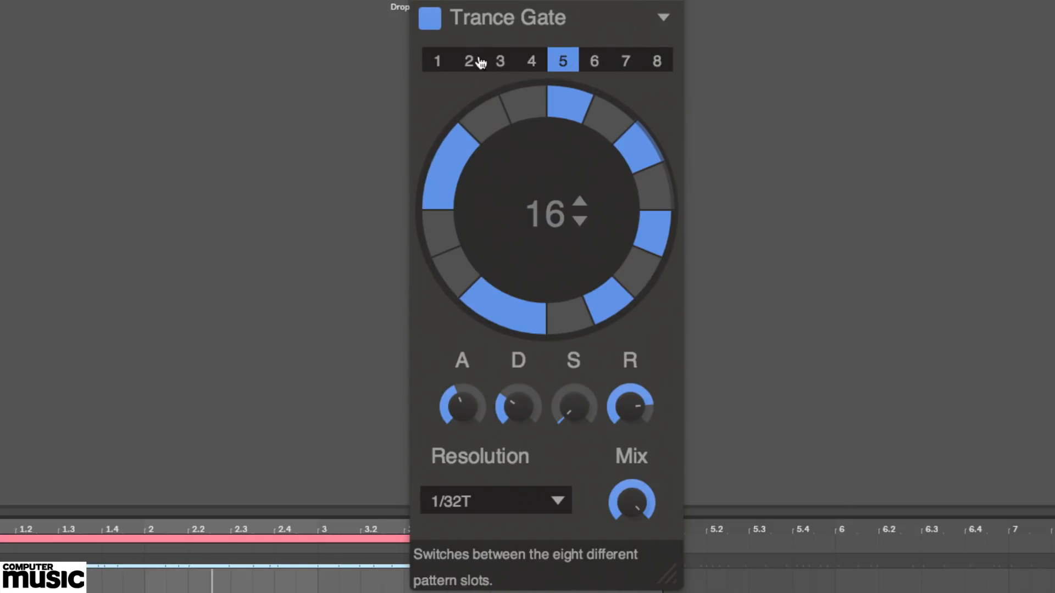
mouse_move(430, 18)
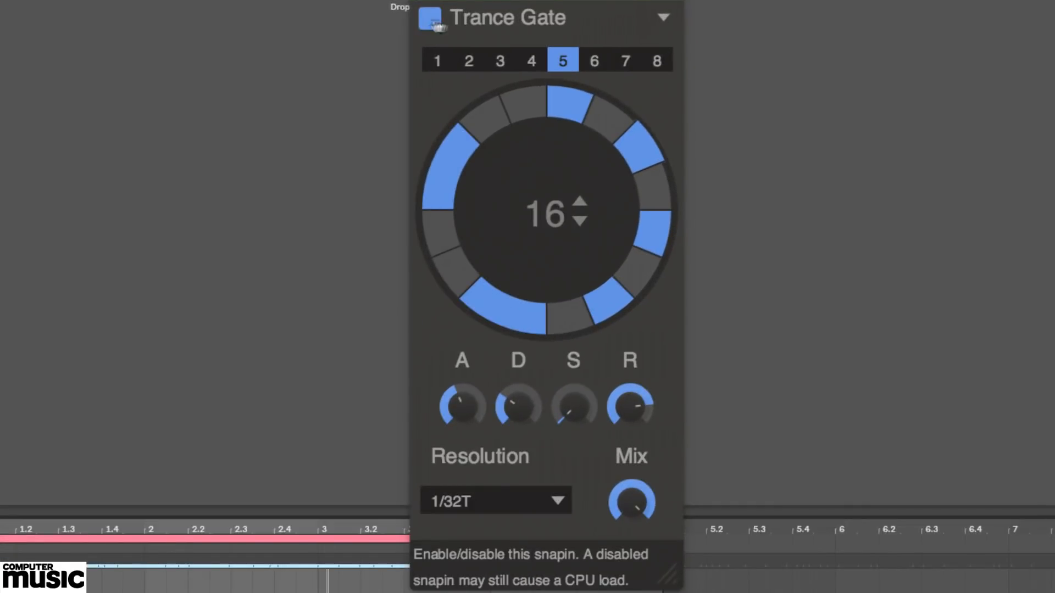
mouse_move(576, 156)
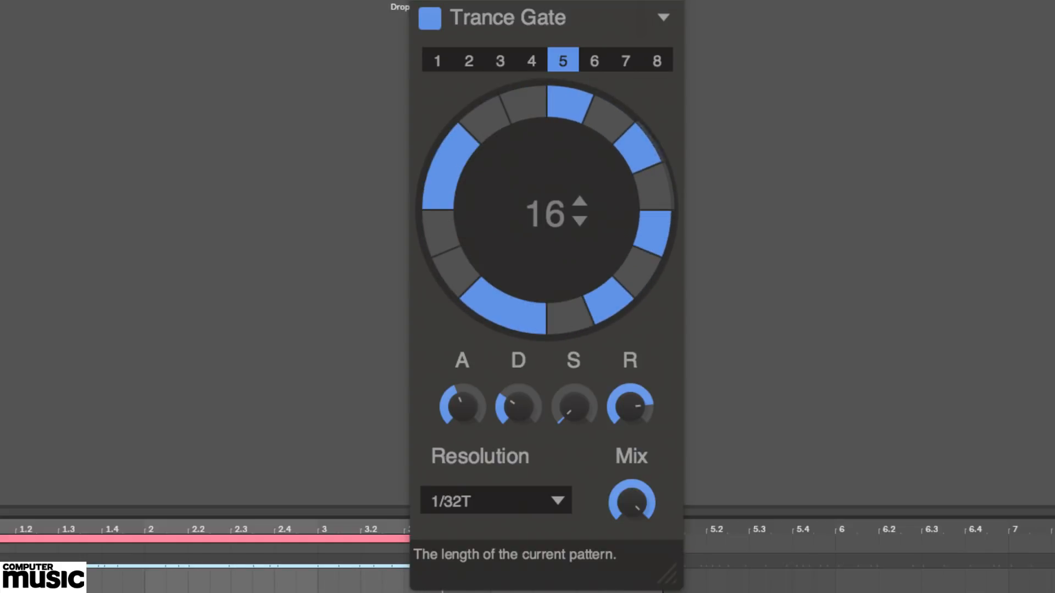
mouse_move(676, 134)
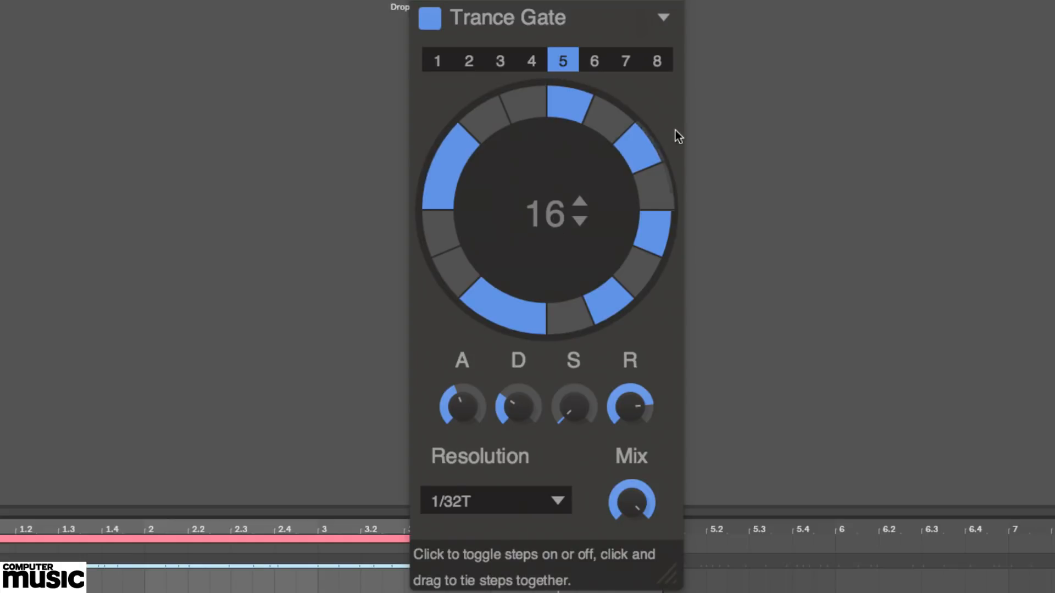
mouse_move(462, 69)
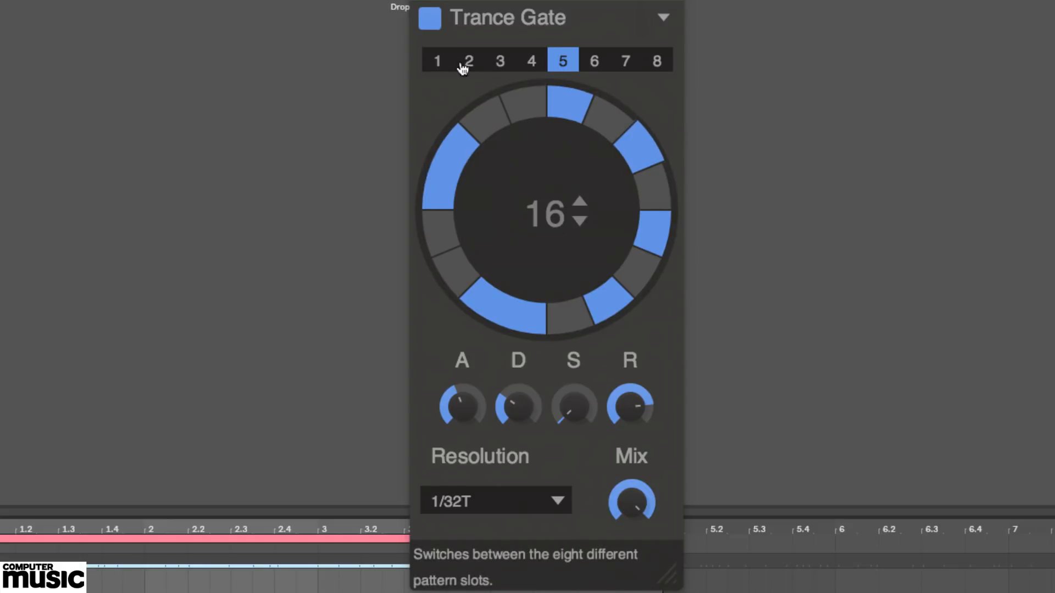
Select gate pattern 1 and tie its top steps into one long gate
left_click(437, 60)
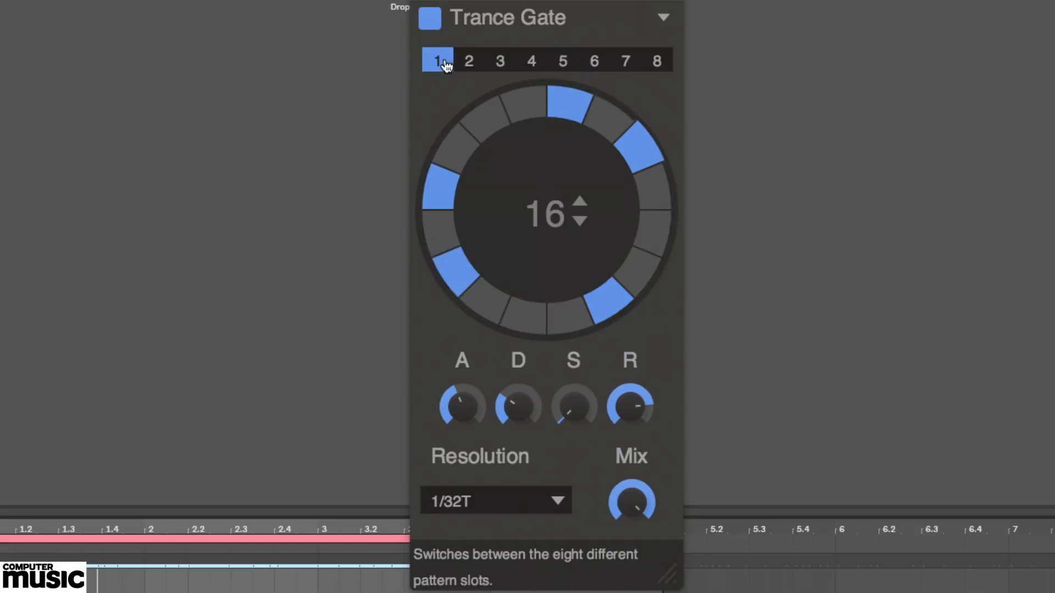
mouse_move(507, 317)
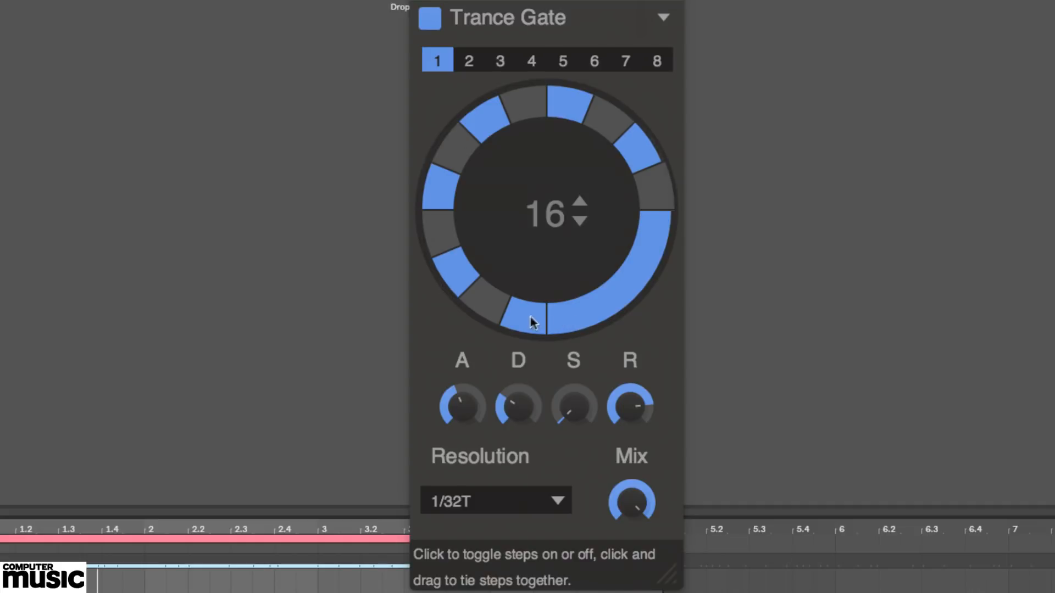
mouse_move(594, 356)
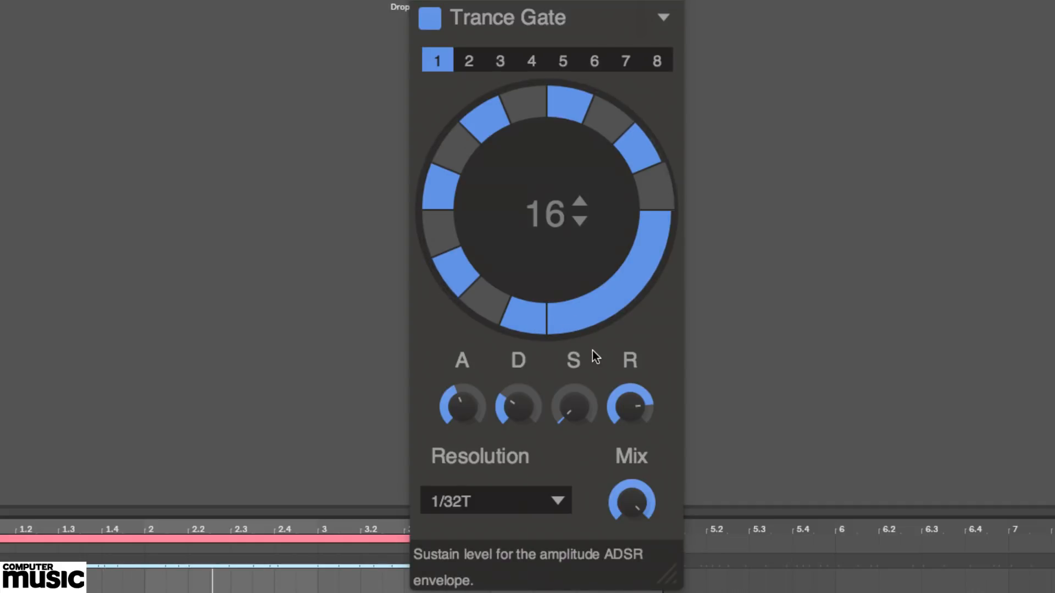
mouse_move(475, 209)
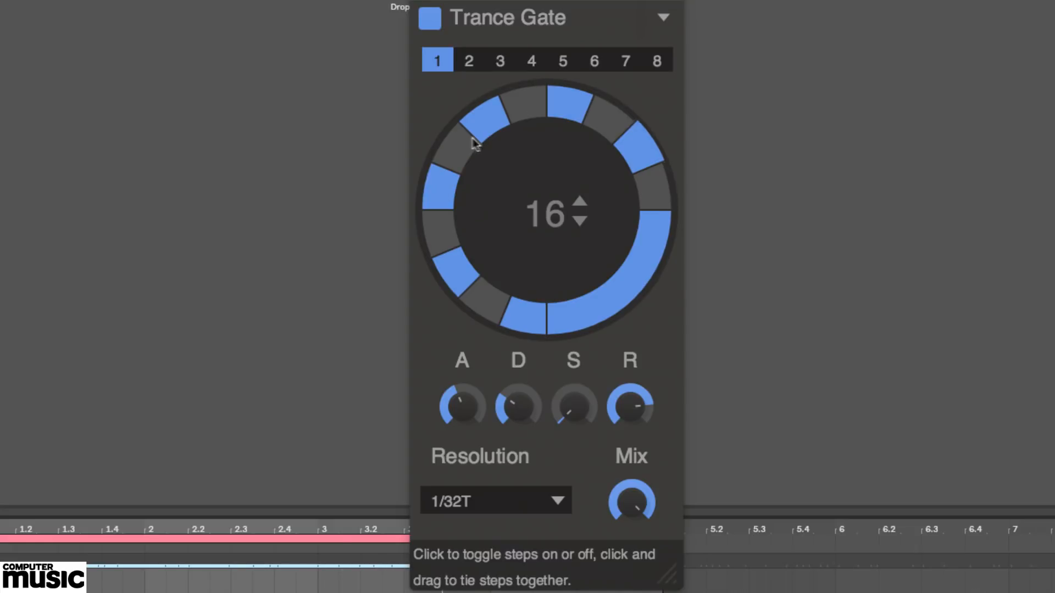
left_click(484, 128)
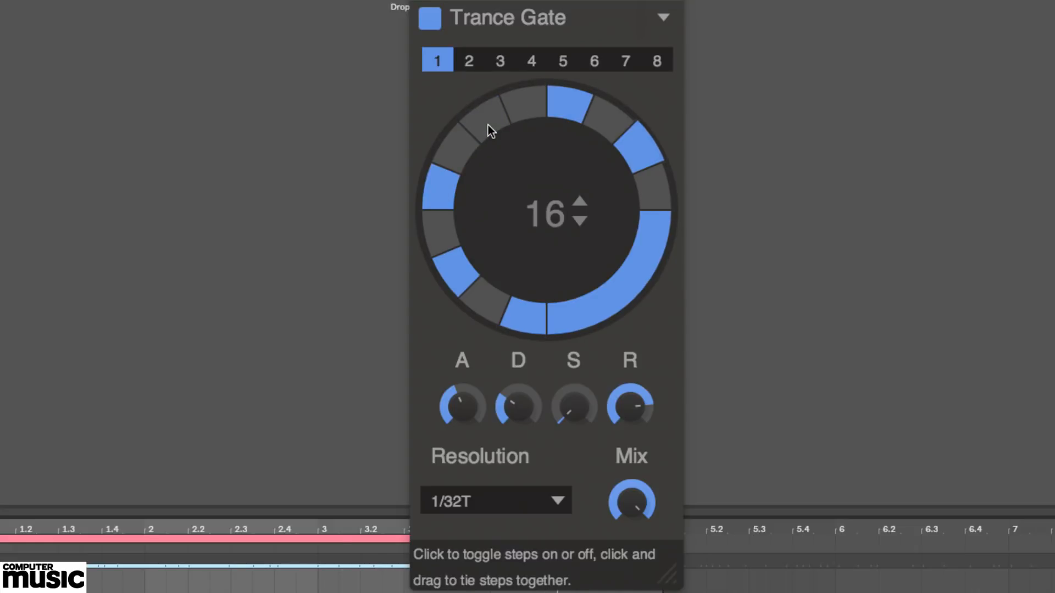
left_click(501, 111)
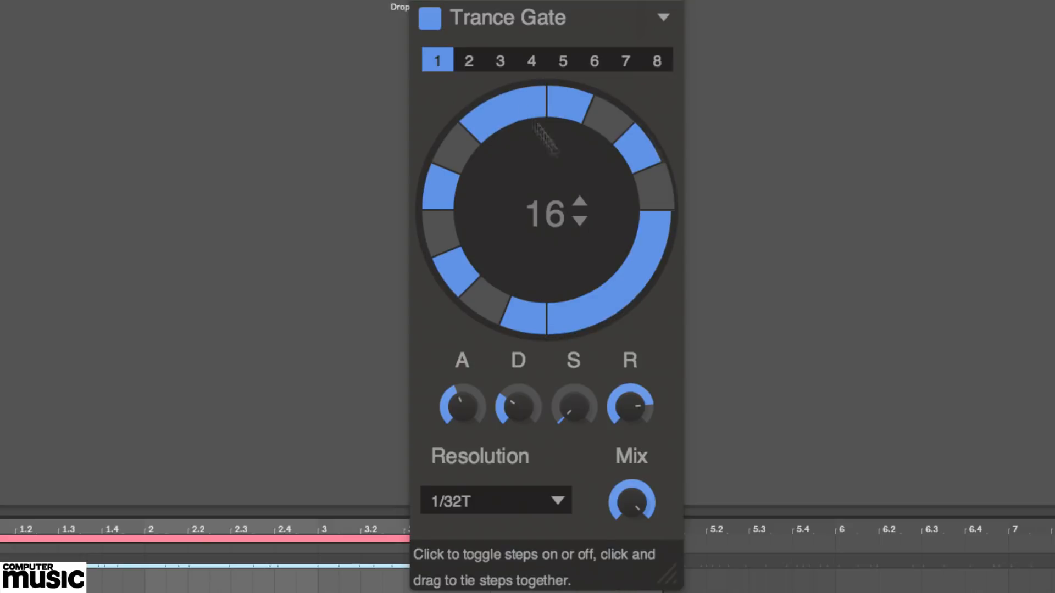
mouse_move(651, 374)
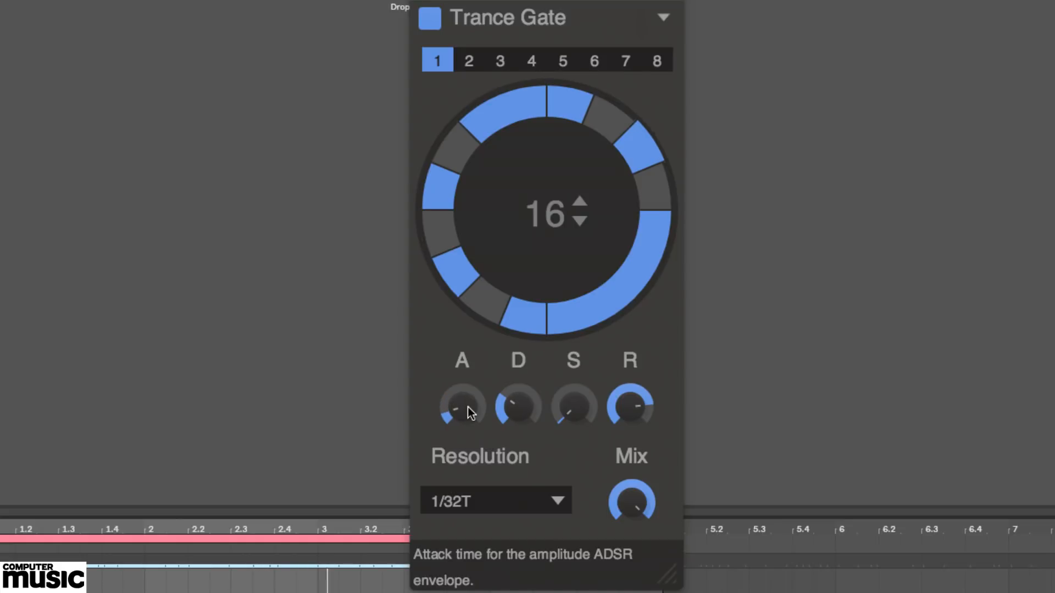
mouse_move(520, 409)
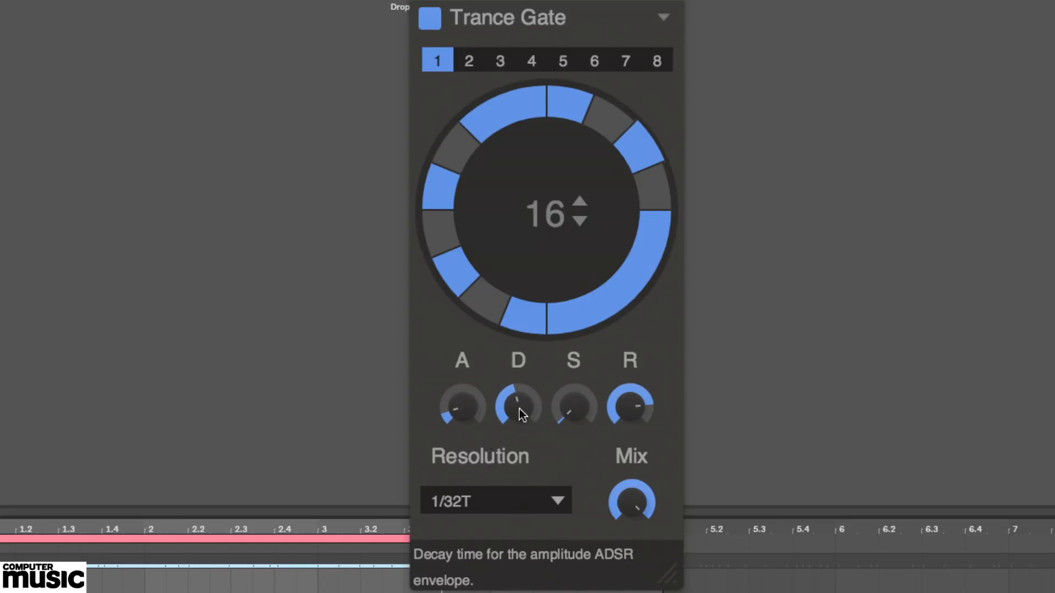
mouse_move(573, 409)
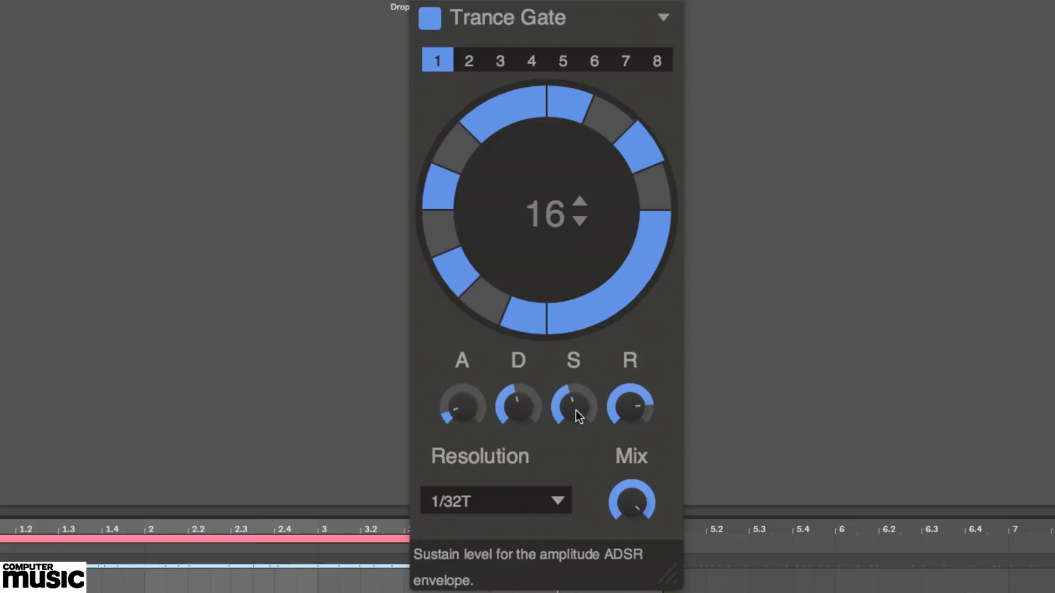
mouse_move(630, 403)
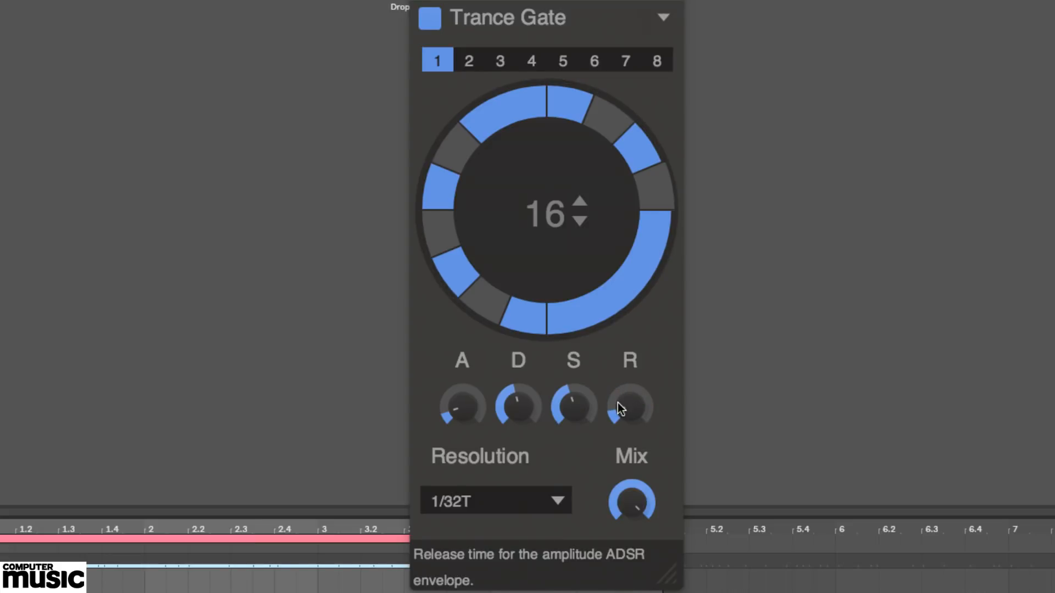
mouse_move(462, 408)
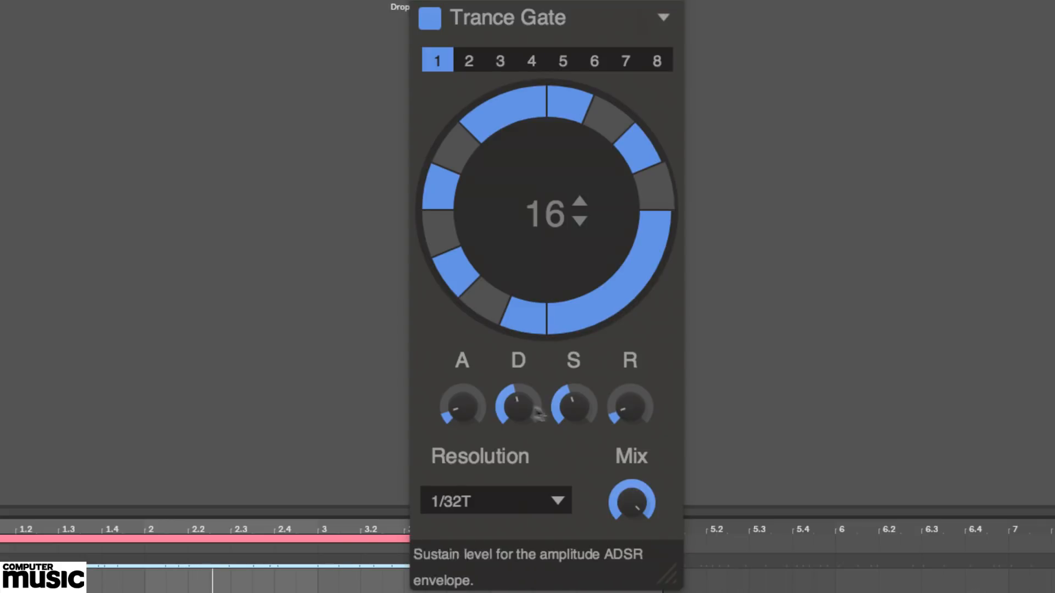
mouse_move(471, 416)
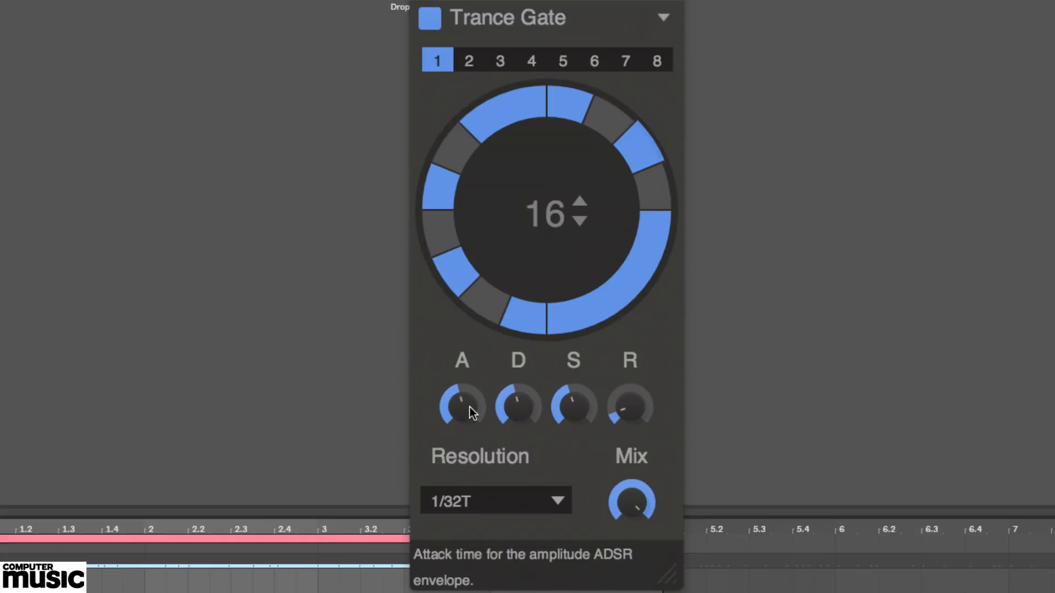
mouse_move(631, 501)
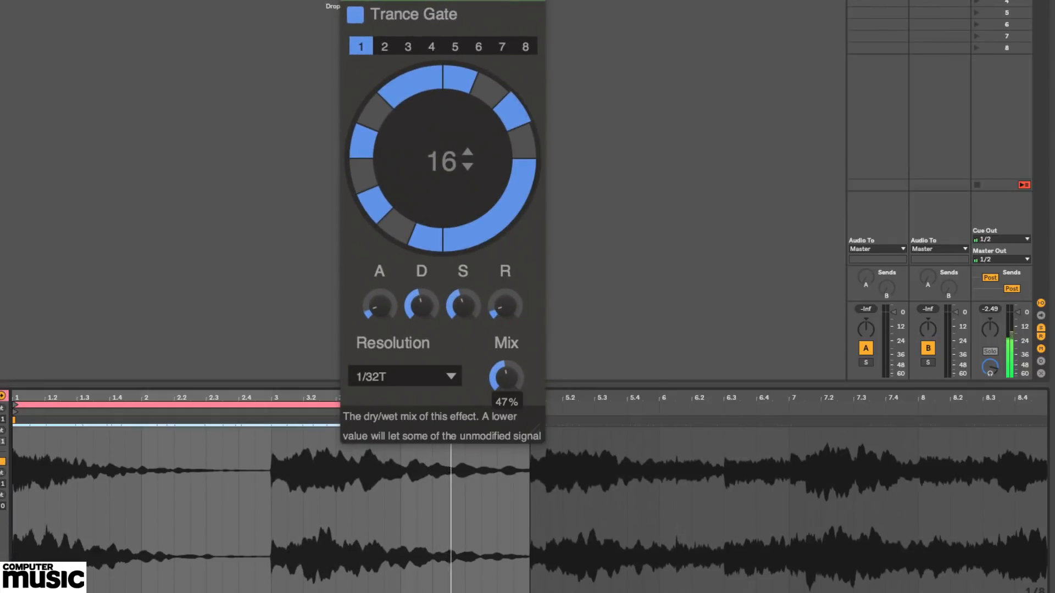
mouse_move(472, 349)
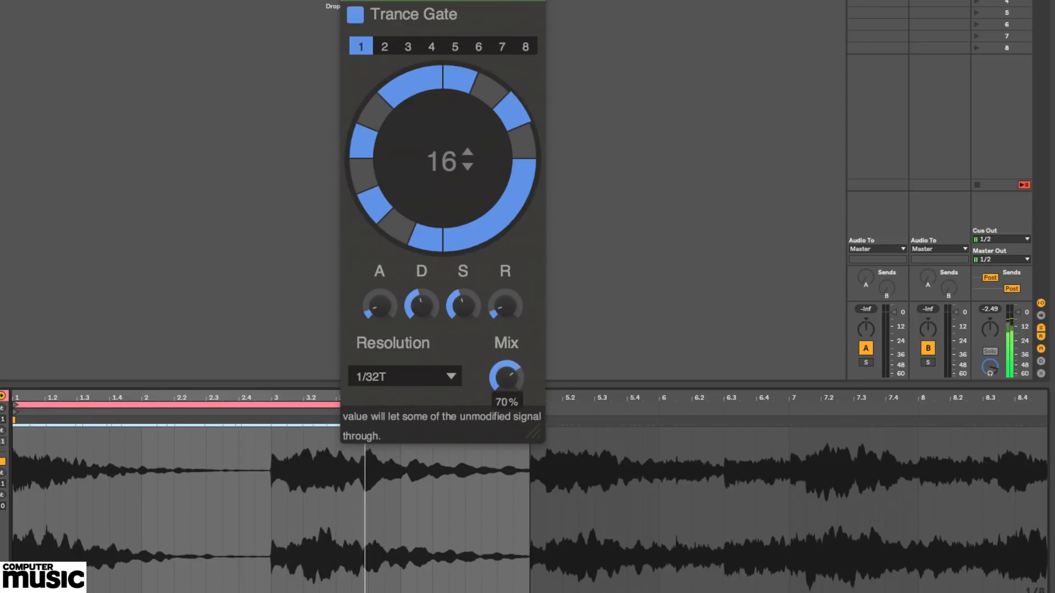
mouse_move(545, 337)
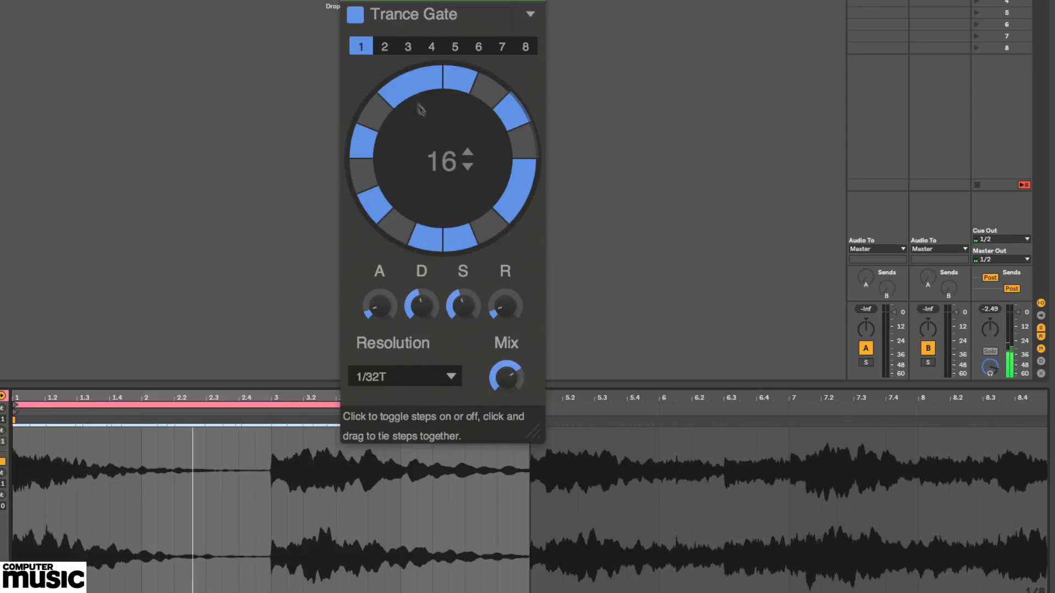
Split the long tied gates on the left back into separate steps
left_click(362, 176)
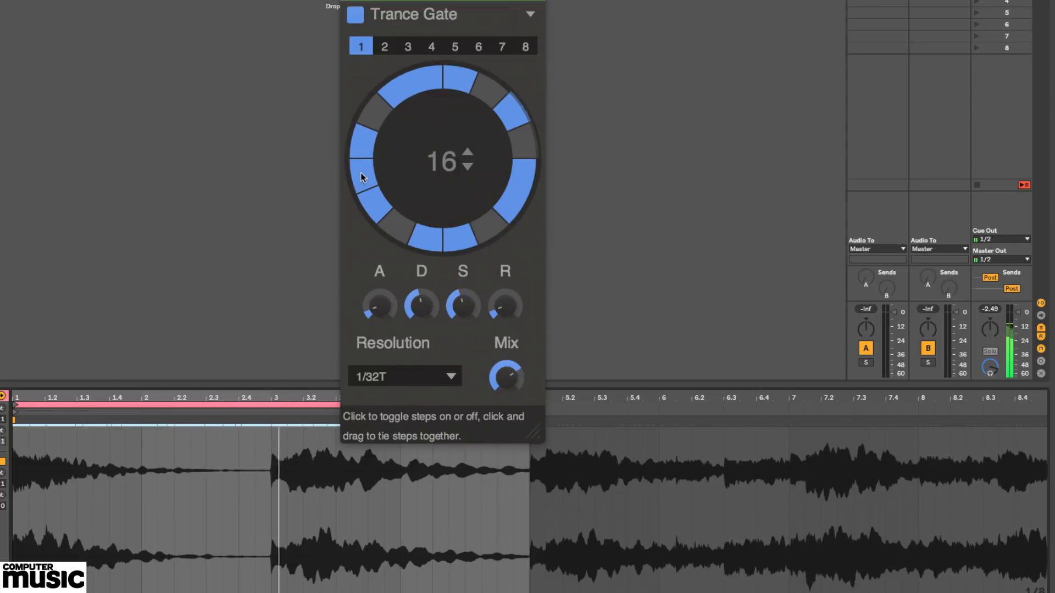
left_click(363, 145)
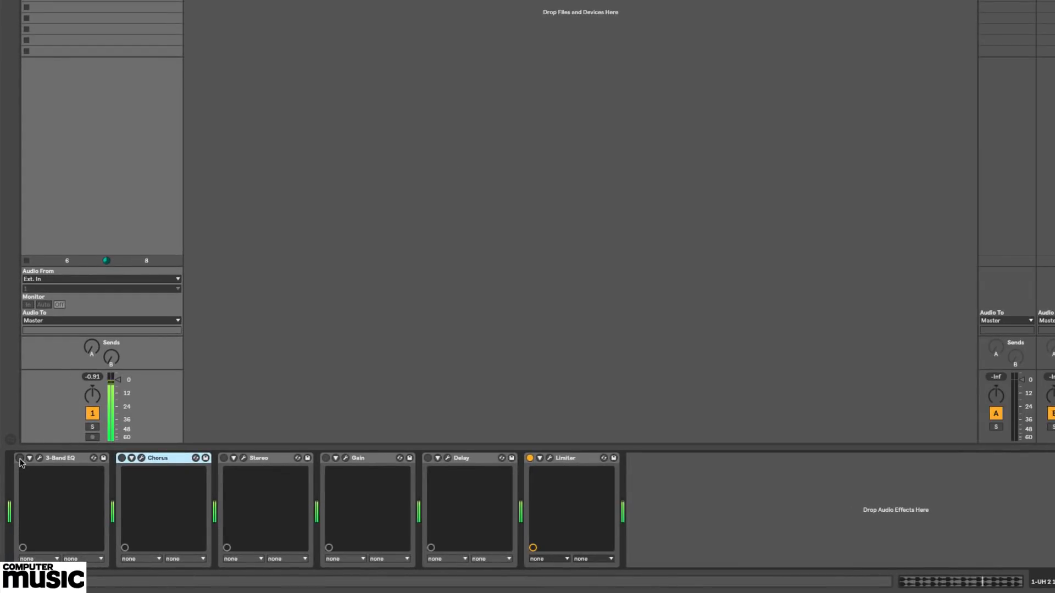
Enable the 3-Band EQ, Chorus and Gain and show the Chorus, Delay and Limiter panels
left_click(20, 459)
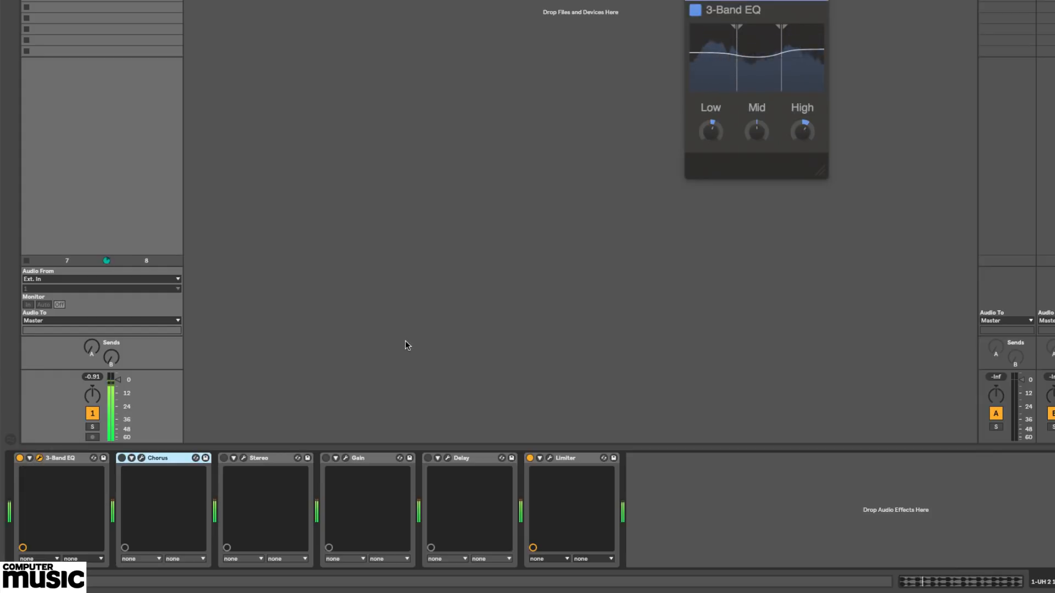
left_click(123, 457)
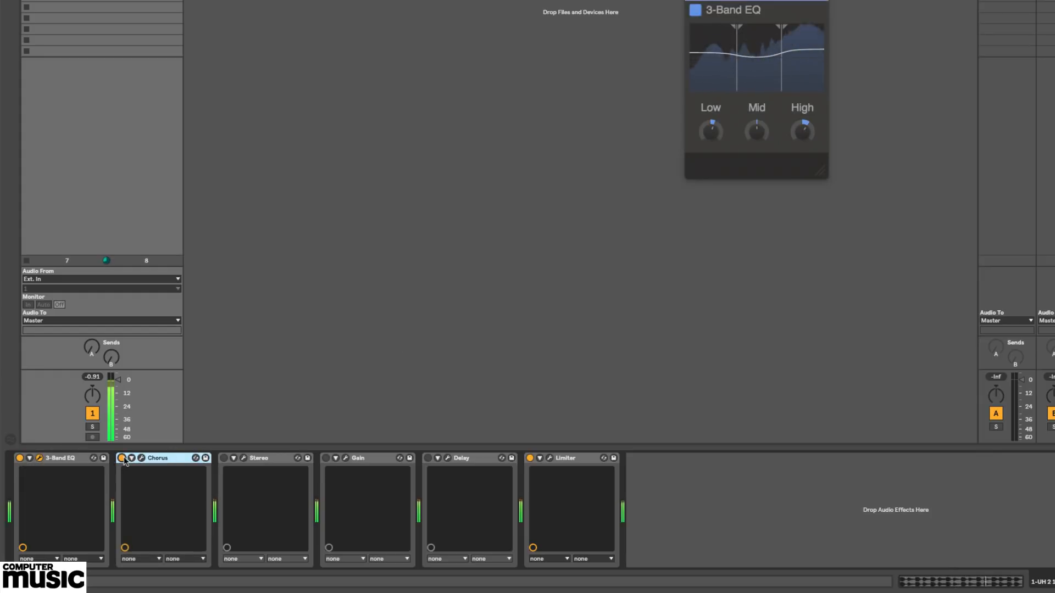
left_click(133, 458)
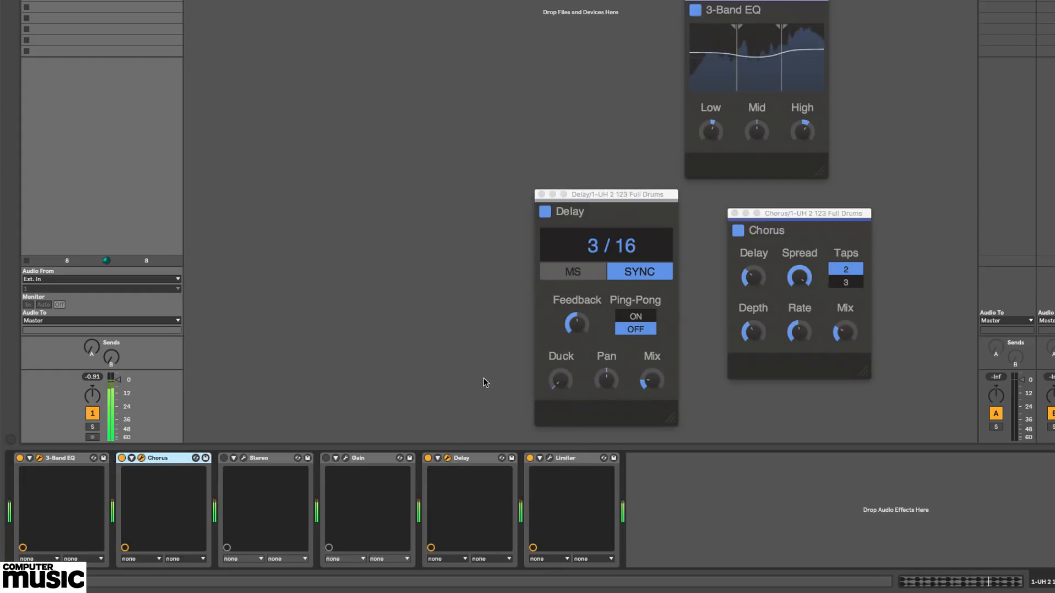
left_click(568, 457)
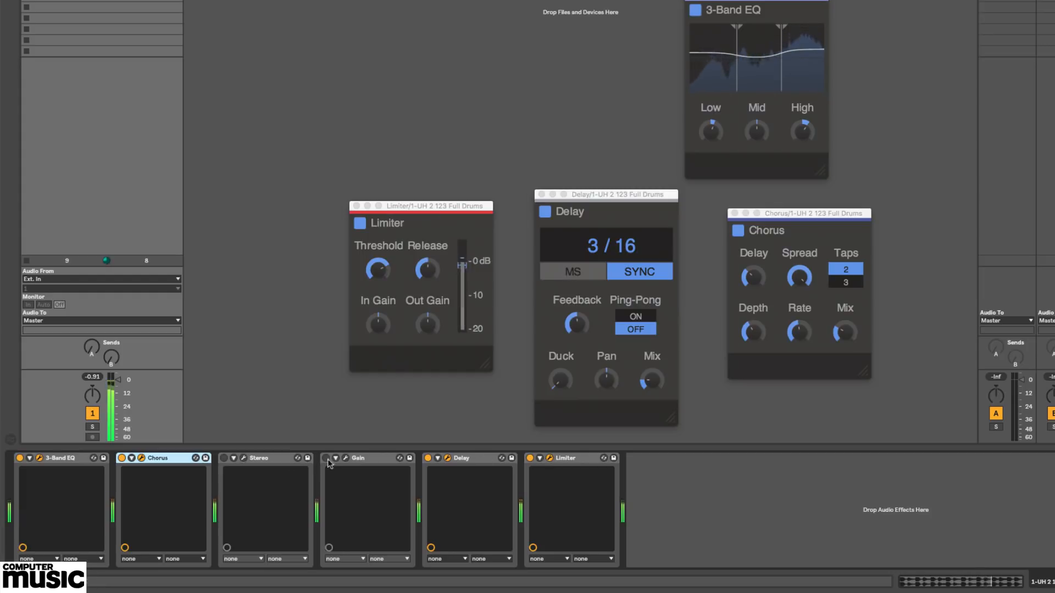
left_click(334, 458)
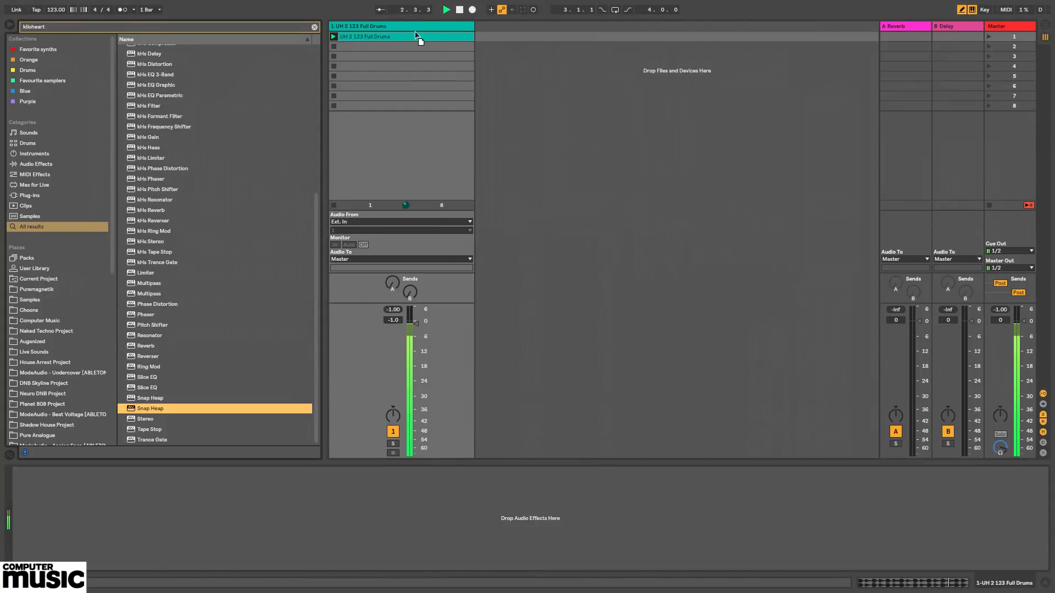
Load Snap Heap onto the drum track showing the empty Init Patch
double_click(150, 409)
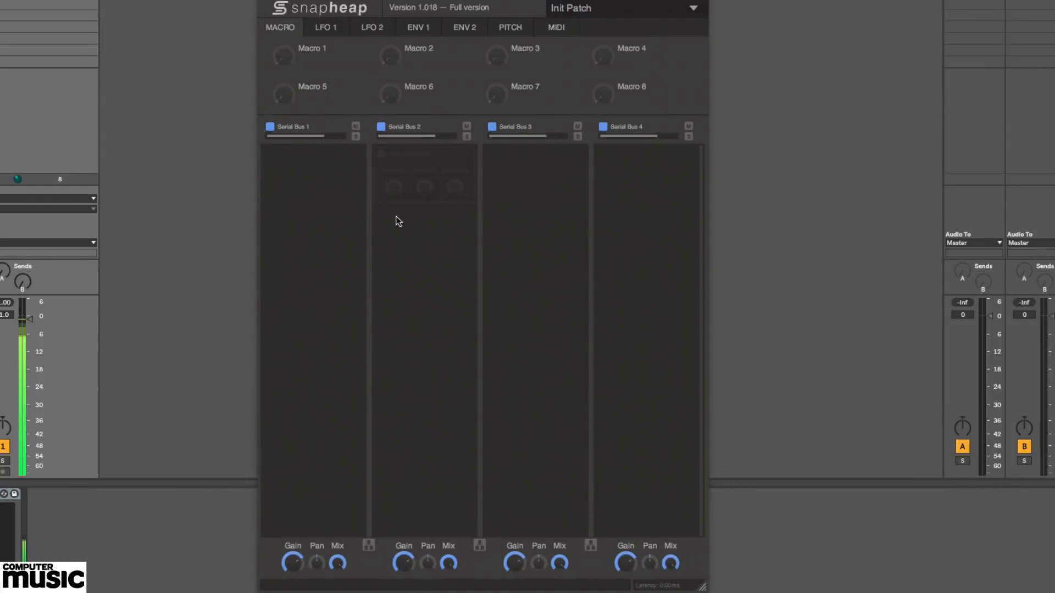
mouse_move(472, 241)
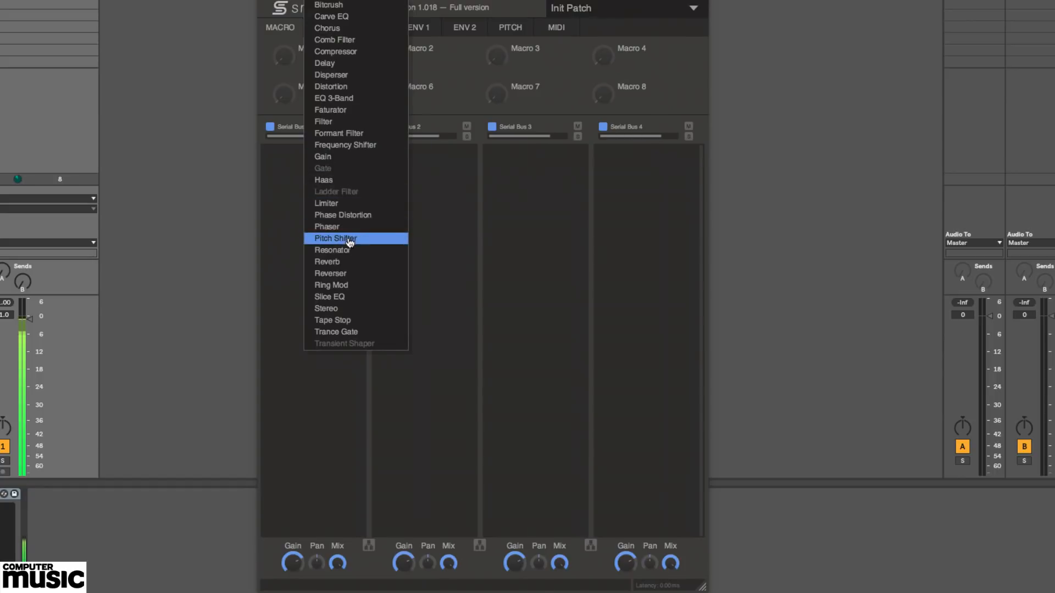
Add a Pitch Shifter at −3.00 to the first lane and a Reverser moved into the next lane
left_click(336, 238)
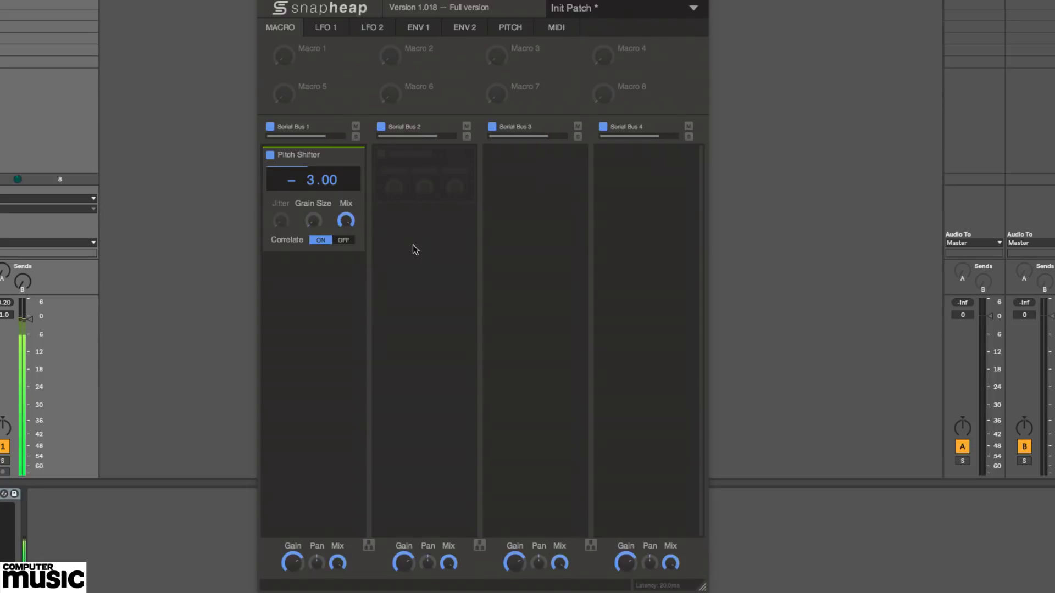
mouse_move(412, 163)
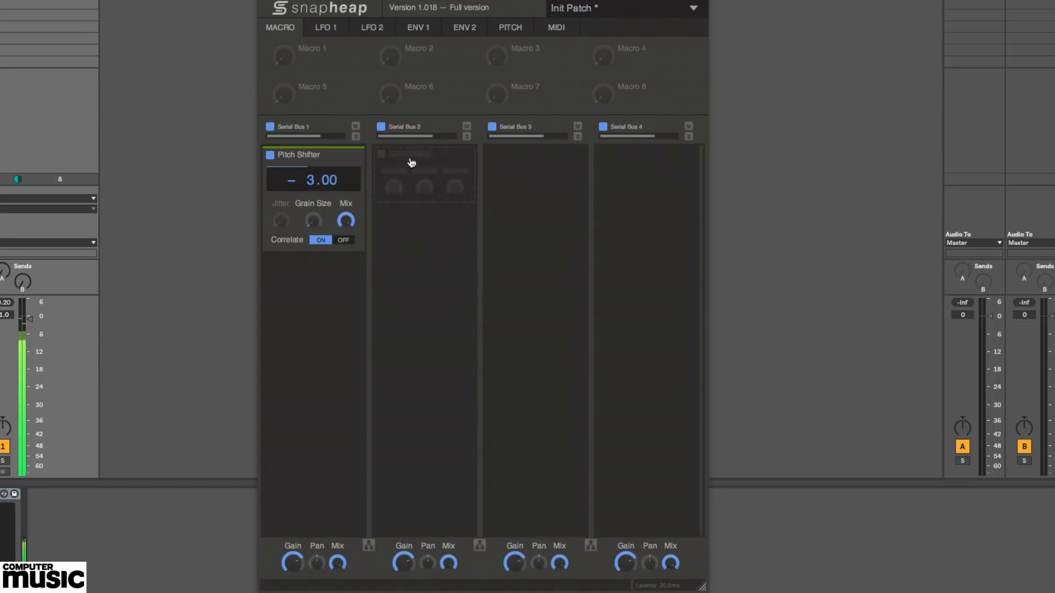
mouse_move(411, 160)
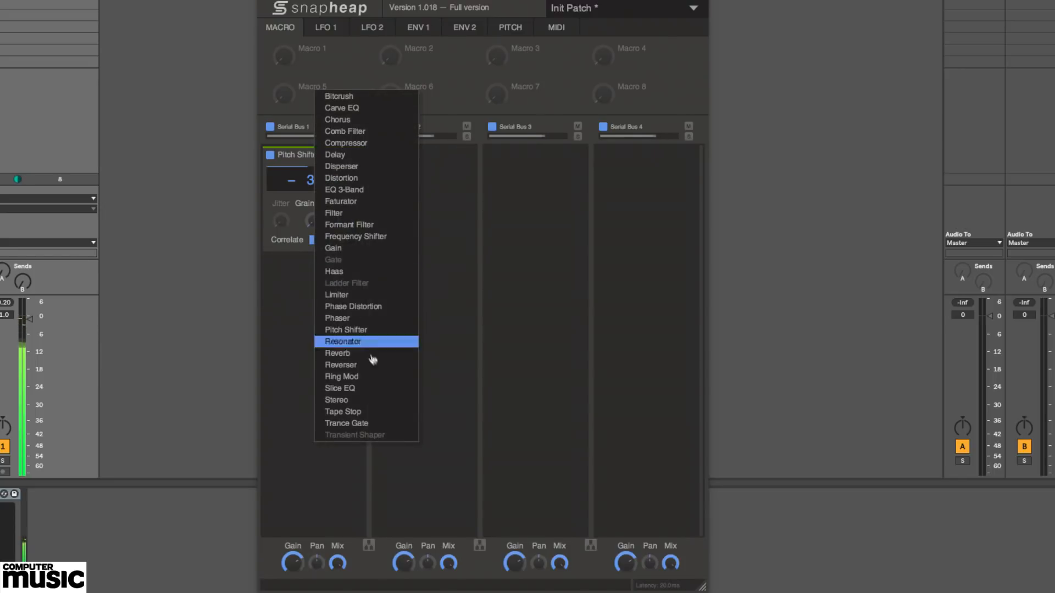
left_click(340, 365)
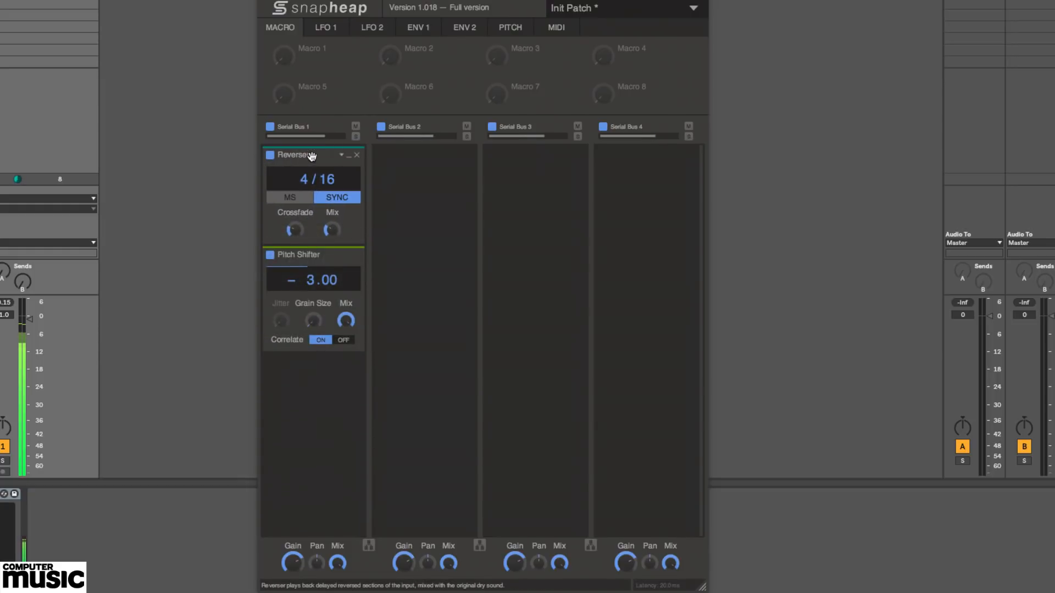
left_click_drag(294, 154, 410, 160)
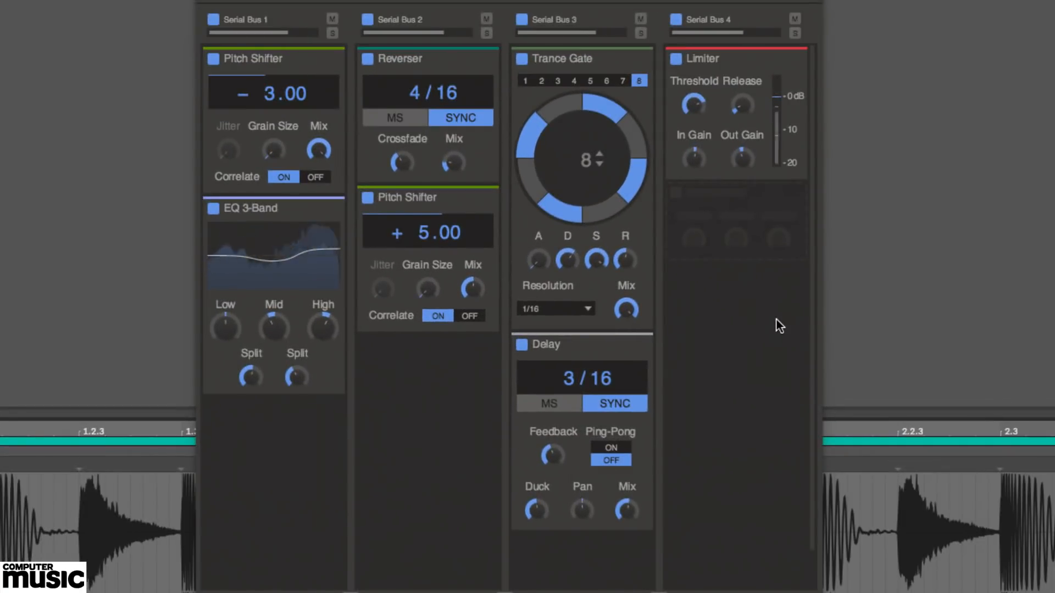
mouse_move(299, 133)
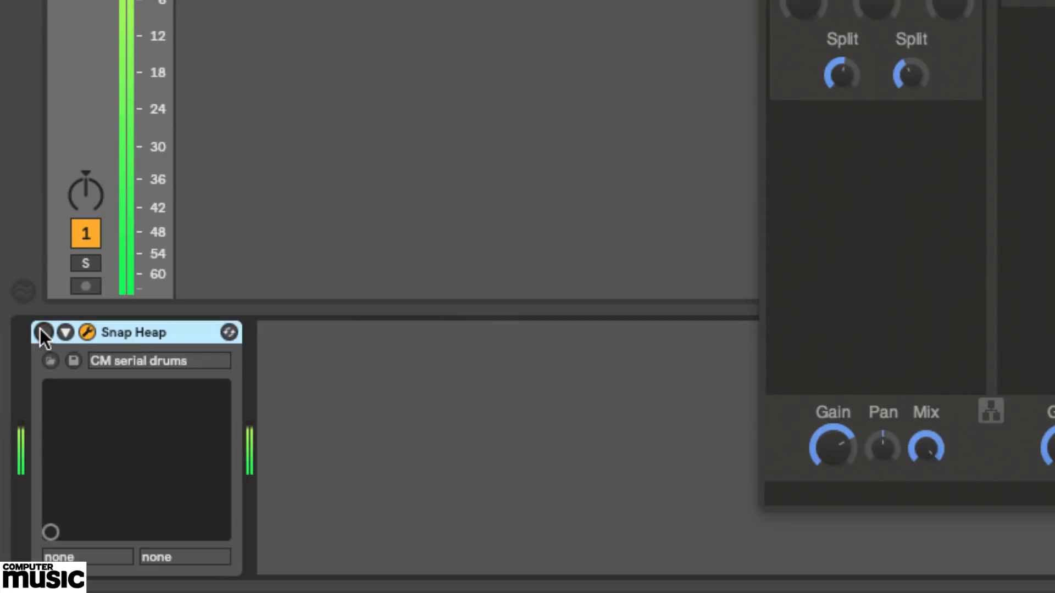
left_click(46, 332)
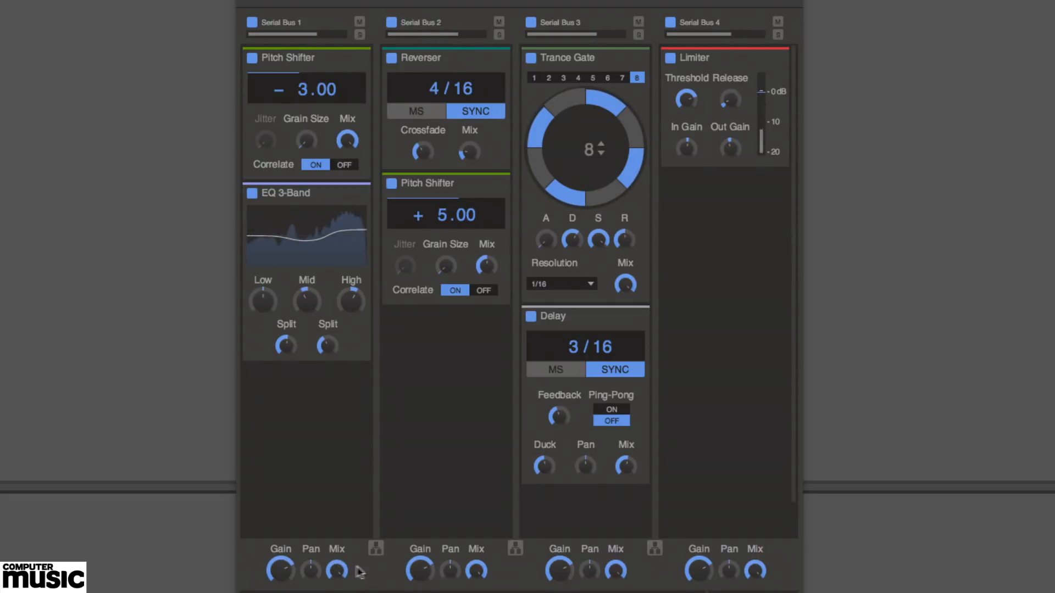
mouse_move(499, 37)
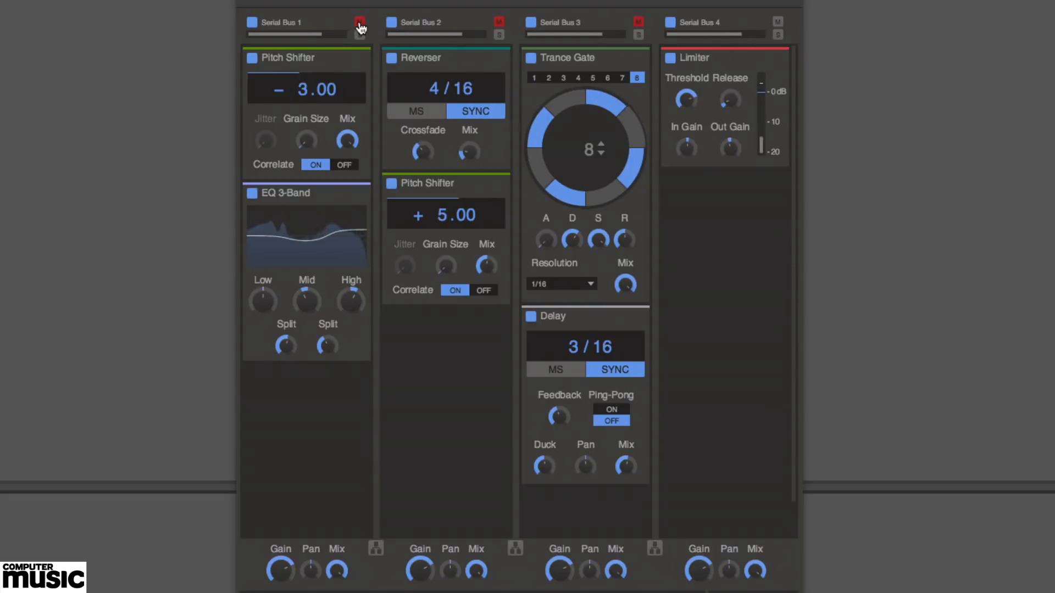
Unmute the first lane and bypass the Trance Gate and Reverser snap-ins to audition the patch
left_click(360, 22)
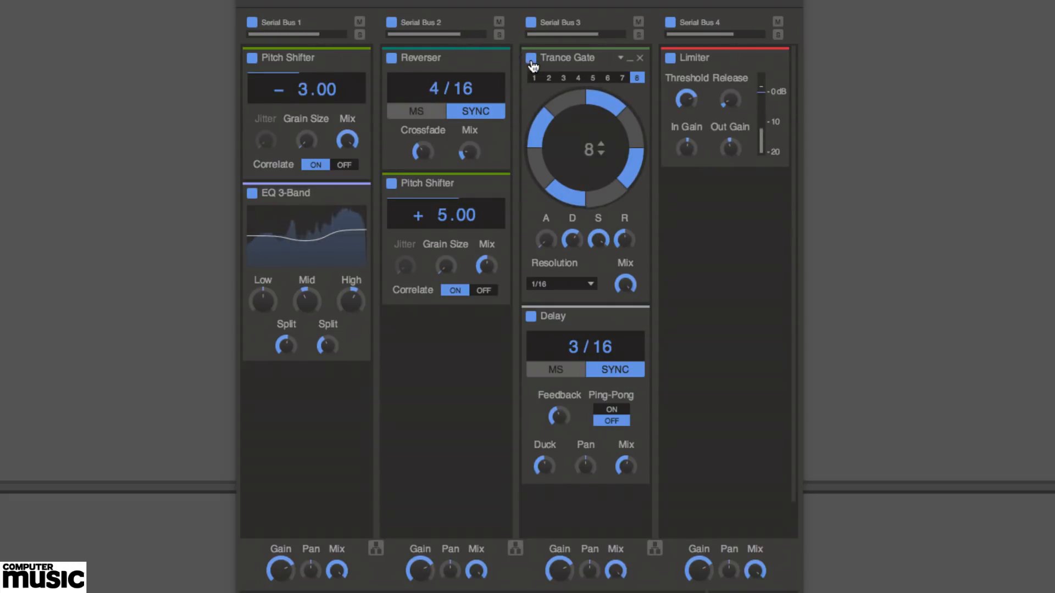
left_click(529, 59)
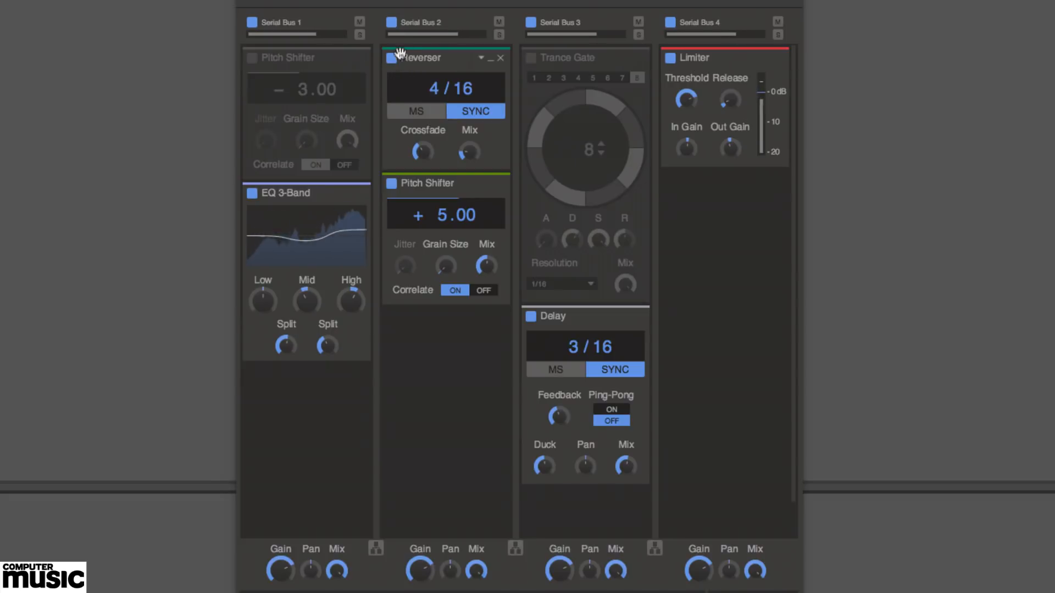
left_click(392, 22)
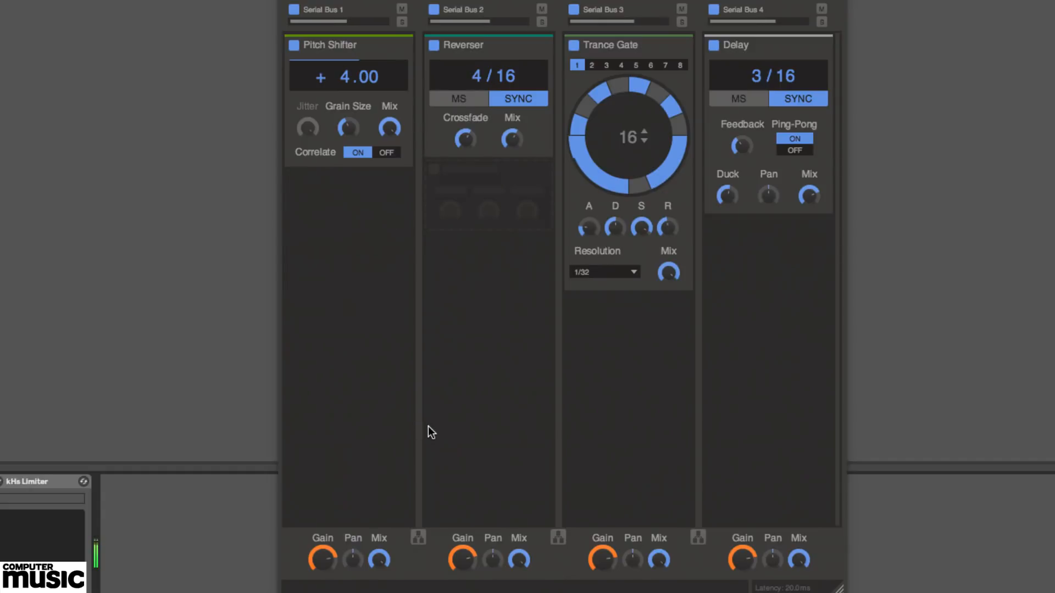
mouse_move(477, 386)
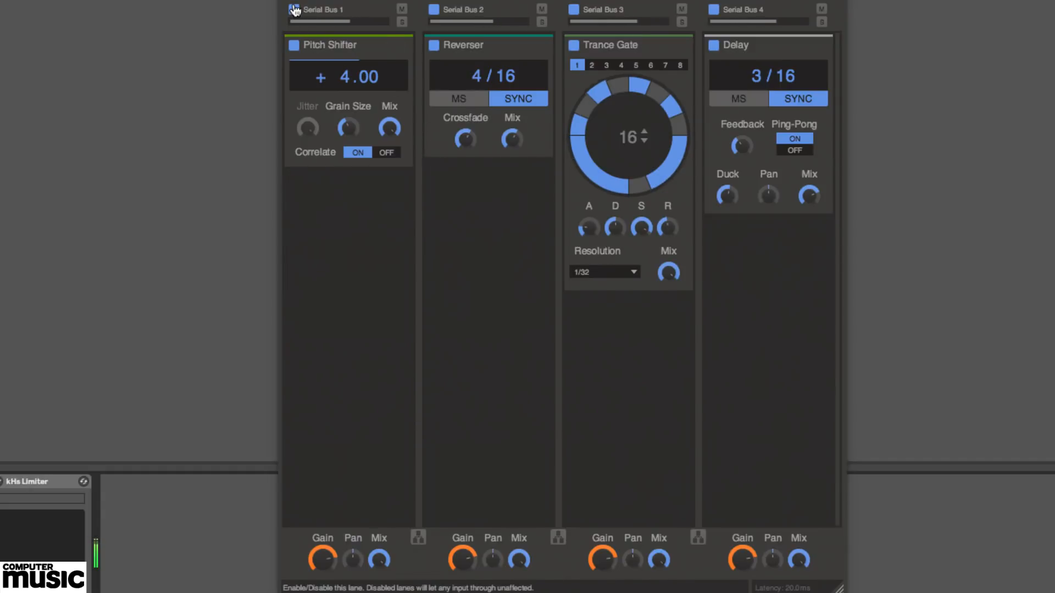
Disable the first lane and toggle lanes 3 and 4 between parallel and sequential, leaving them parallel
left_click(294, 10)
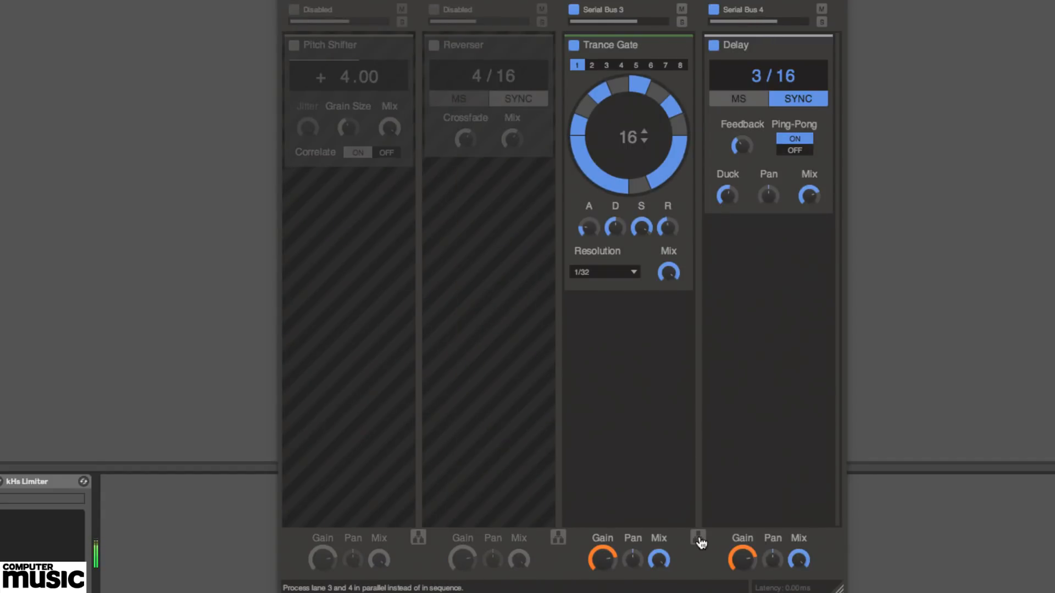
left_click(698, 538)
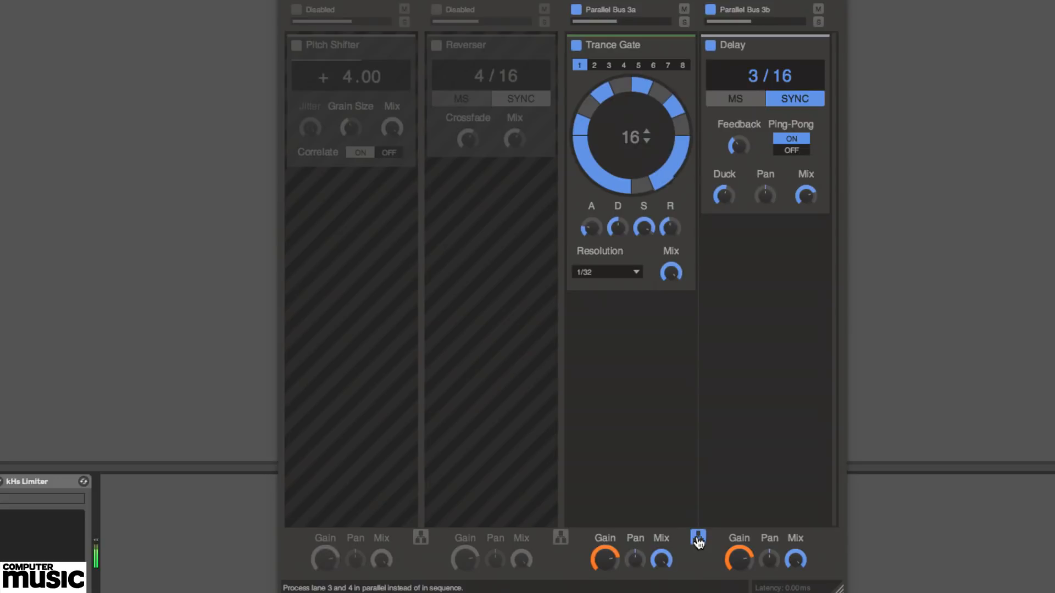
left_click(698, 538)
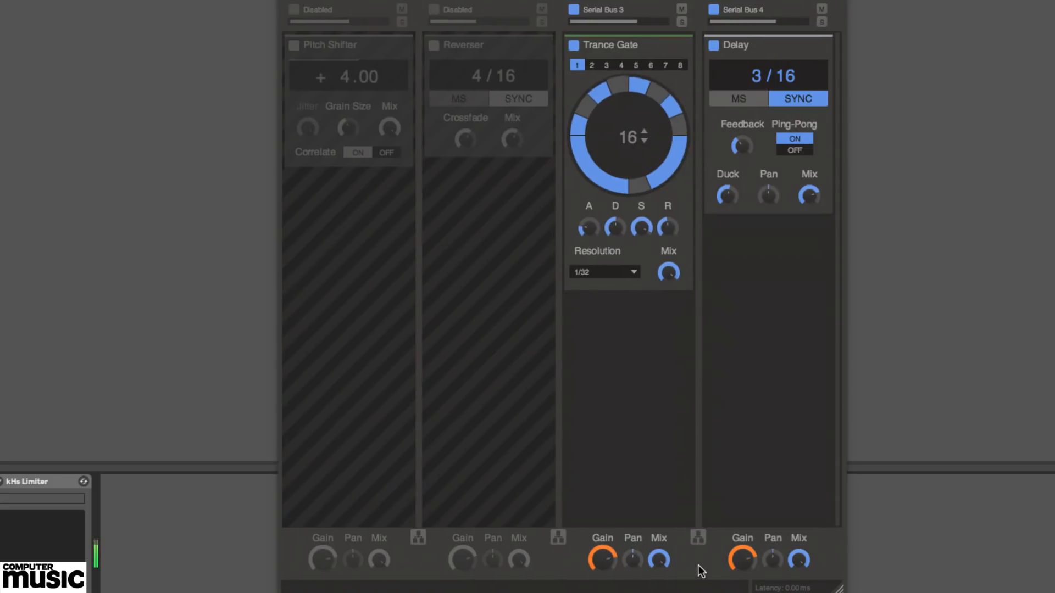
mouse_move(699, 540)
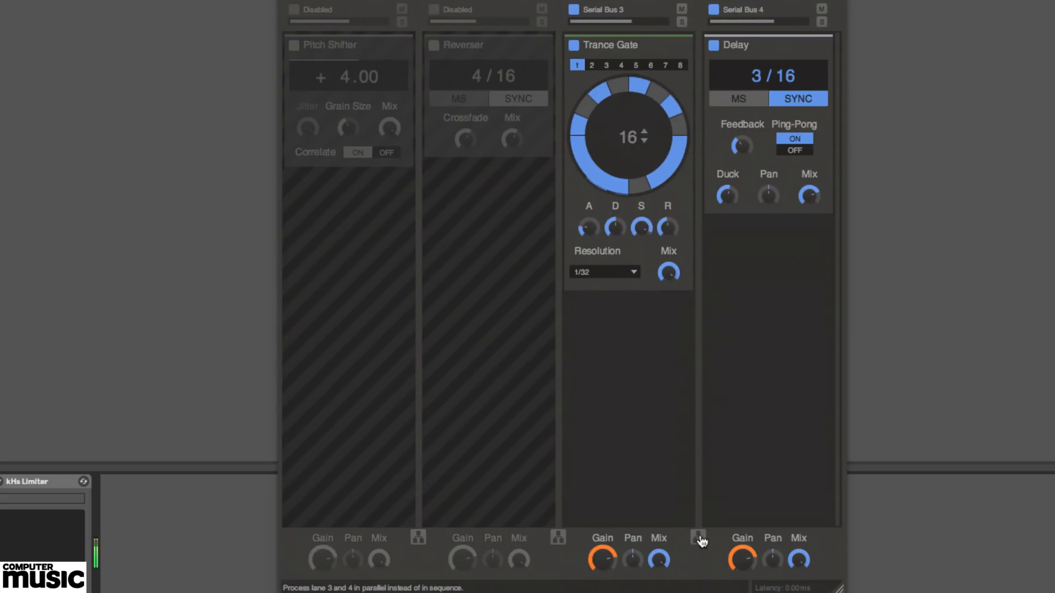
left_click(698, 538)
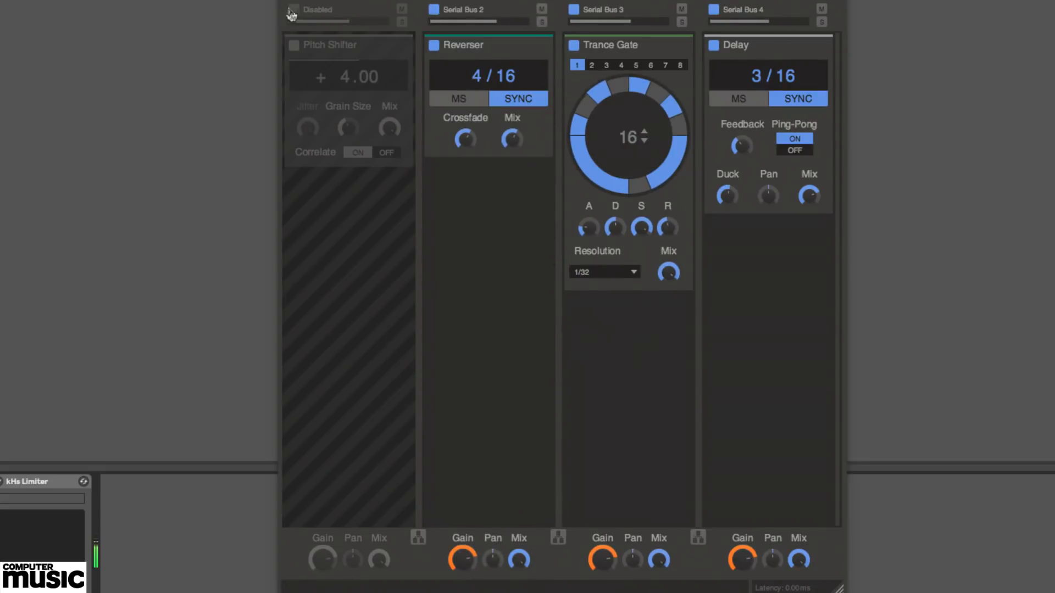
Re-enable the first lane and link the remaining lanes so all four run as Parallel Bus 1a–1d
left_click(290, 13)
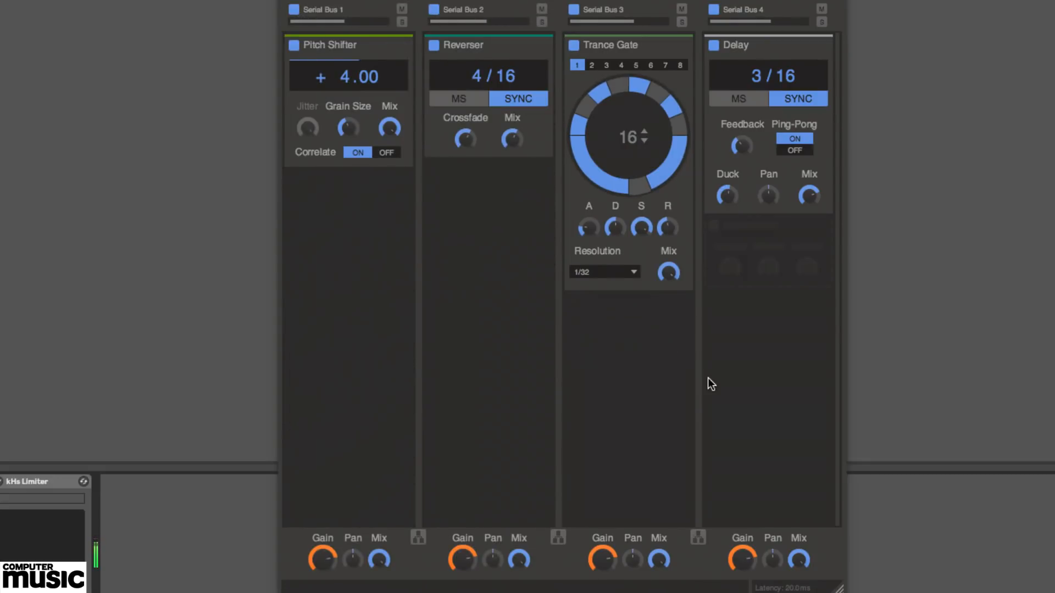
mouse_move(758, 419)
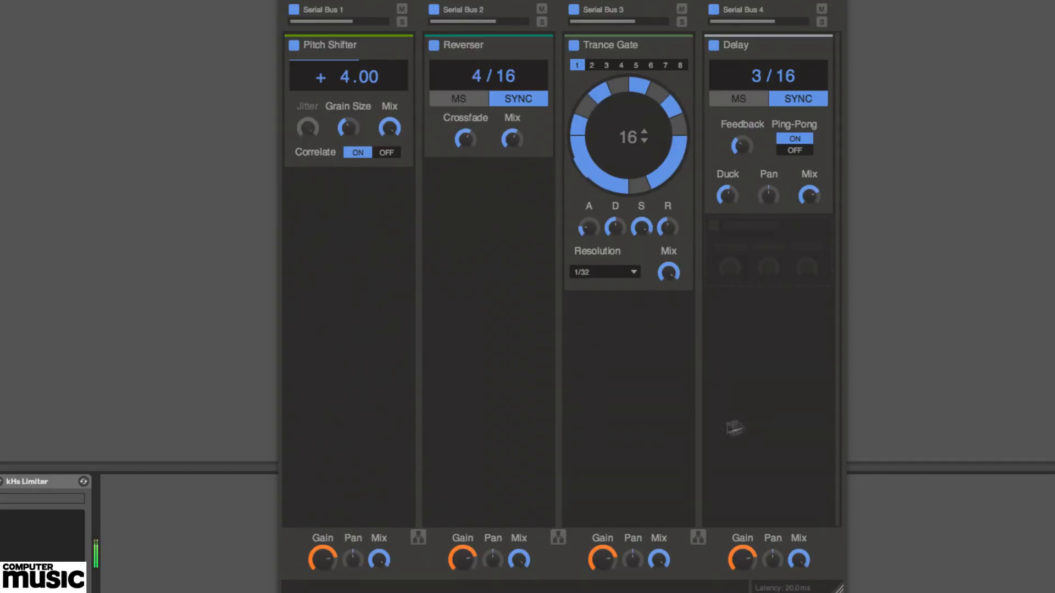
left_click(417, 538)
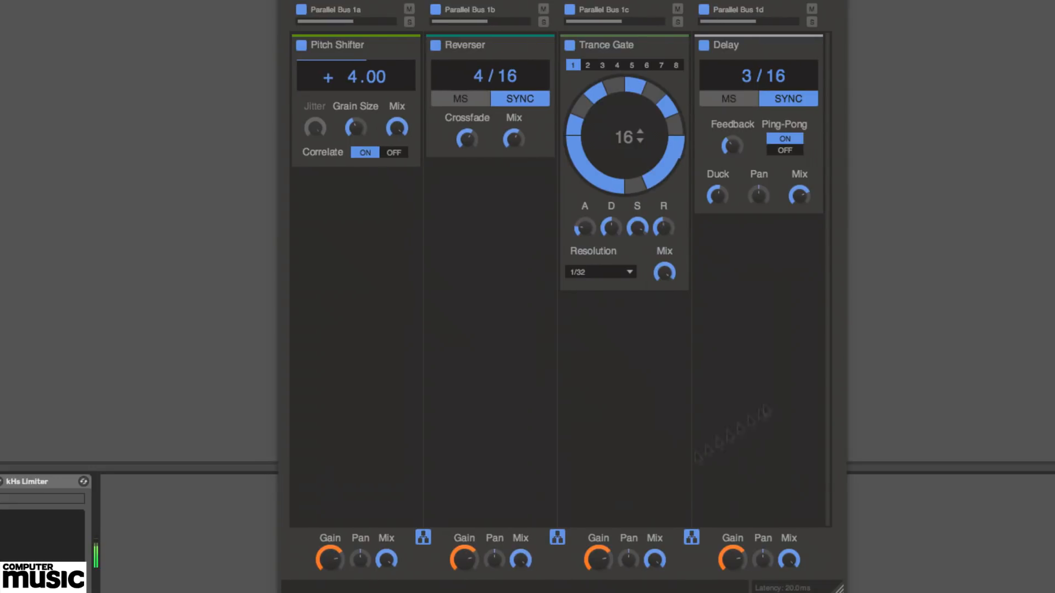
mouse_move(855, 343)
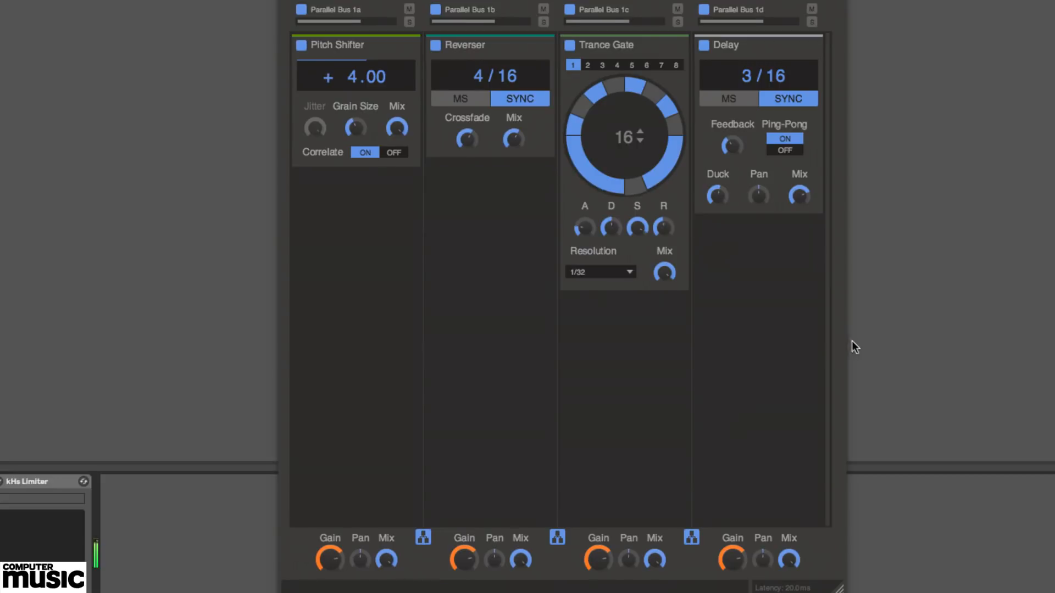
mouse_move(812, 407)
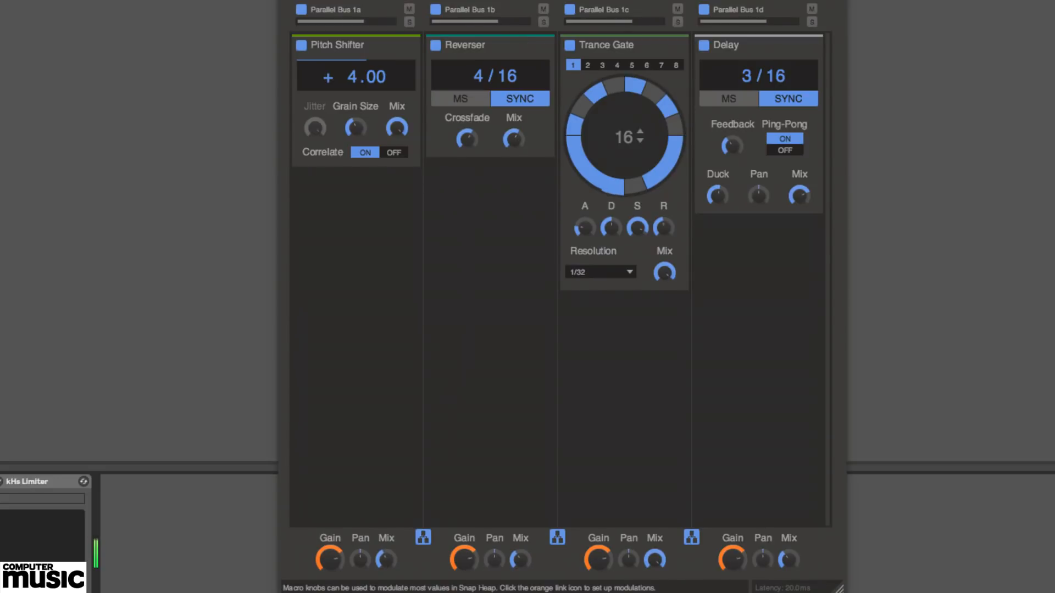
mouse_move(627, 561)
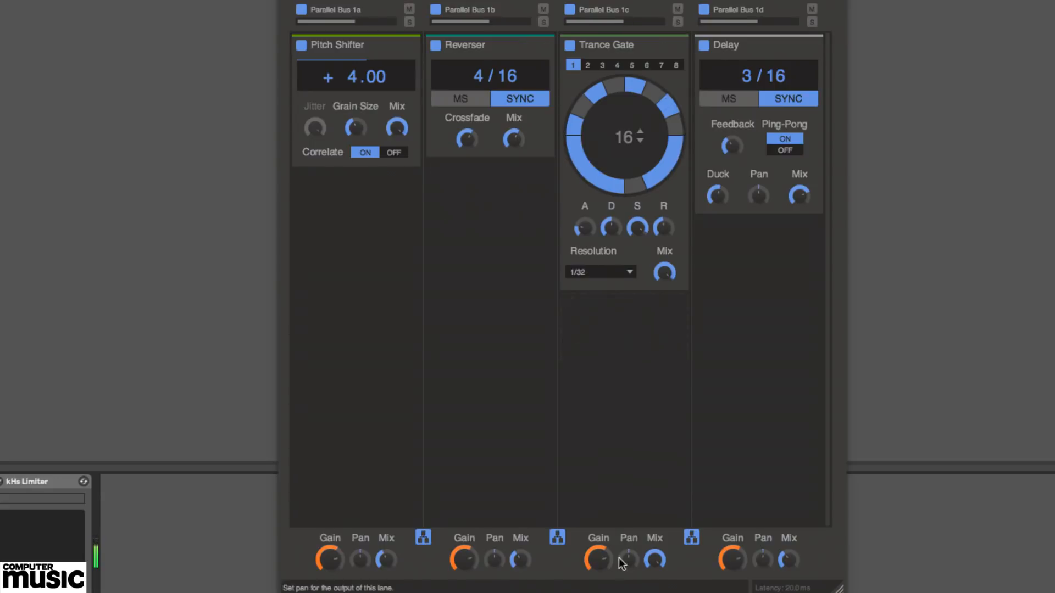
mouse_move(656, 558)
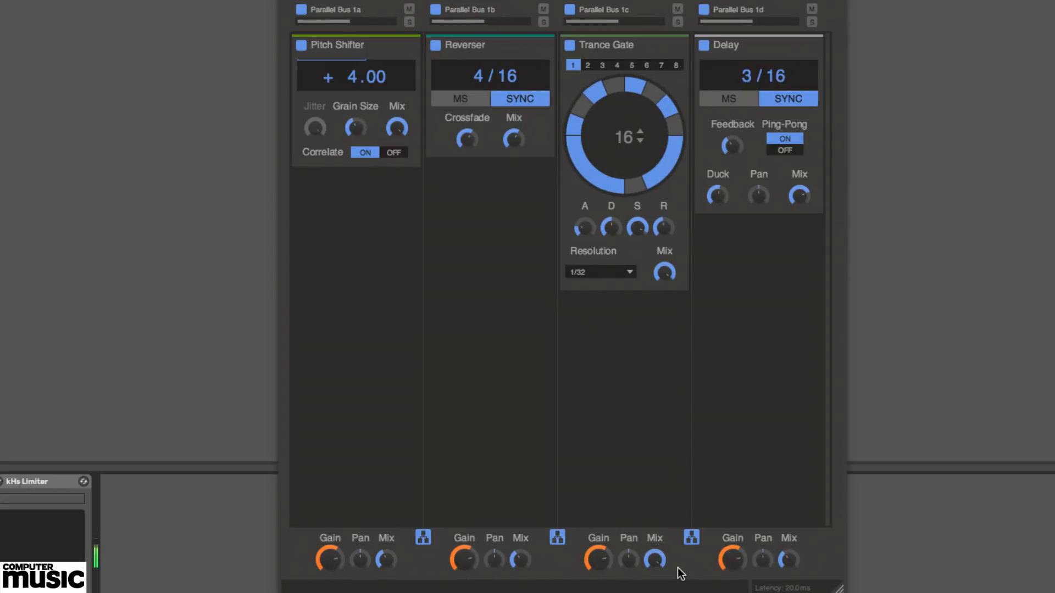
mouse_move(361, 557)
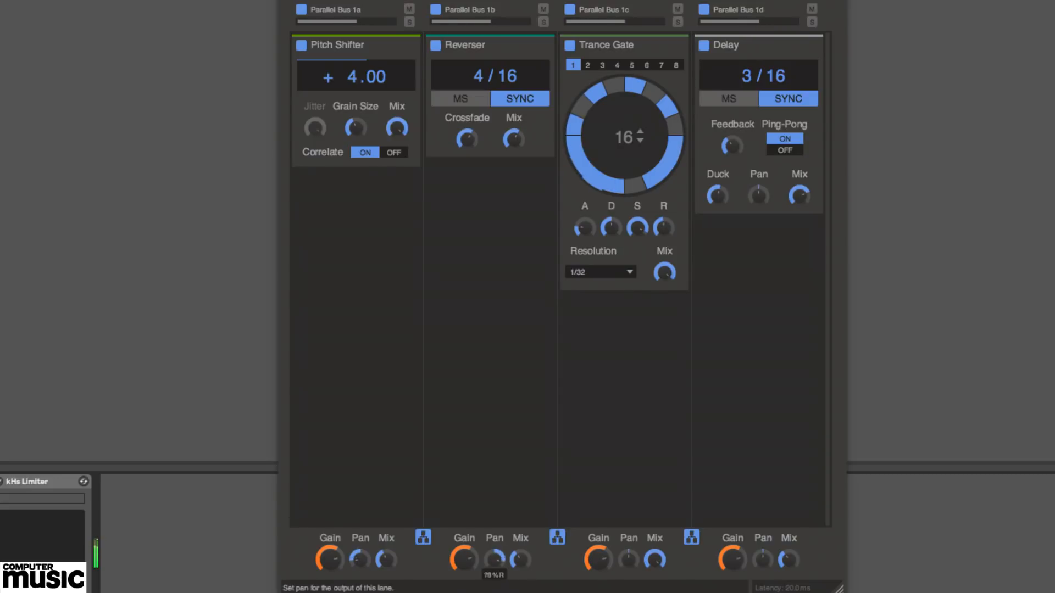
mouse_move(763, 559)
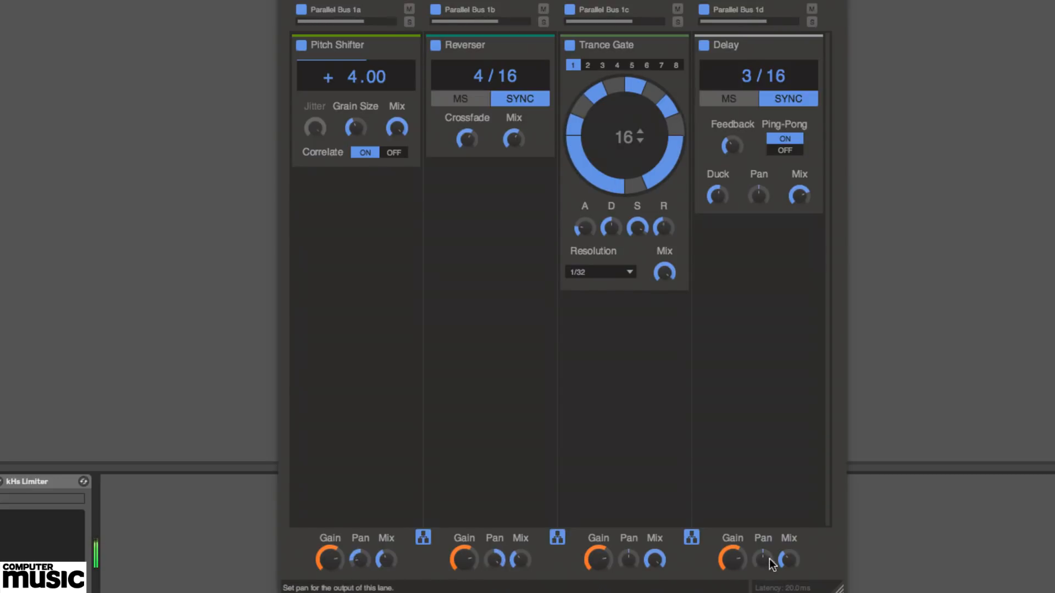
mouse_move(628, 559)
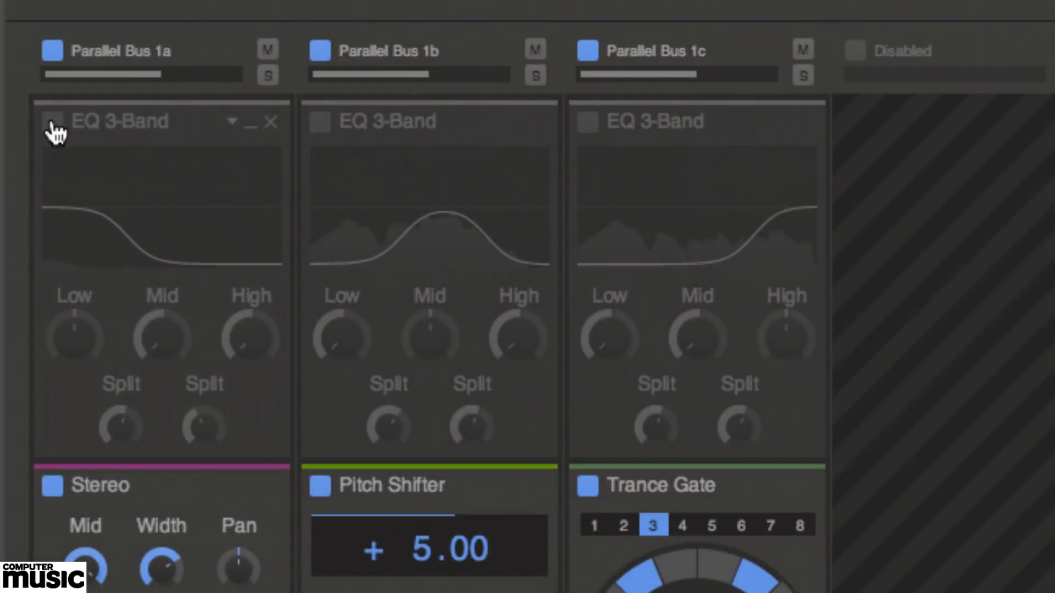
left_click(320, 123)
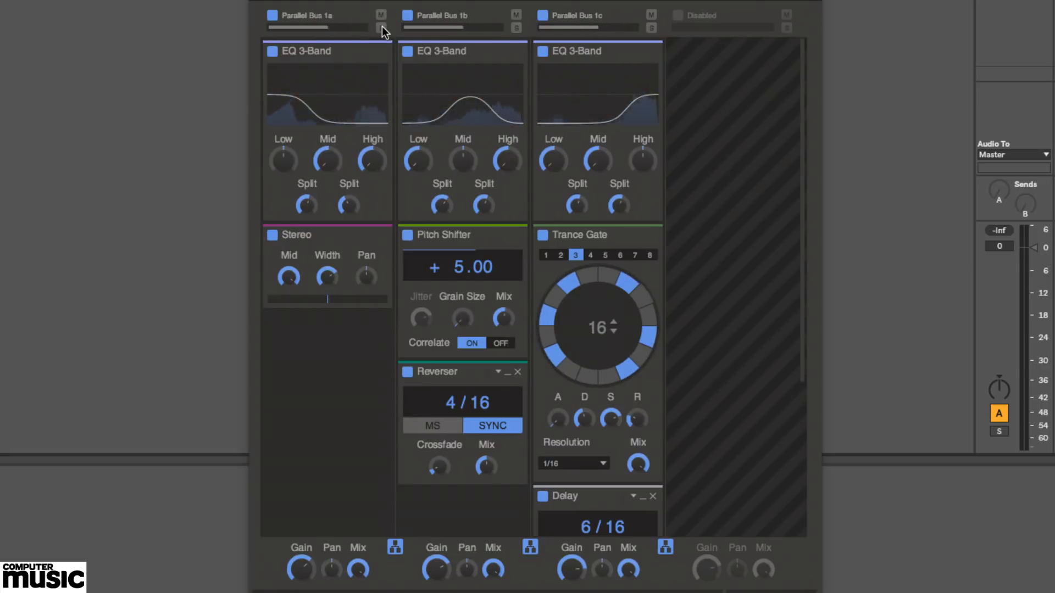
left_click(381, 27)
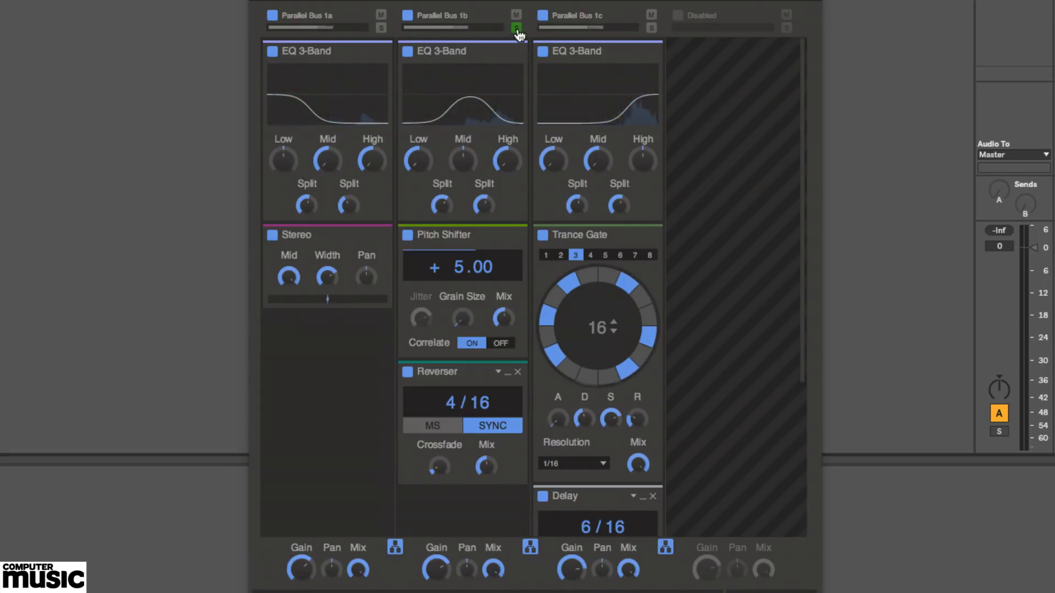
left_click(650, 27)
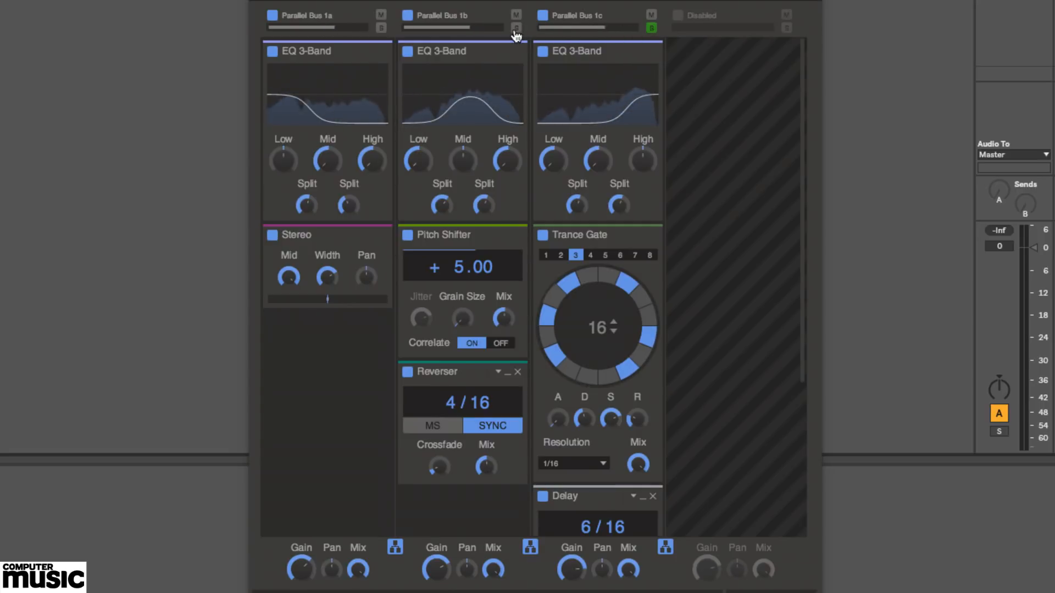
left_click(515, 27)
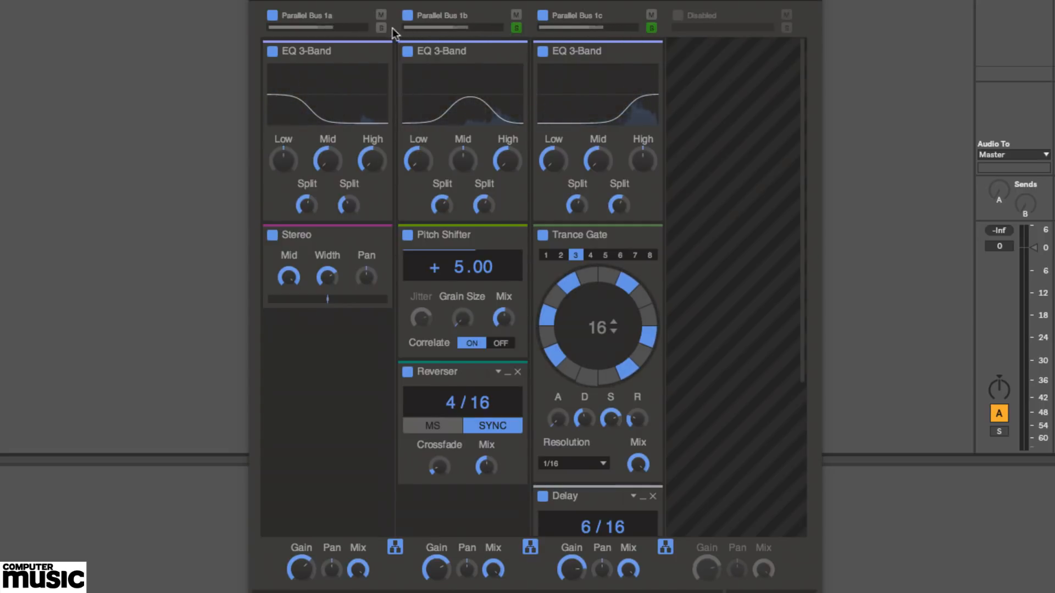
left_click(380, 27)
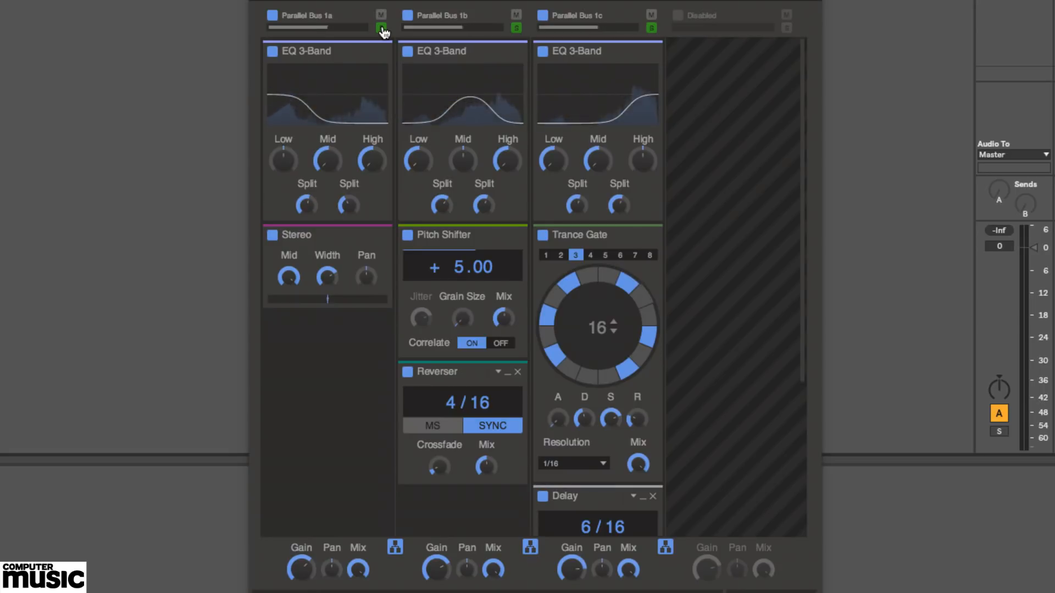
left_click(382, 27)
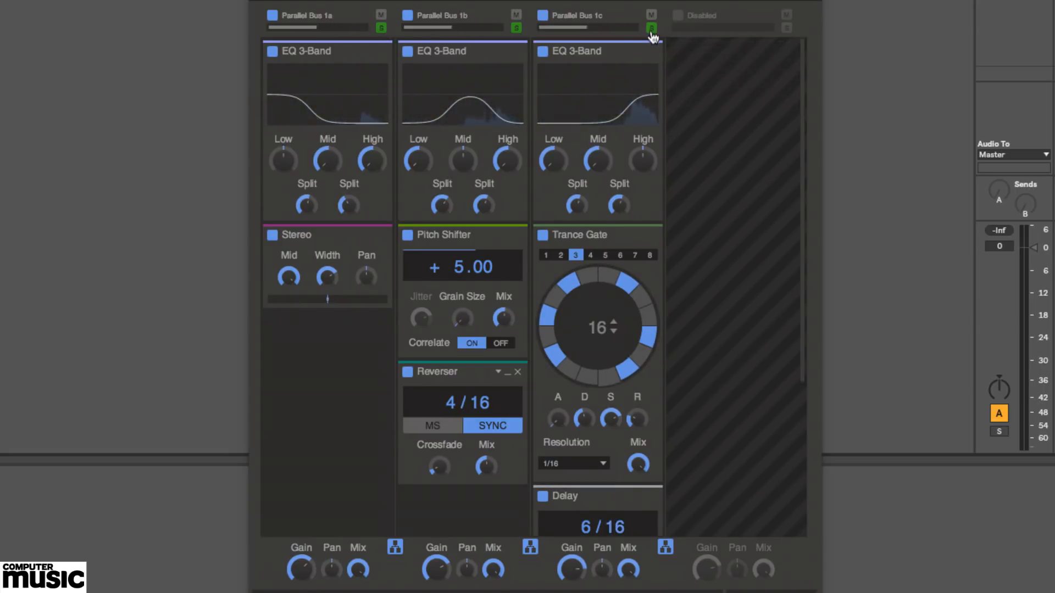
left_click(383, 29)
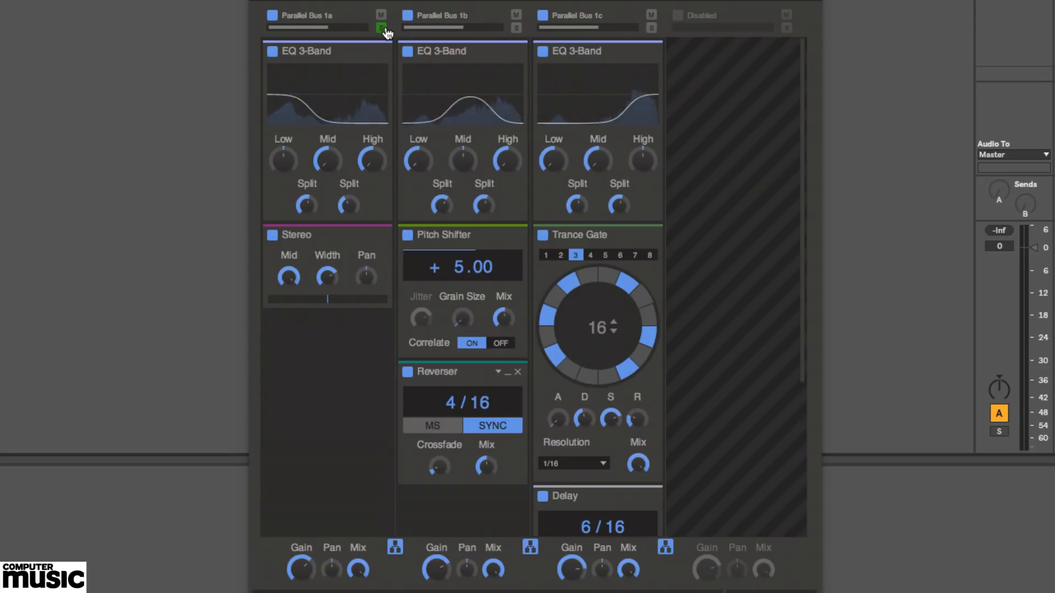
left_click(381, 26)
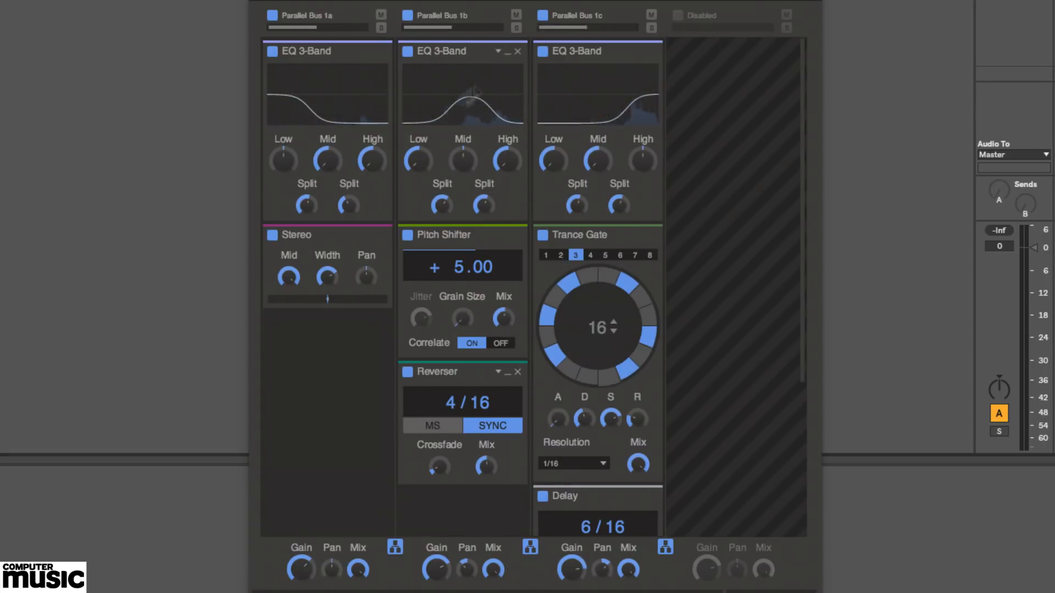
left_click(515, 15)
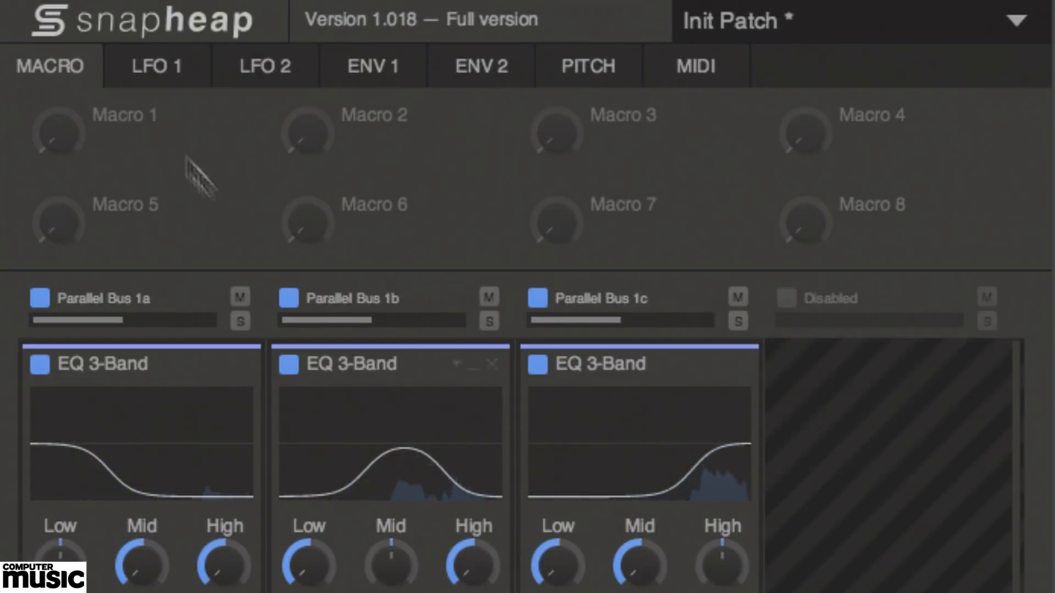
left_click(264, 66)
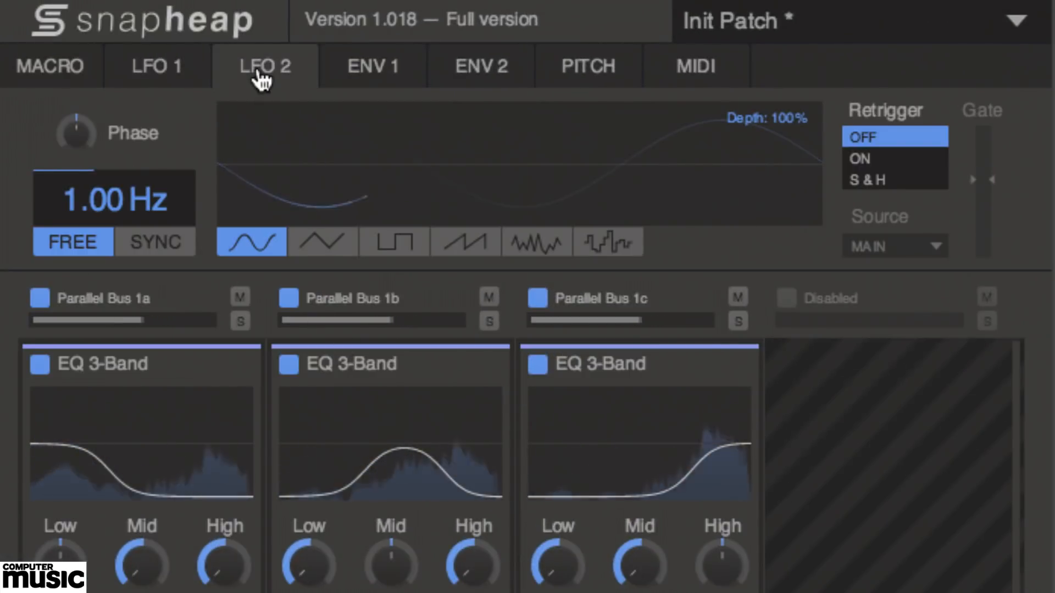
mouse_move(348, 76)
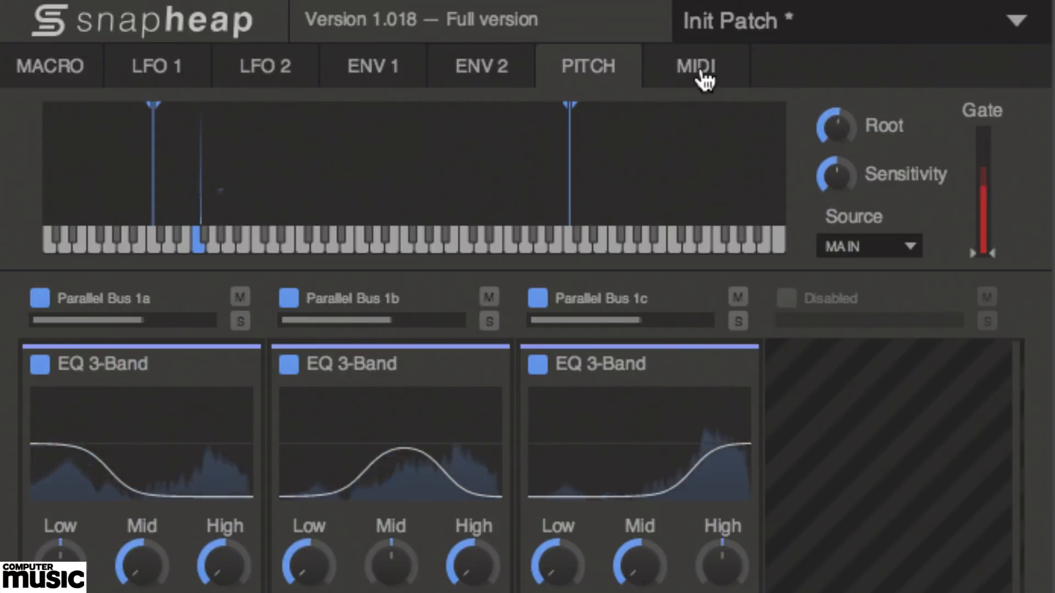
left_click(696, 66)
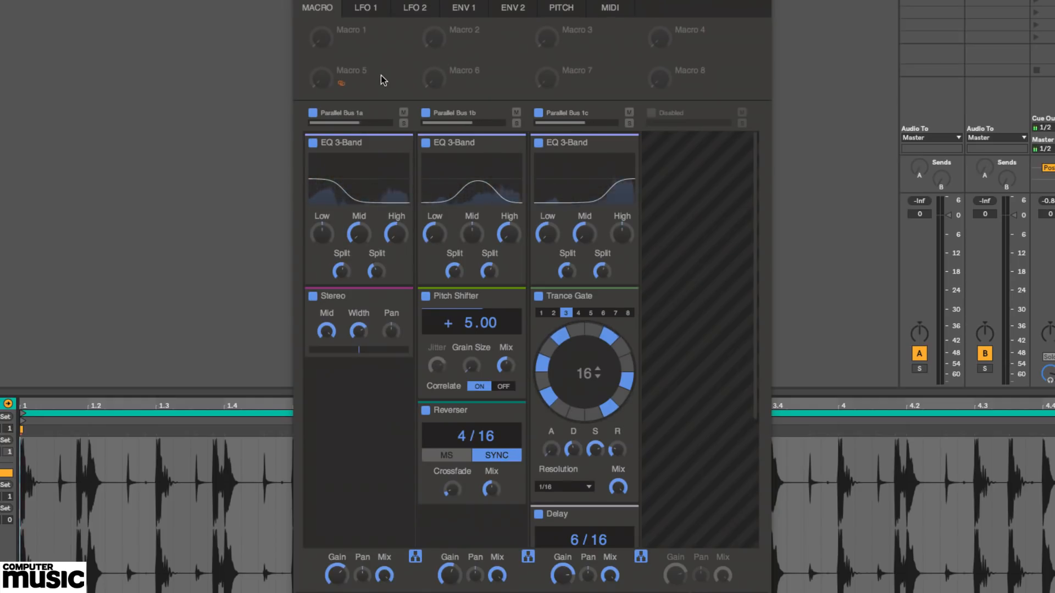
Assign LFO 1 as a modulator of the Pitch Shifter's +5.00 shift amount
left_click(365, 8)
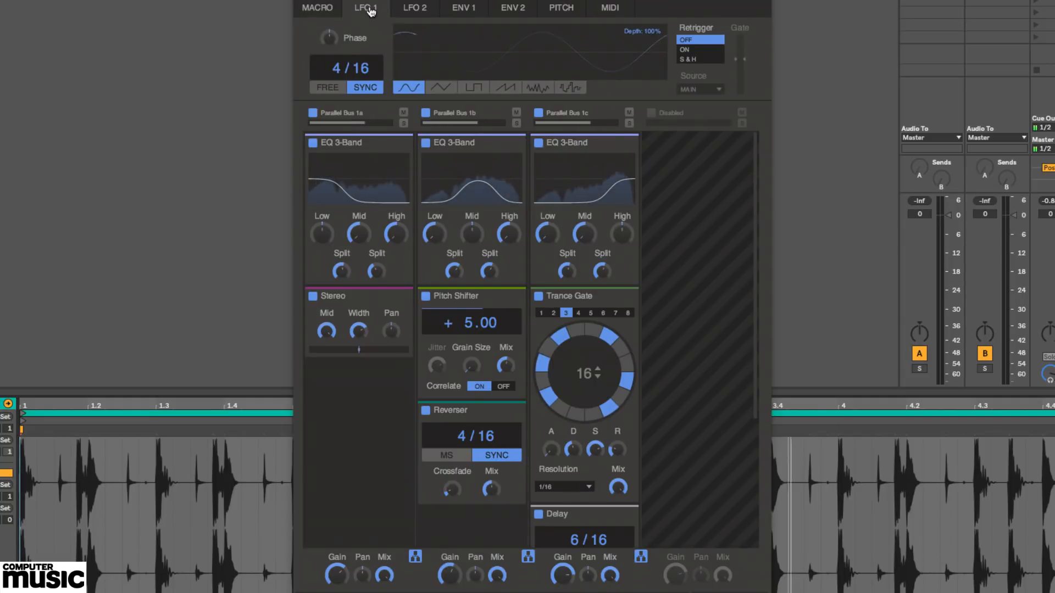
left_click(409, 87)
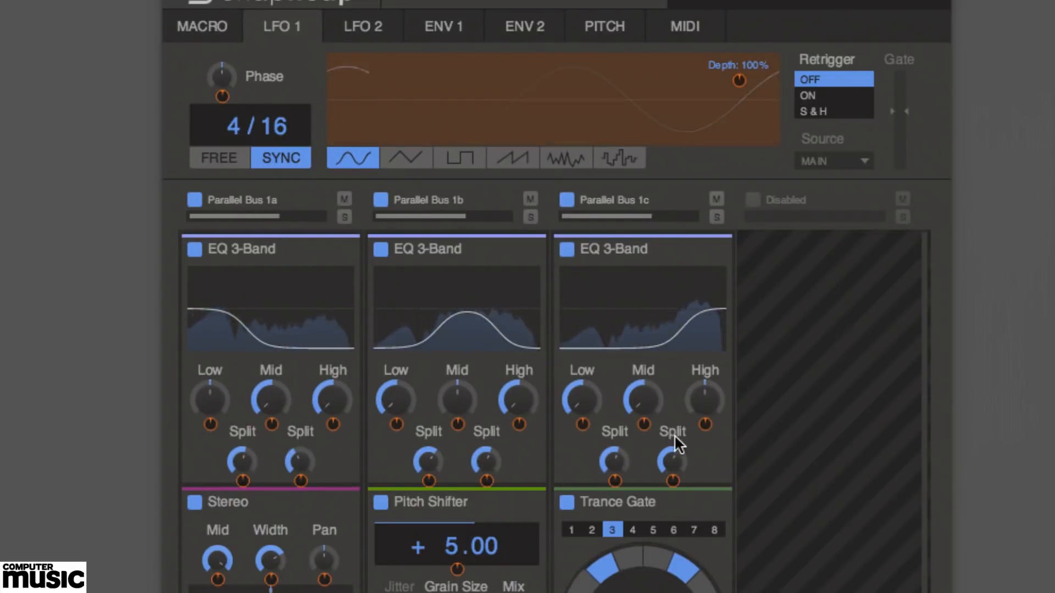
scroll("down", 3)
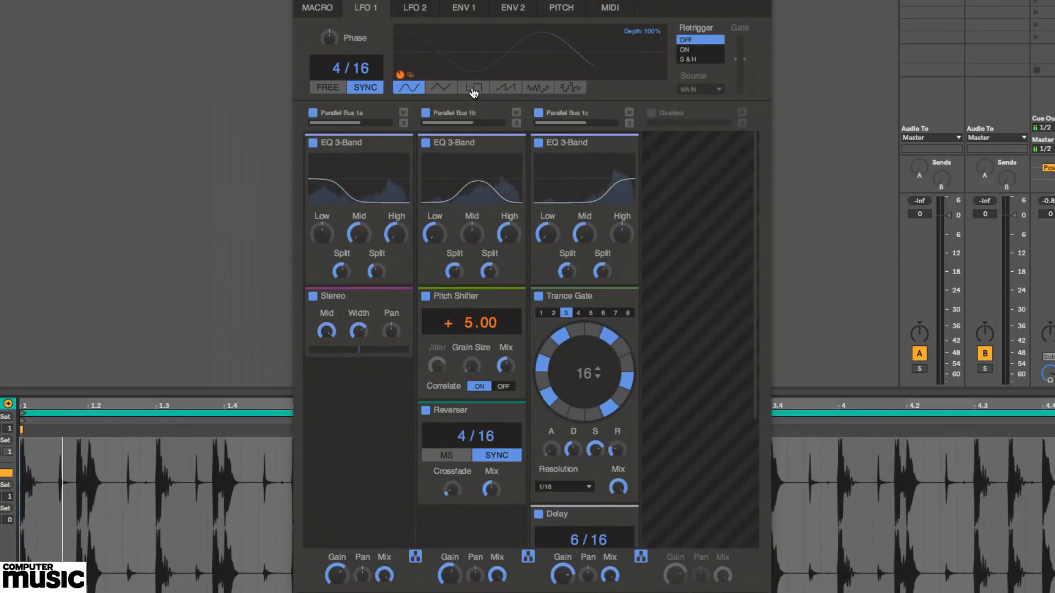
left_click(472, 88)
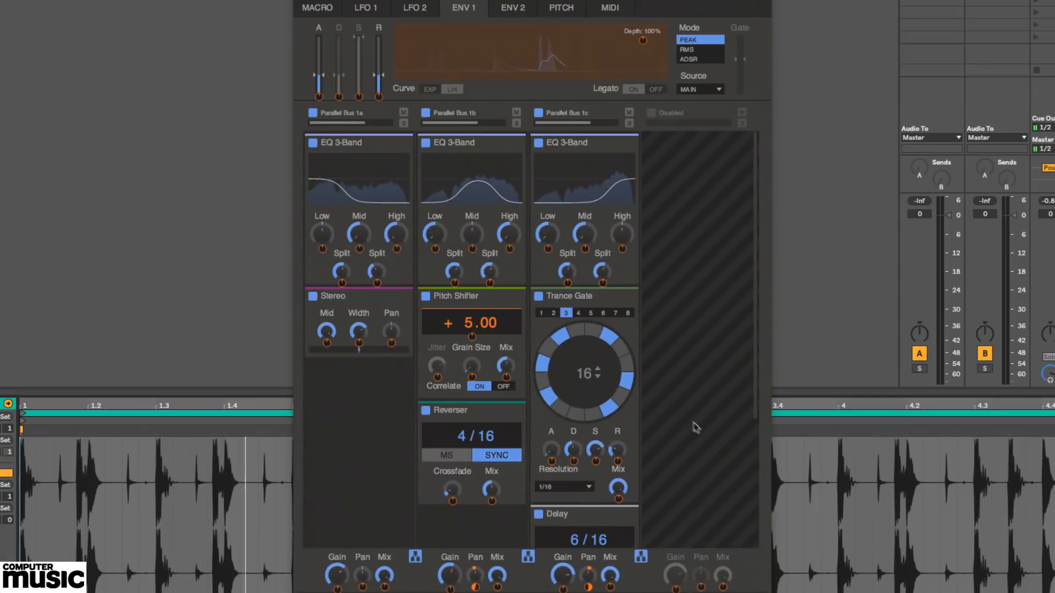
mouse_move(691, 419)
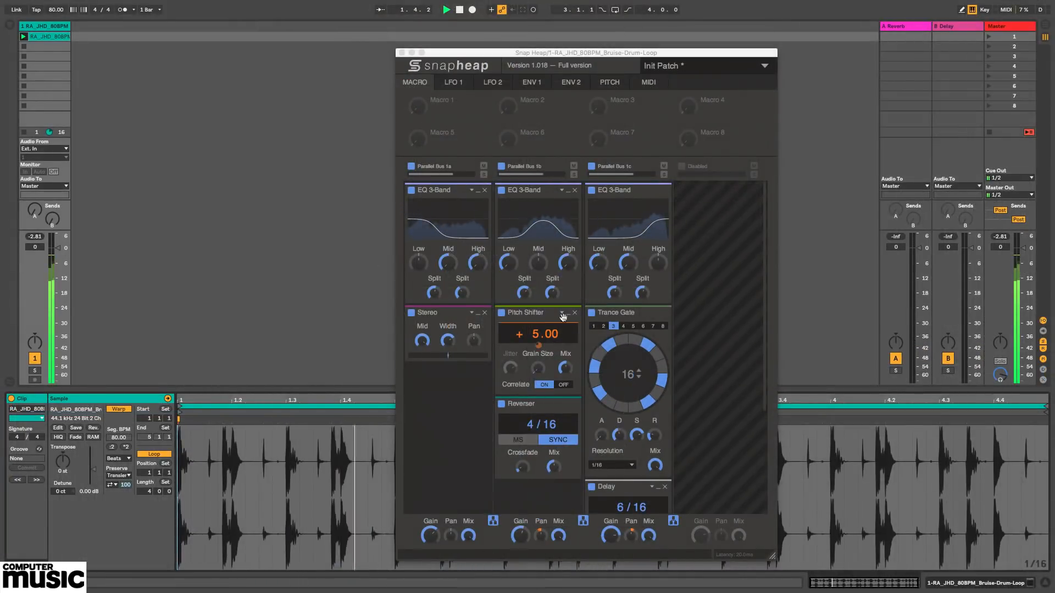
Randomise the Pitch Shifter to −17.69 and the Trance Gate to pattern 7 via the dice icons
left_click(541, 312)
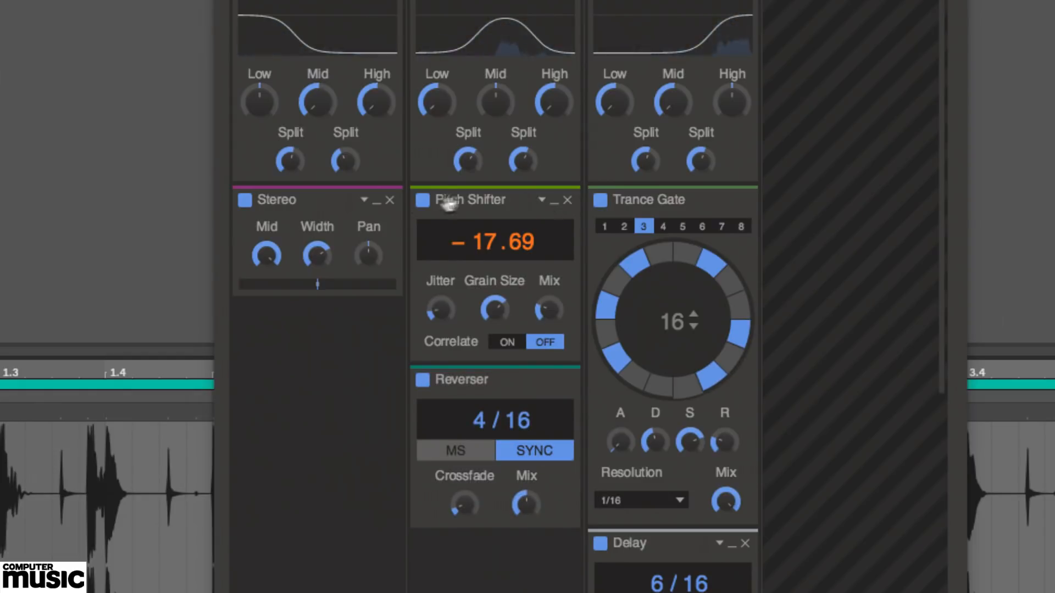
mouse_move(700, 202)
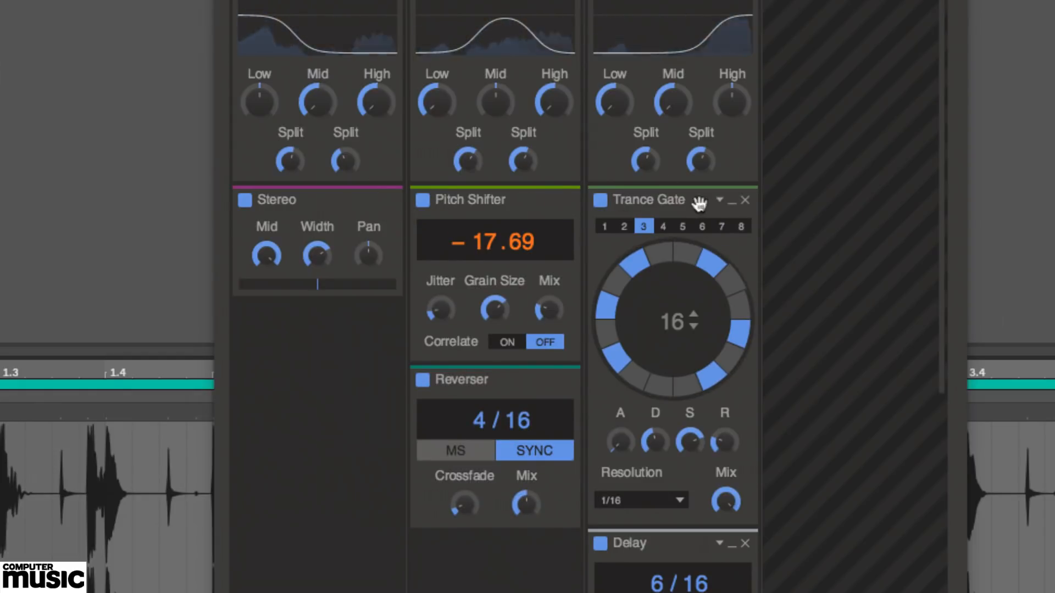
left_click(720, 200)
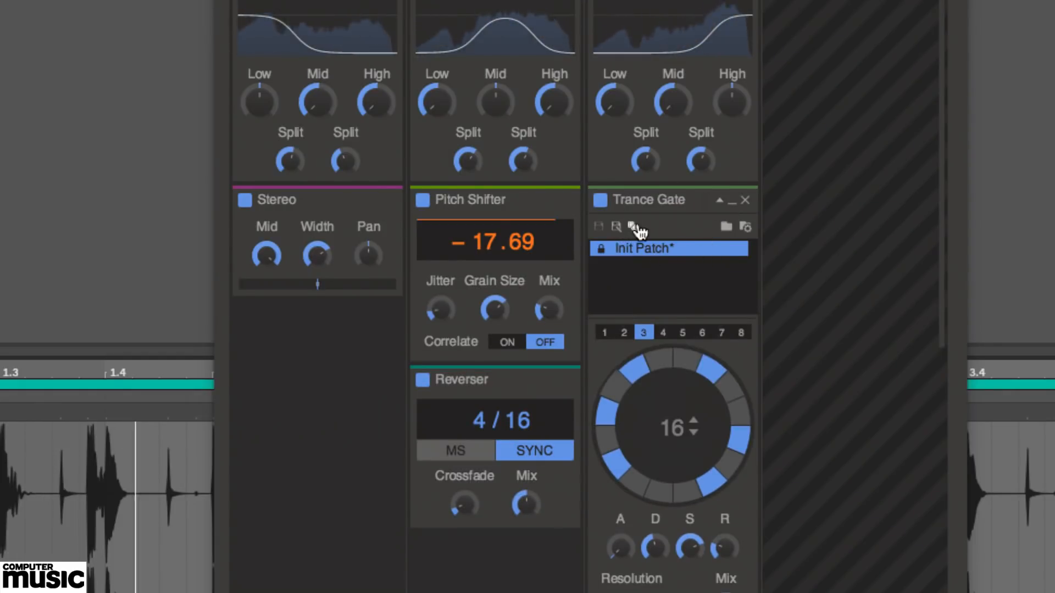
left_click(721, 332)
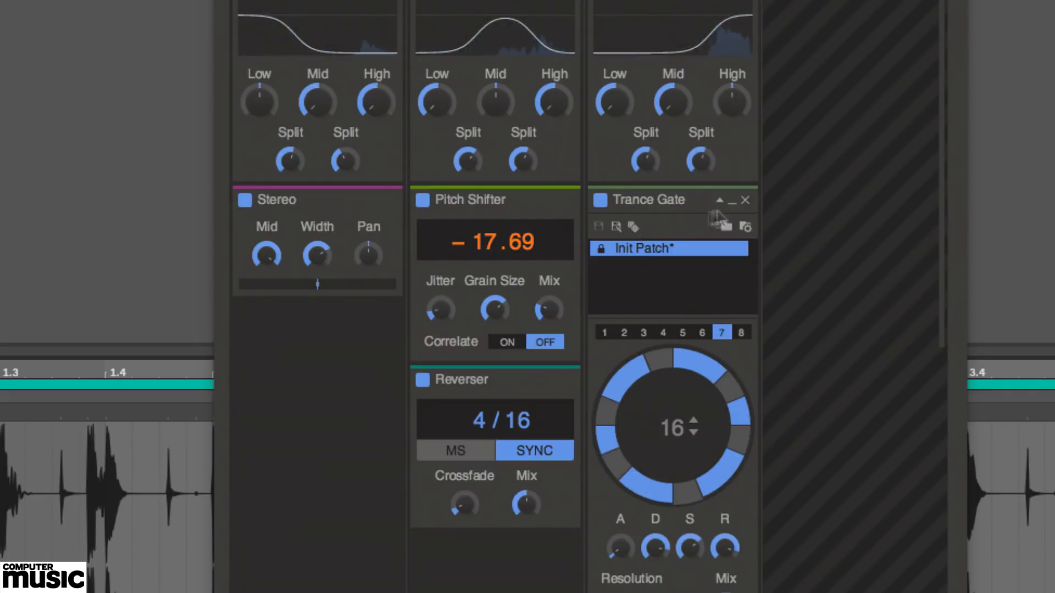
left_click(718, 200)
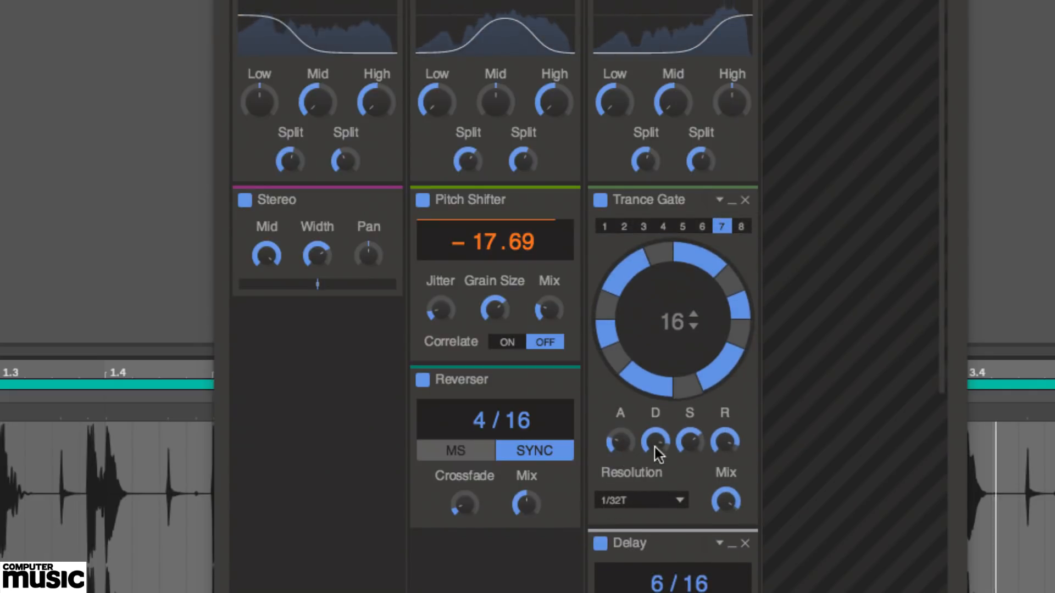
Randomise the Delay settings from its preset menu and collapse the Stereo preset options
scroll("down", 3)
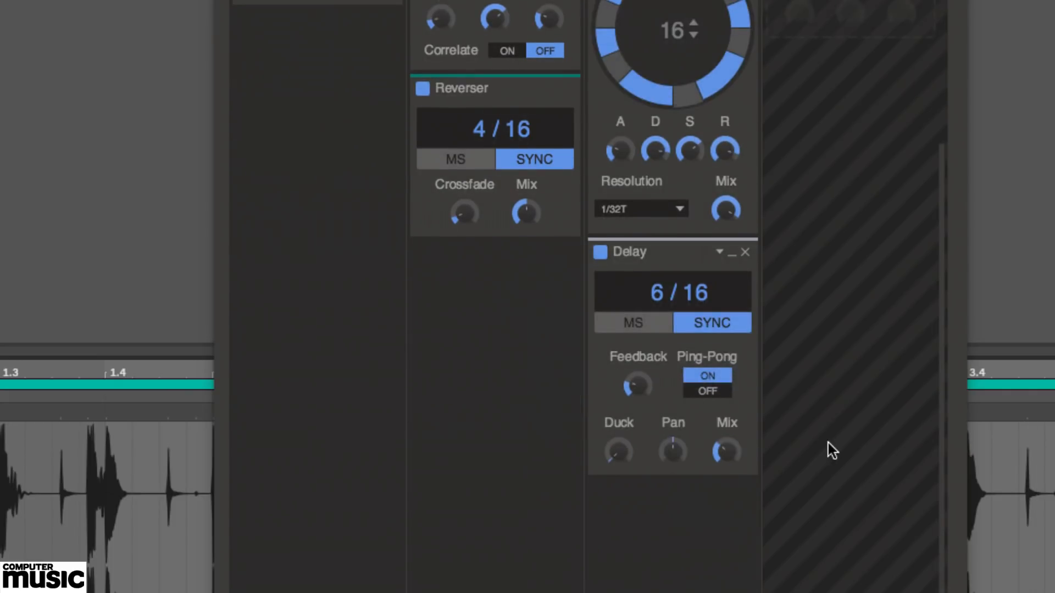
left_click(720, 253)
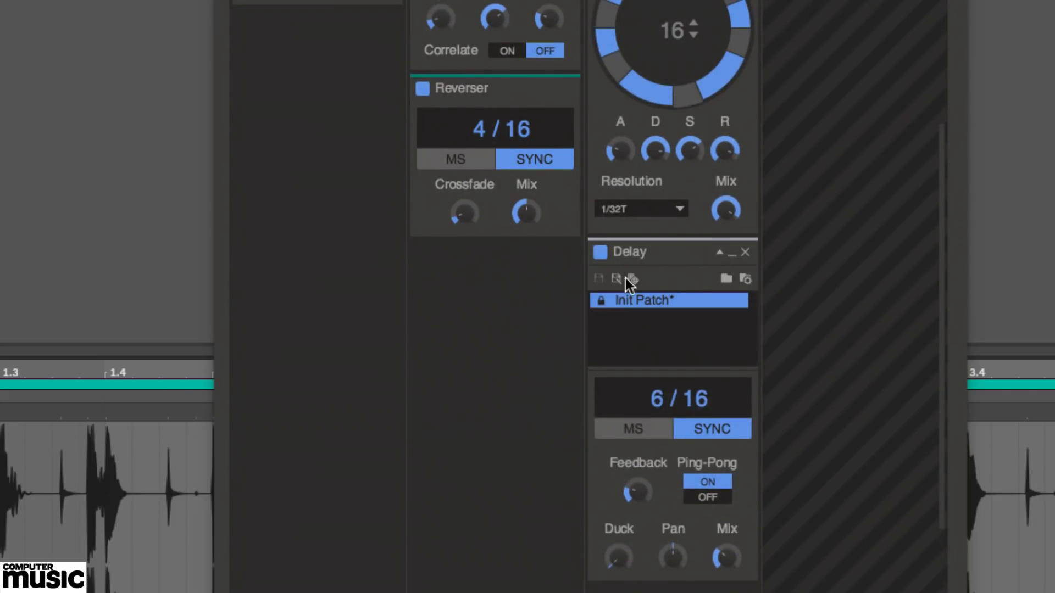
left_click(631, 429)
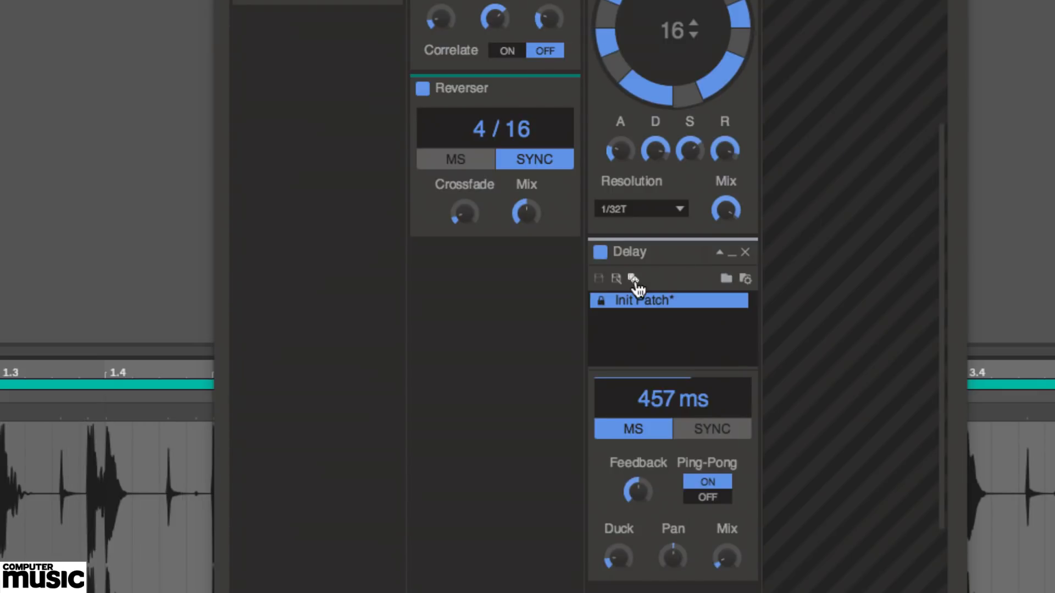
scroll("up", 3)
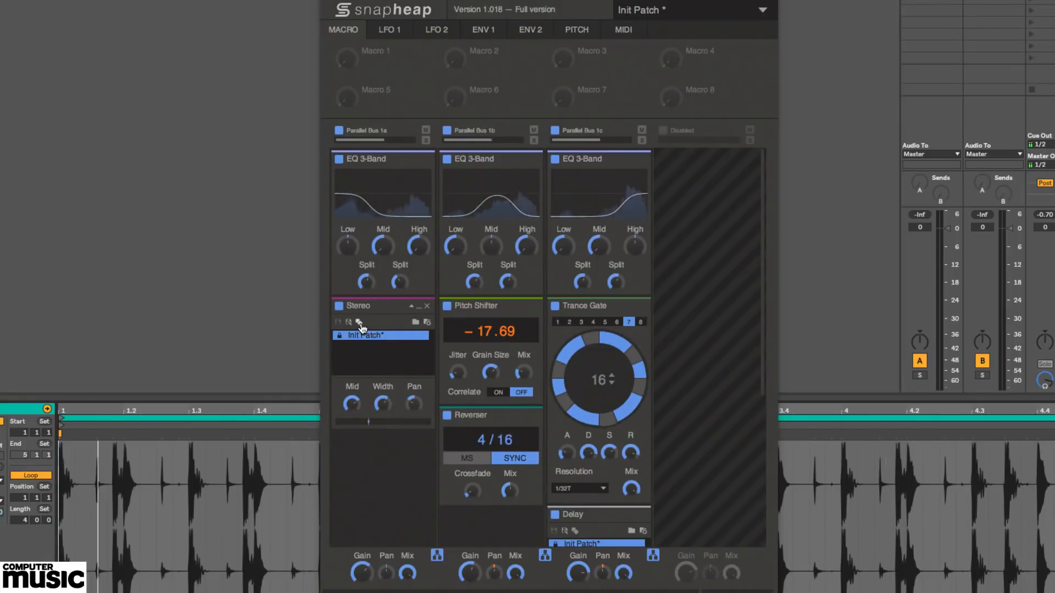
left_click(411, 307)
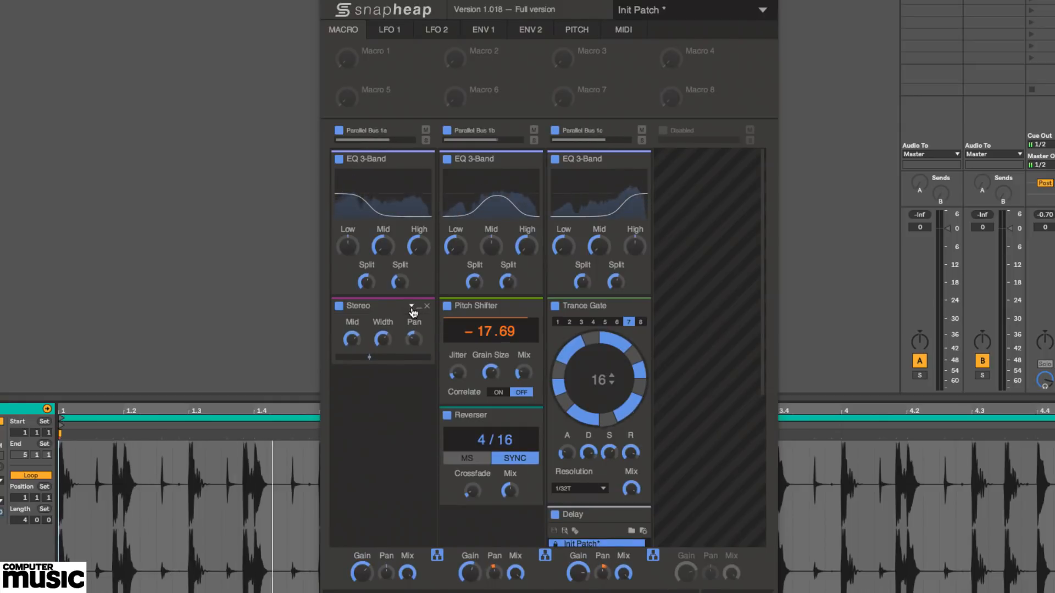